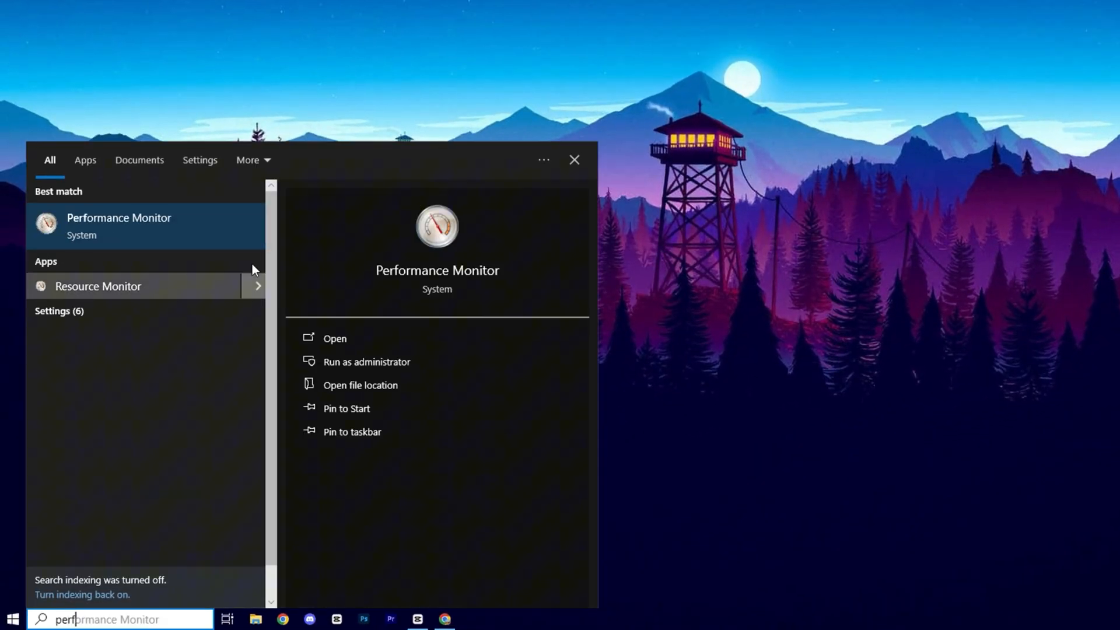
- Launch Performance Monitor from the Windows Search results
click(334, 338)
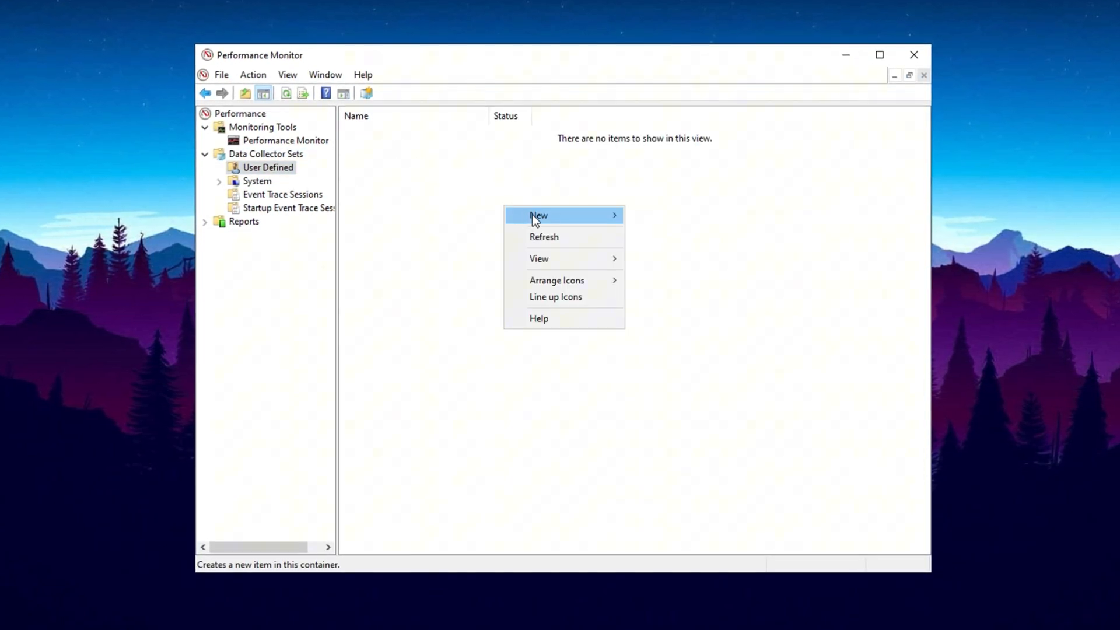
- Start a new data collector set named 'Cpu optimizer'
click(539, 214)
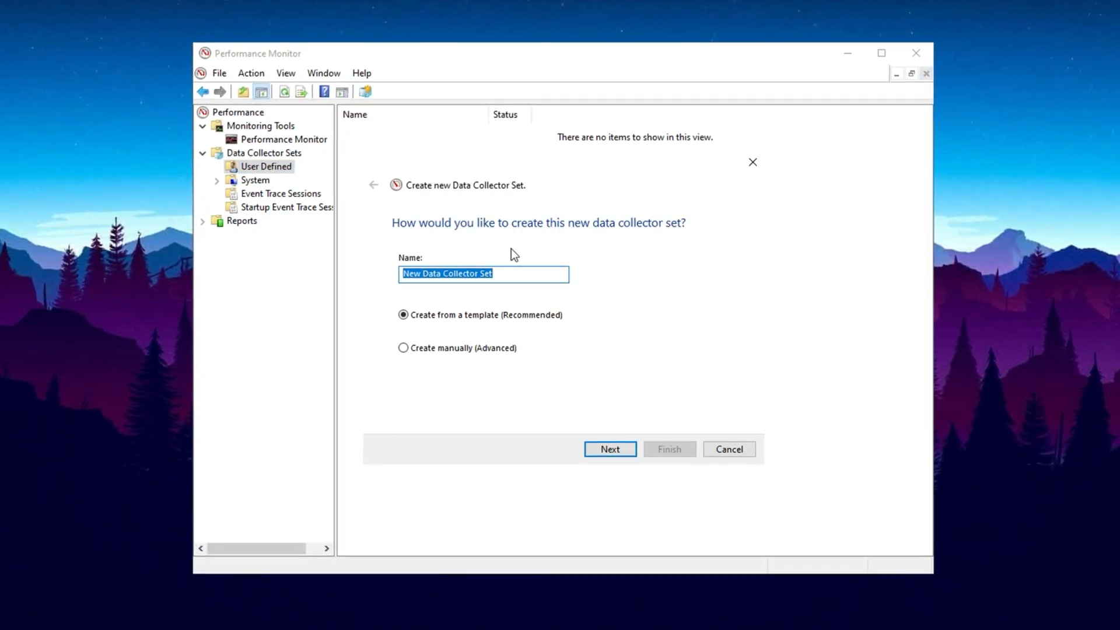
text(Cpu)
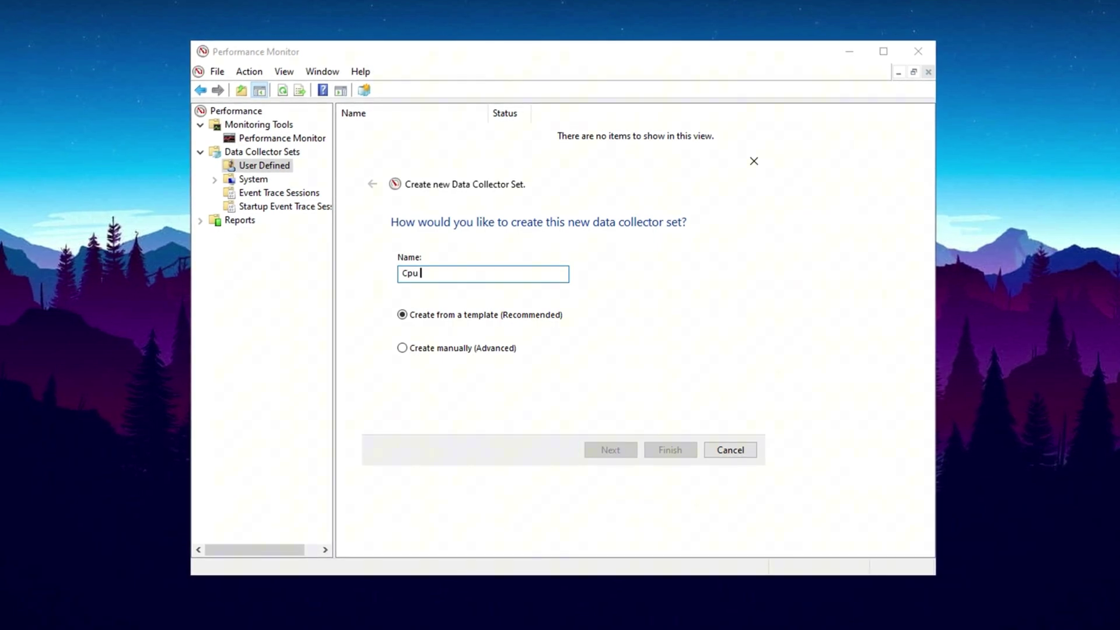
text(optimize)
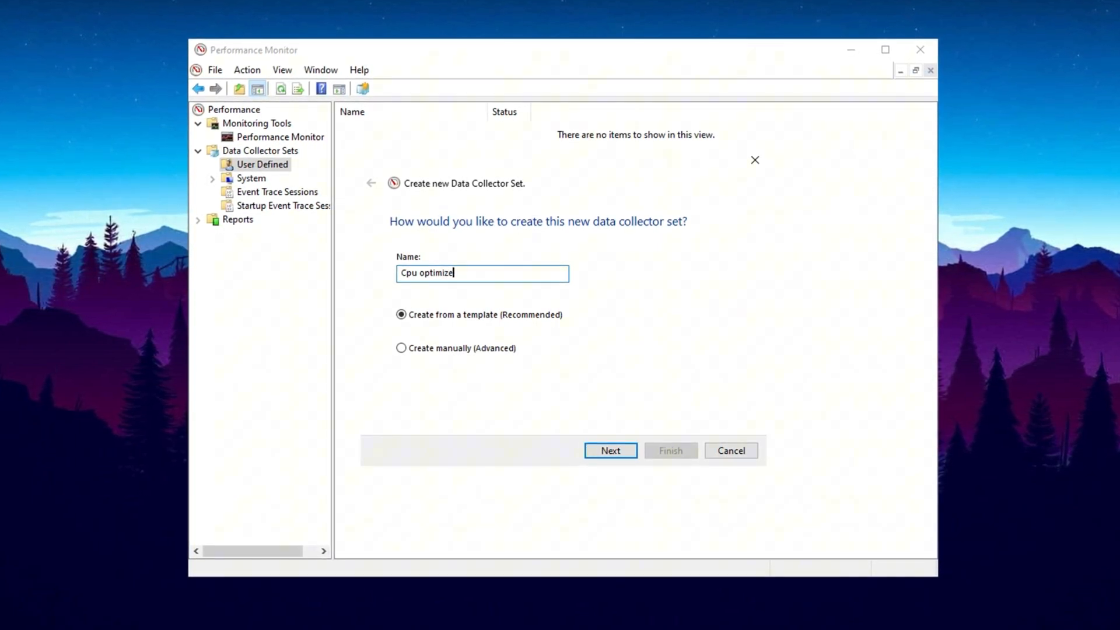
text(r)
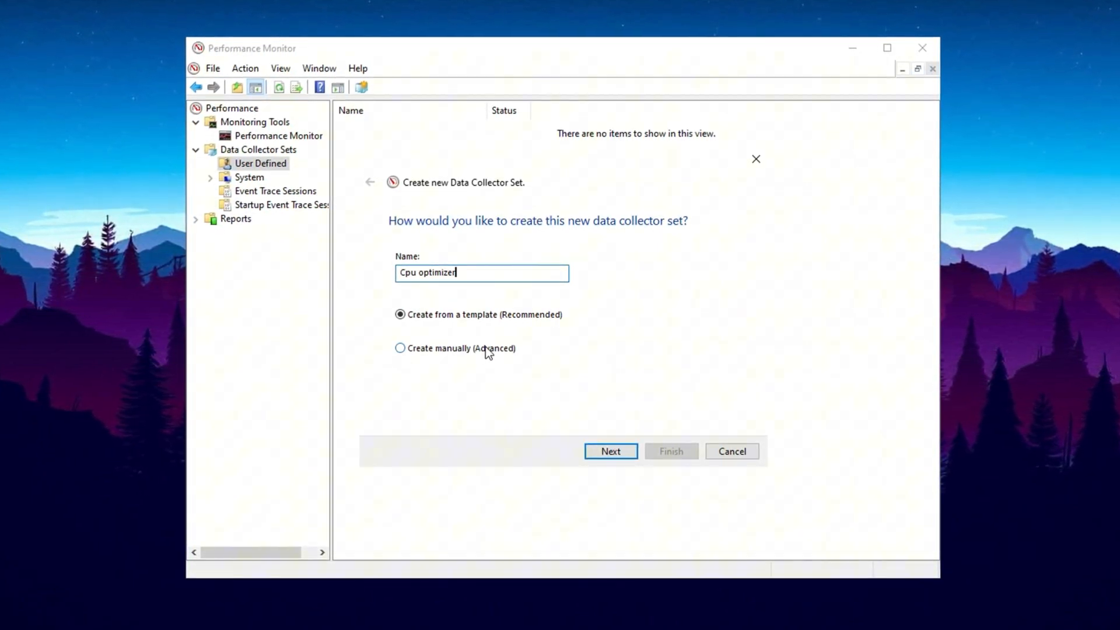
- Create it manually with Performance counter logging and reach the Add counters list
click(611, 450)
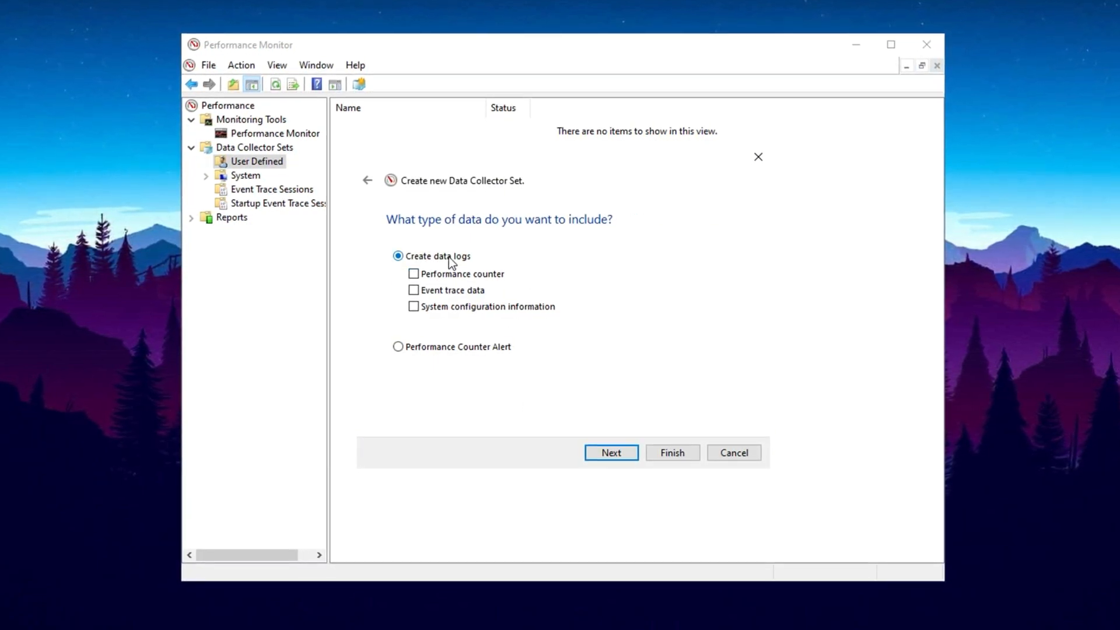
click(413, 273)
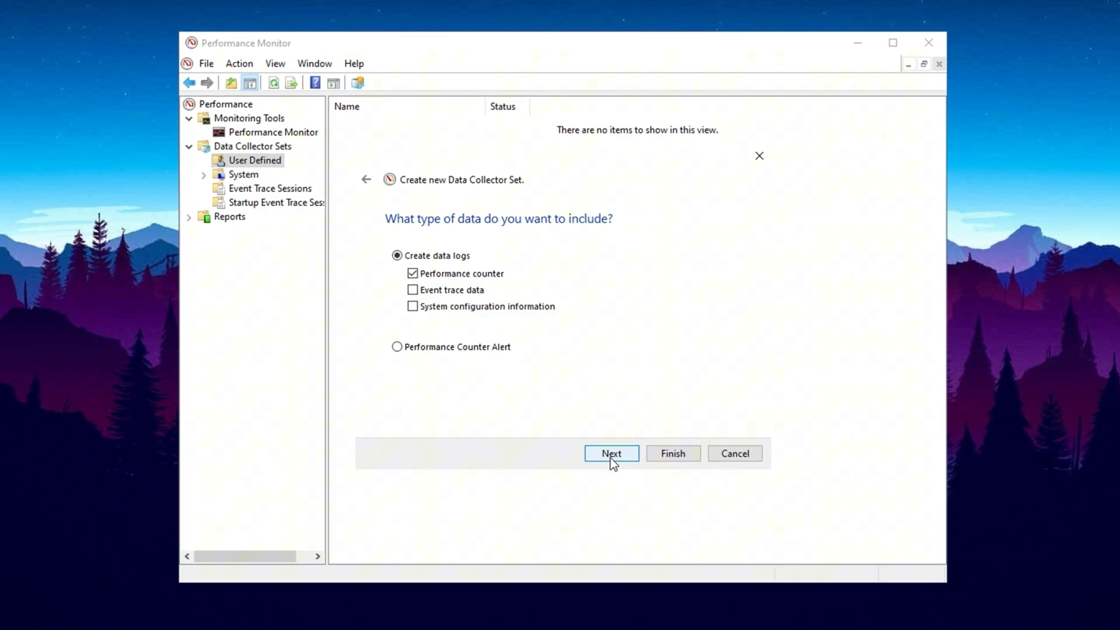
click(611, 453)
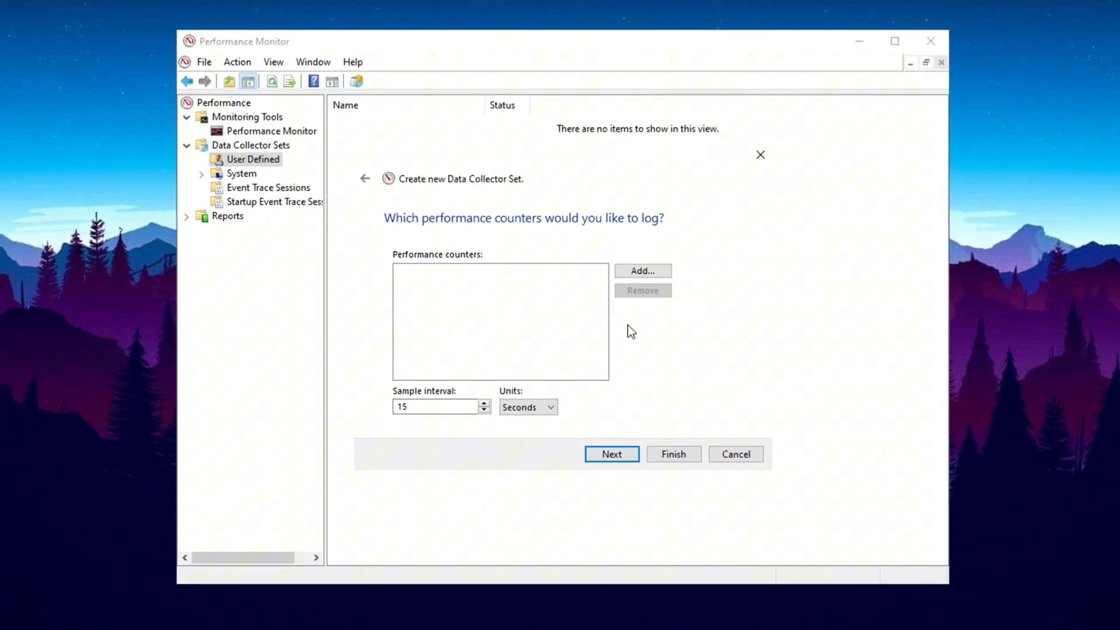
click(641, 270)
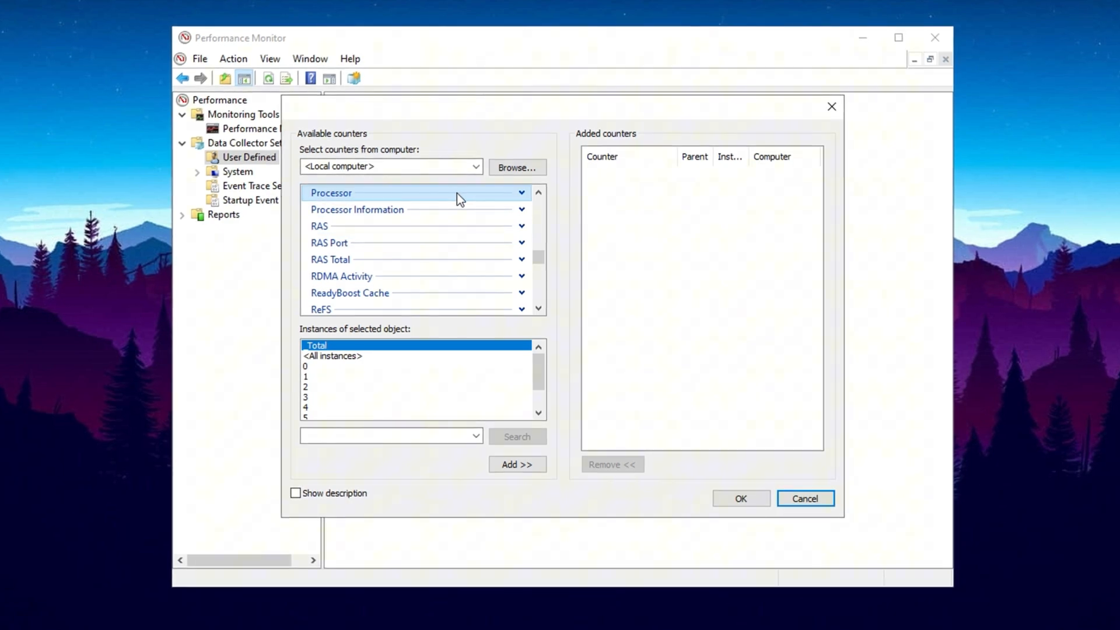
mouse_move(361, 399)
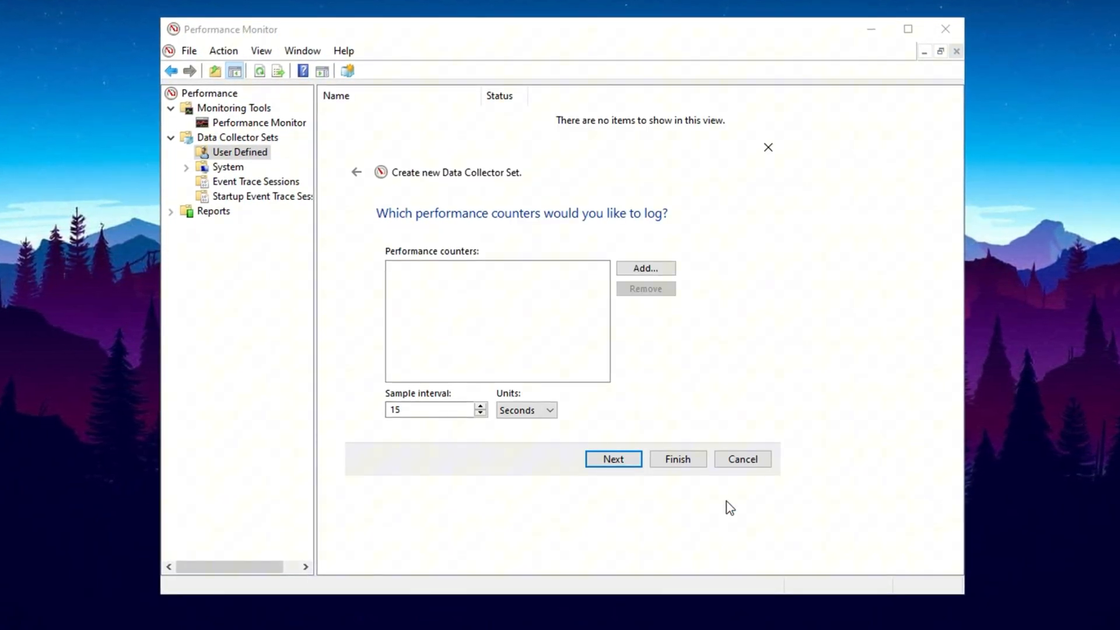
- Finish the Cpu optimizer set, view its DataCollector01, and return to Windows Search
click(677, 460)
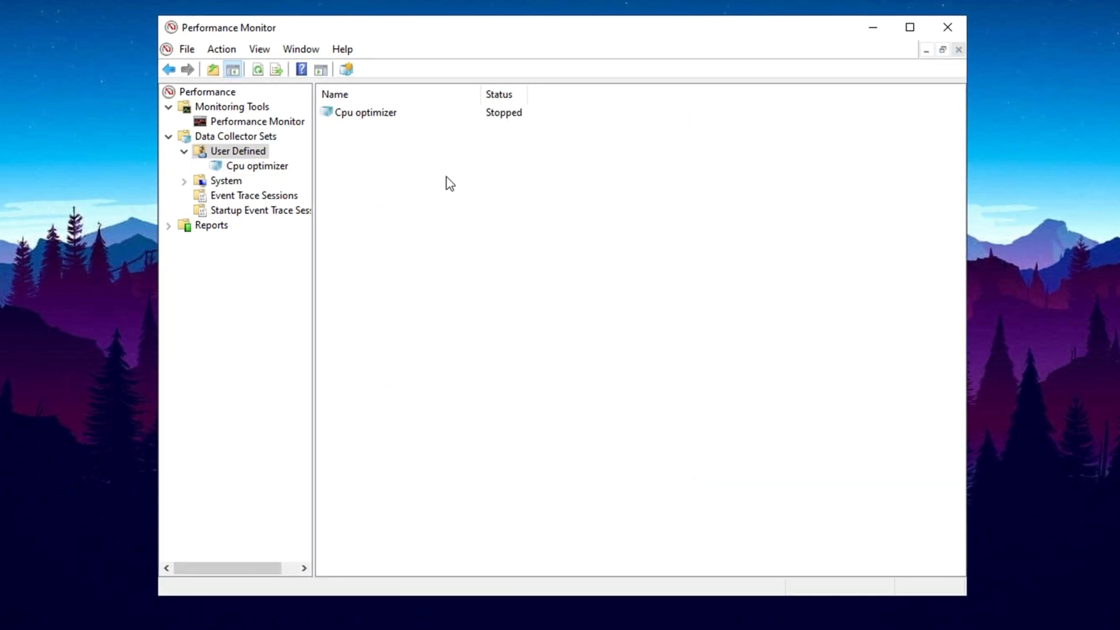
click(365, 112)
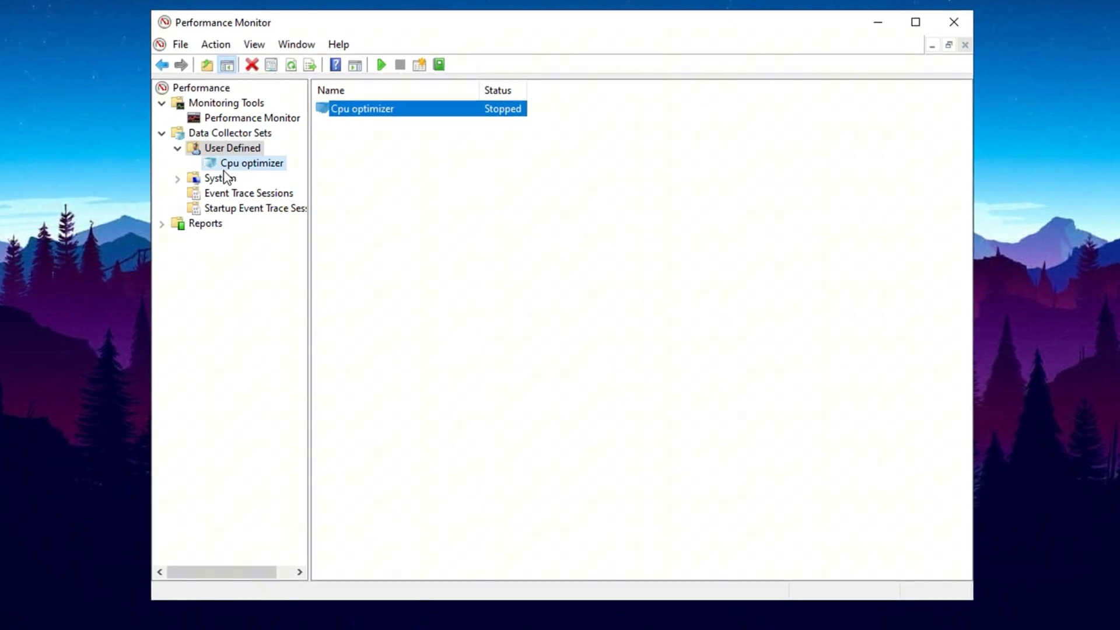
click(252, 162)
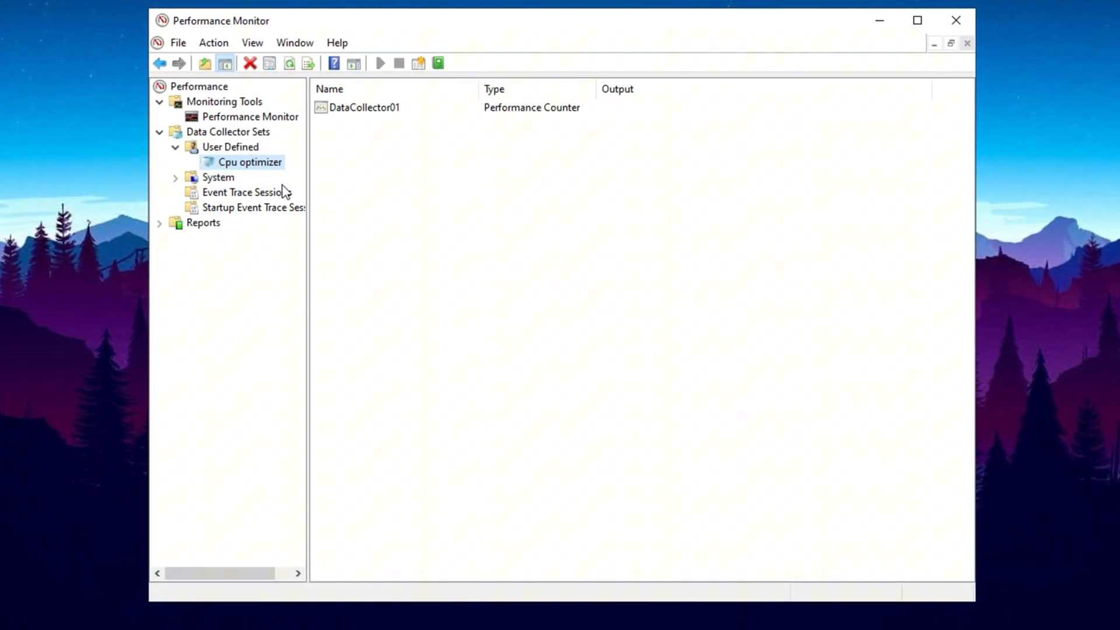
click(379, 60)
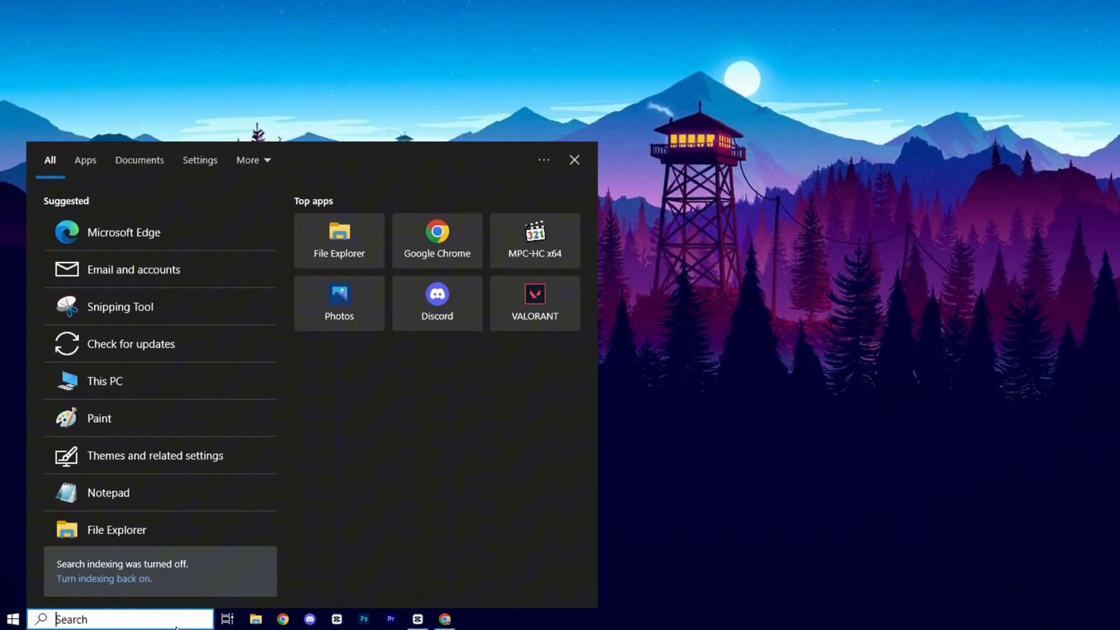
- Search 'privacy settings' and open the Privacy settings page
text(privacy settings)
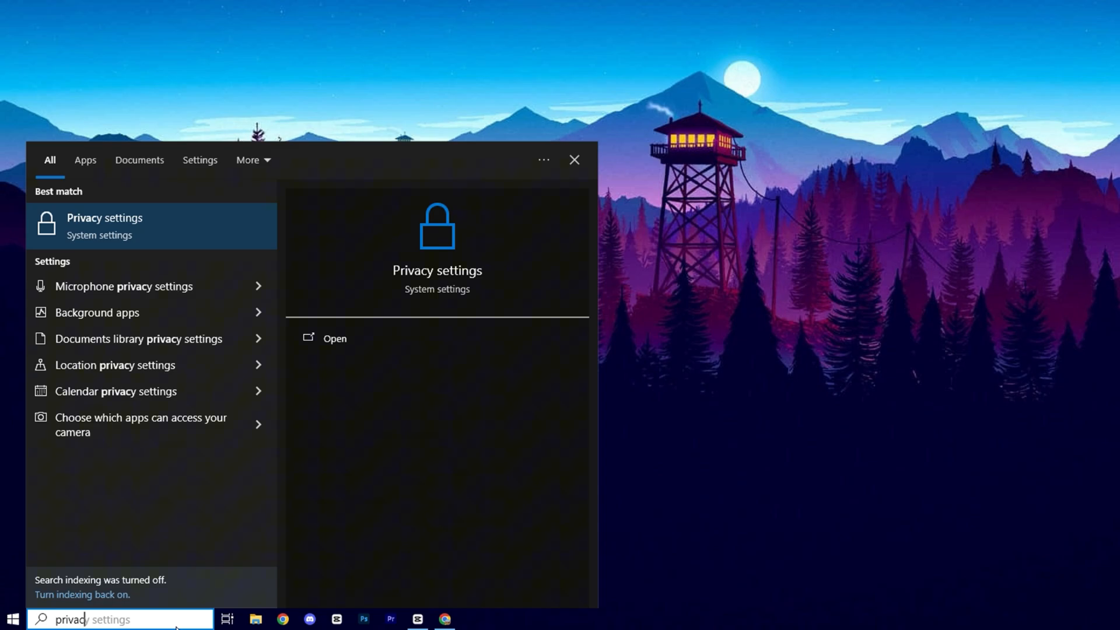
click(334, 338)
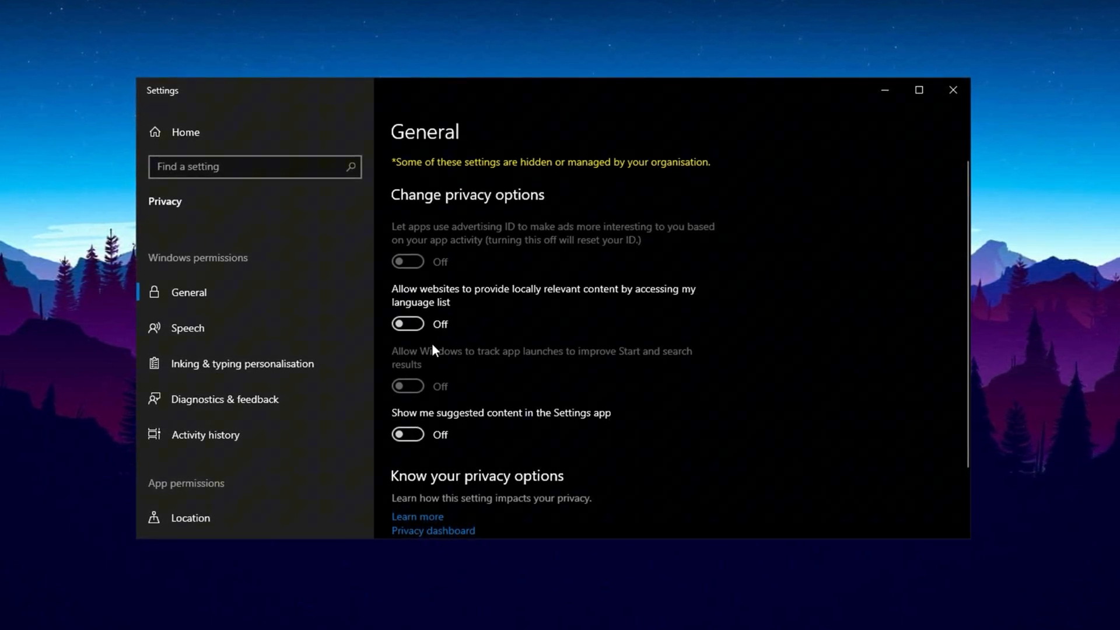
- Review General, Speech and Inking & typing privacy pages, then go to Diagnostics & feedback
scroll(down, 3)
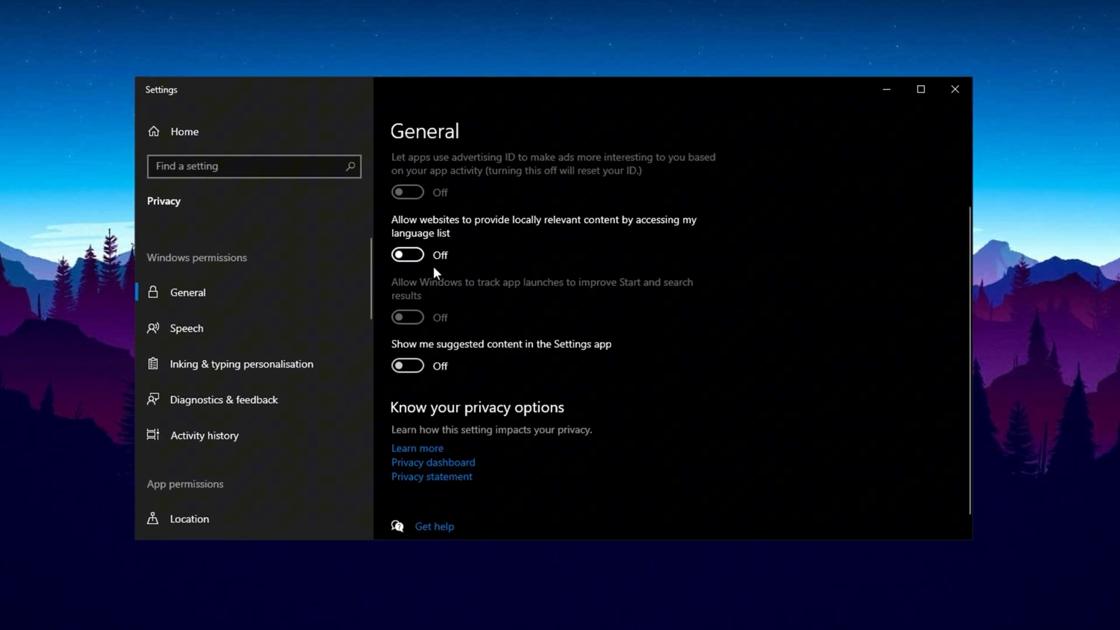
mouse_move(459, 276)
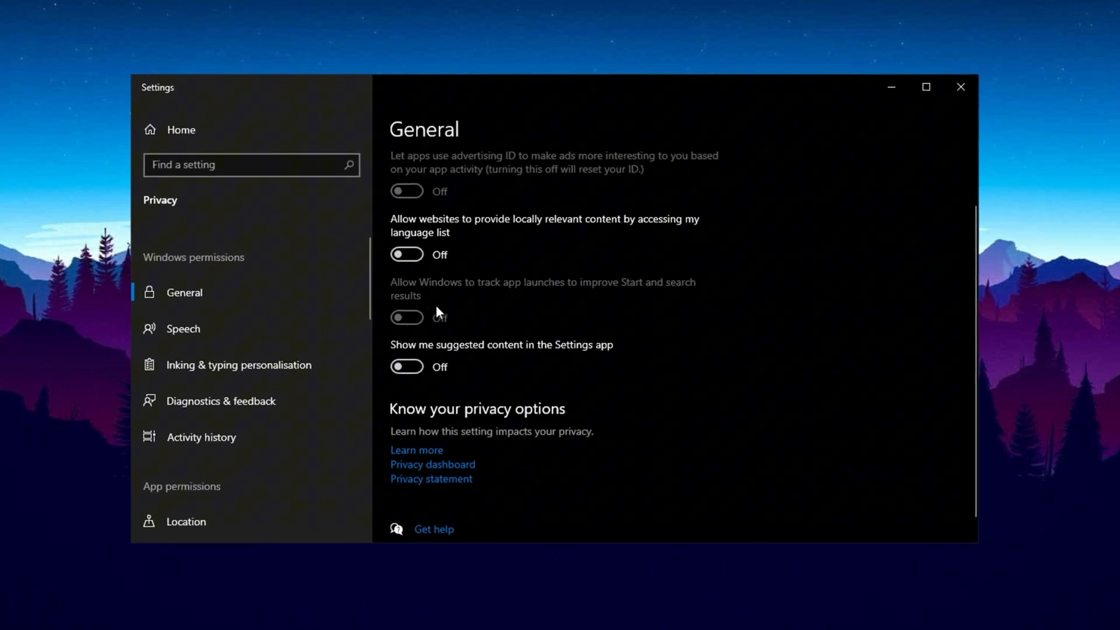
mouse_move(441, 301)
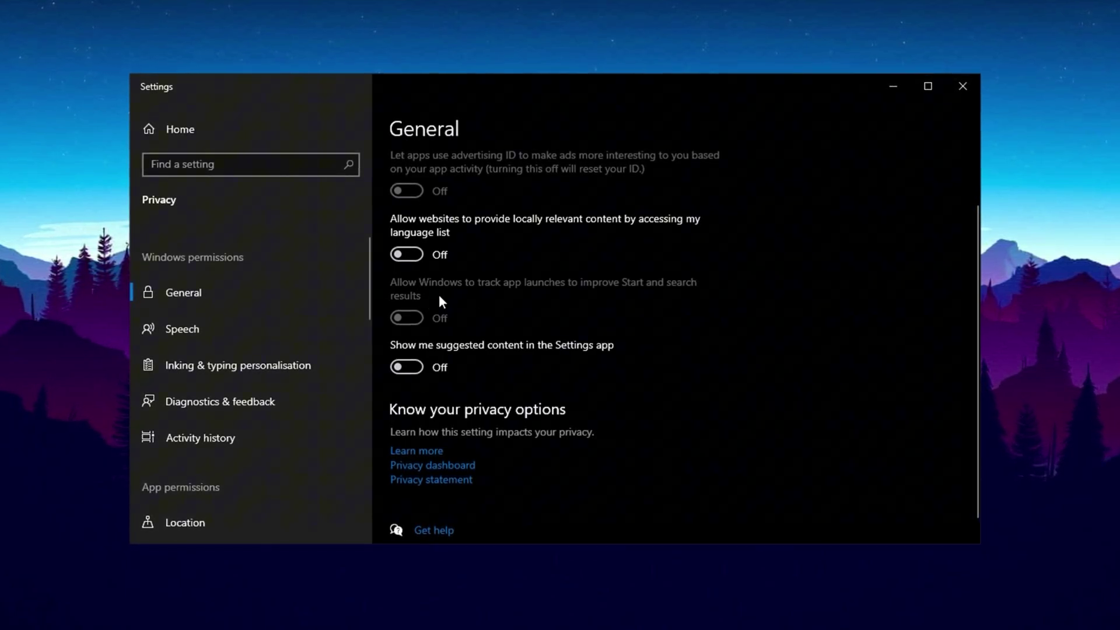
mouse_move(459, 351)
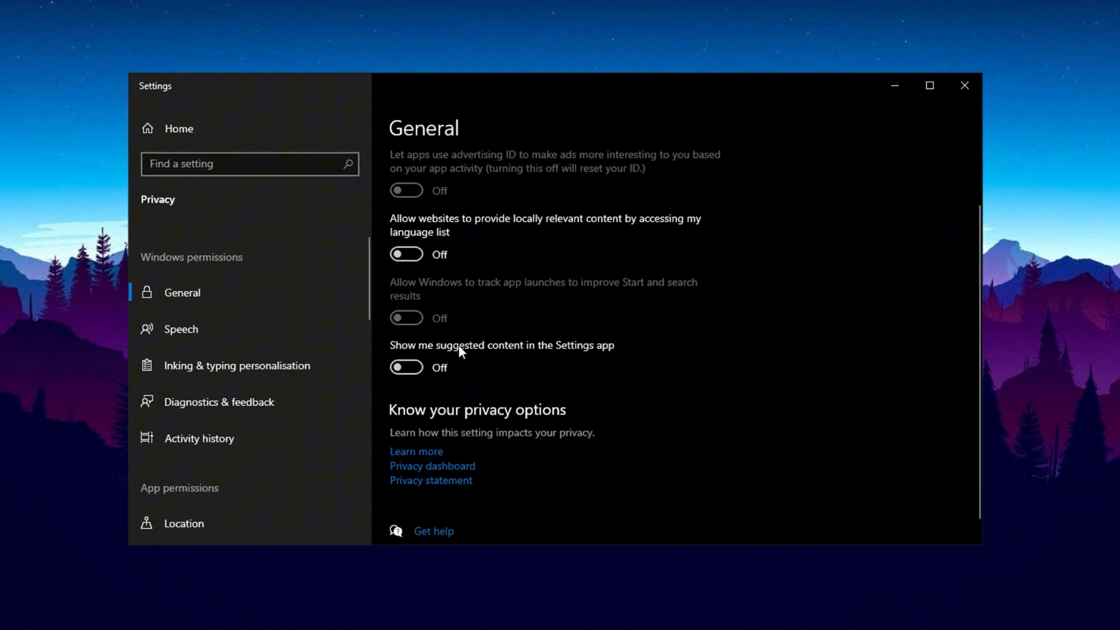
mouse_move(436, 341)
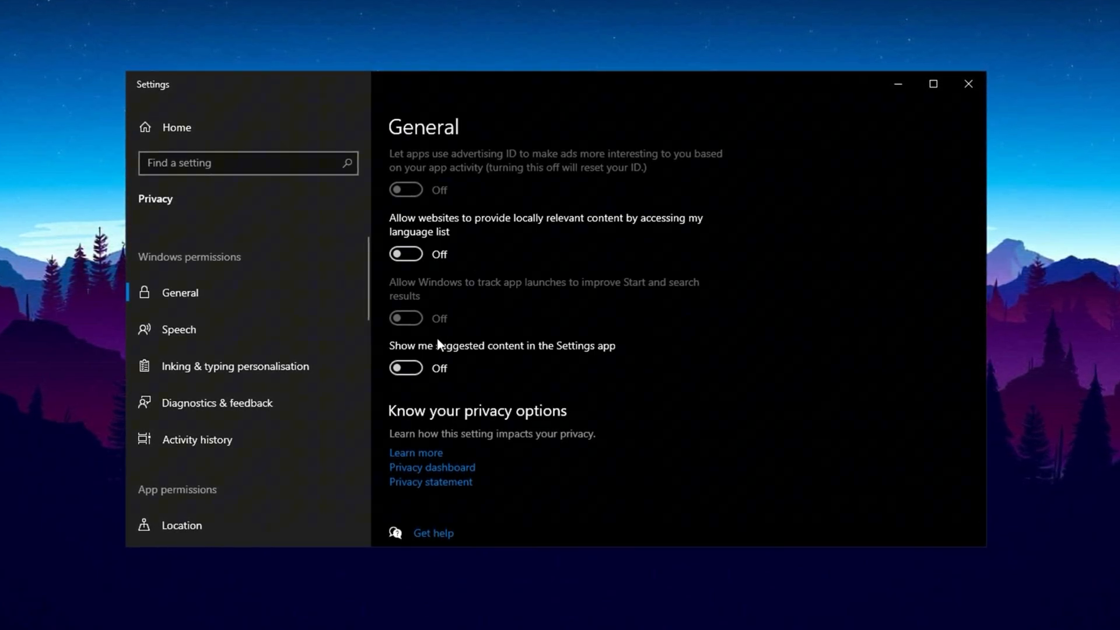
click(179, 329)
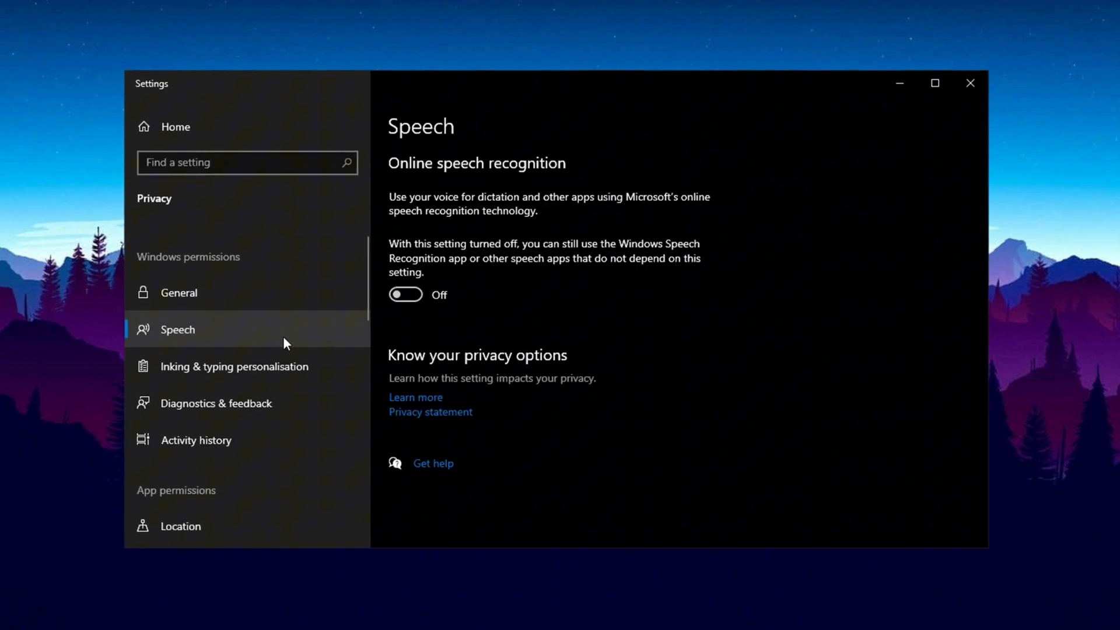
click(233, 366)
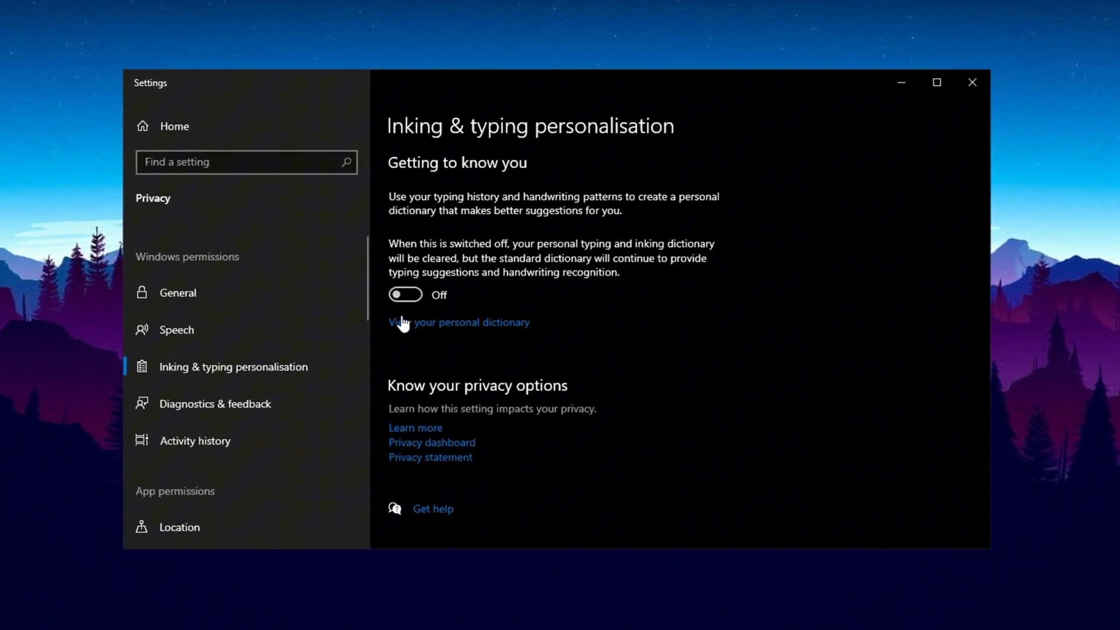
click(215, 403)
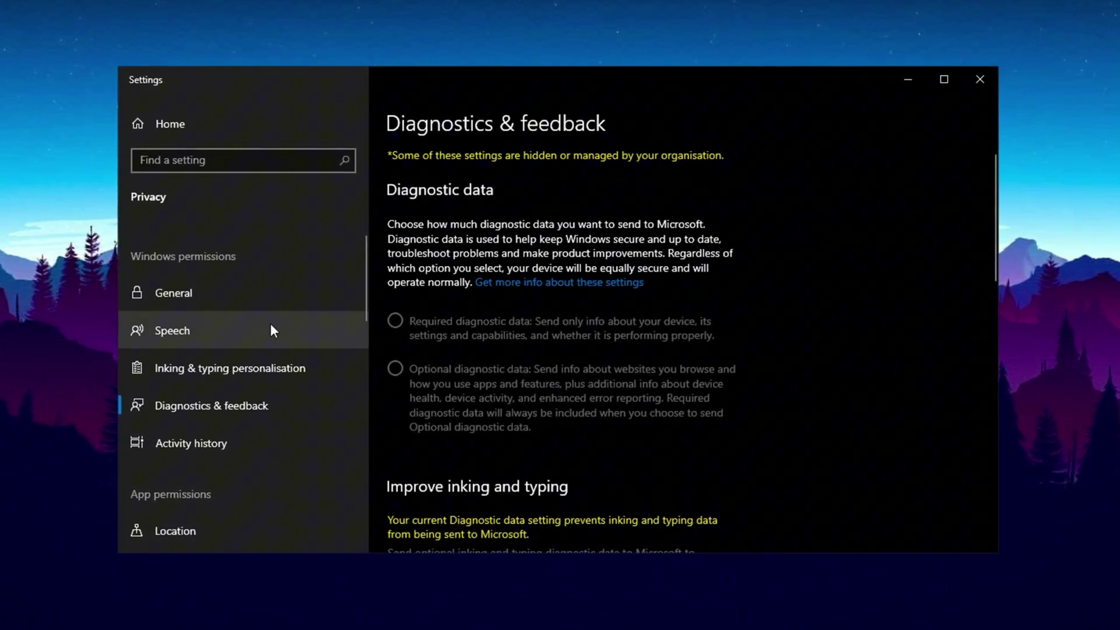
mouse_move(246, 427)
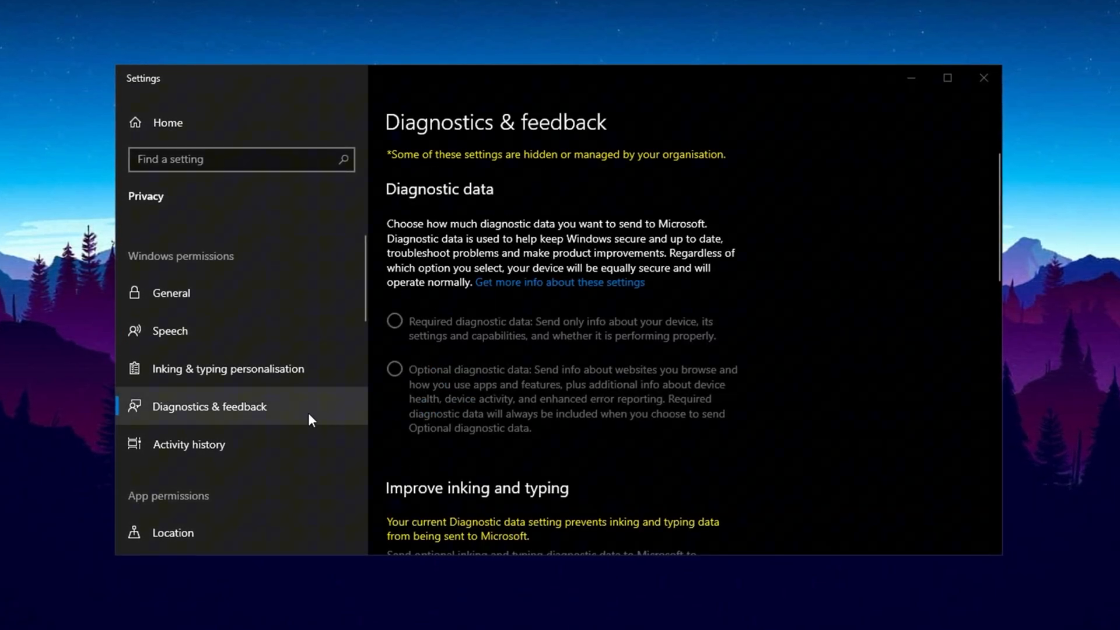
- Review the Camera, Microphone and Calendar app permission pages
scroll(down, 3)
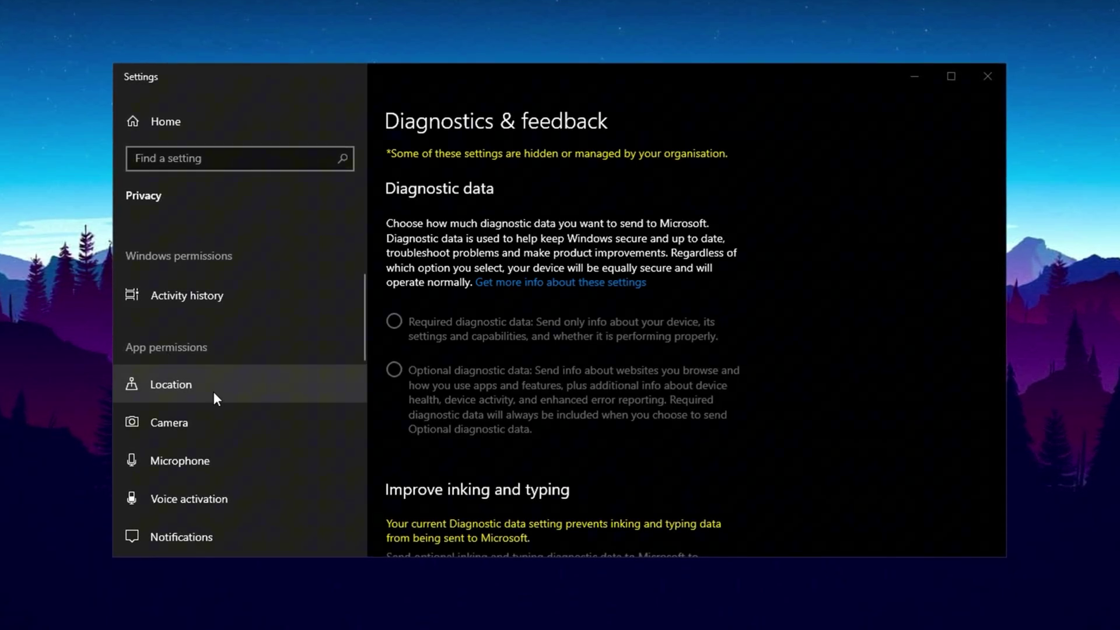
scroll(down, 3)
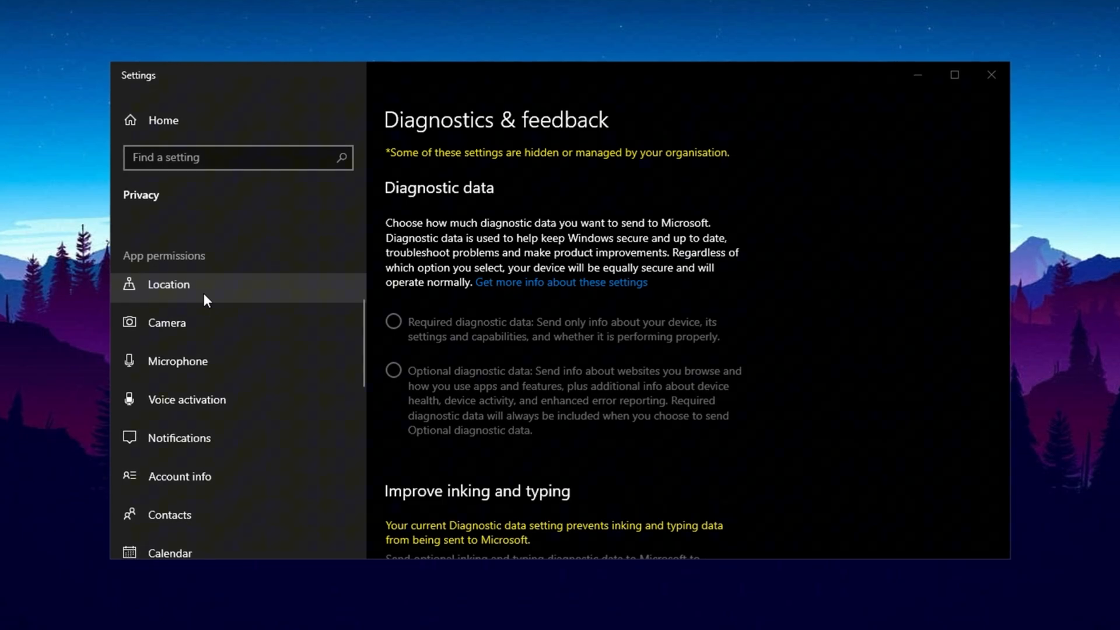
click(165, 323)
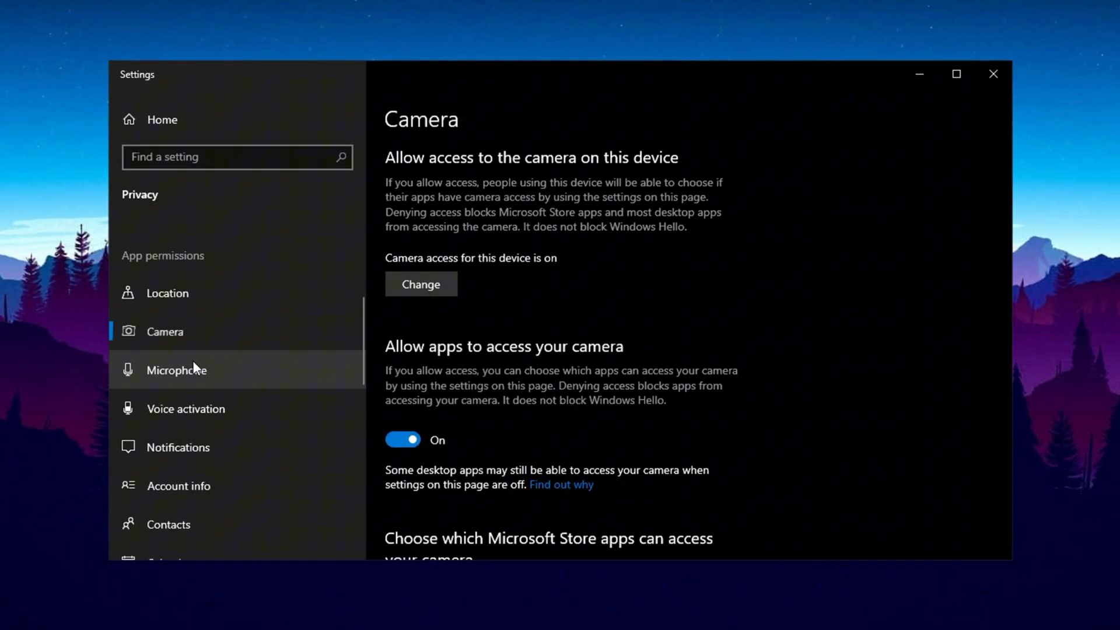
click(186, 409)
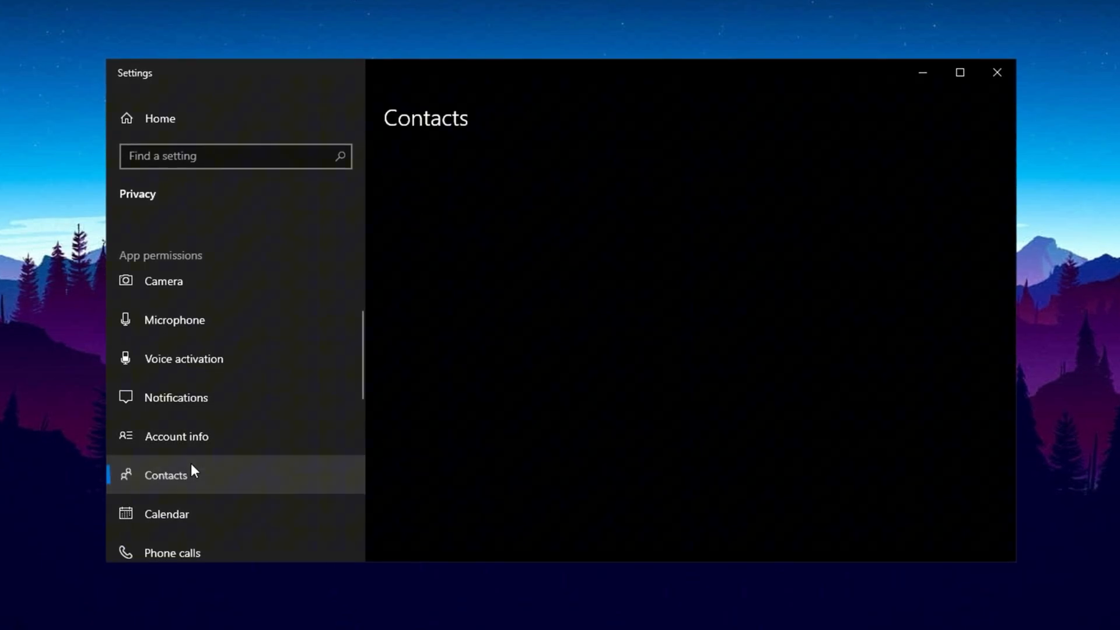
click(166, 413)
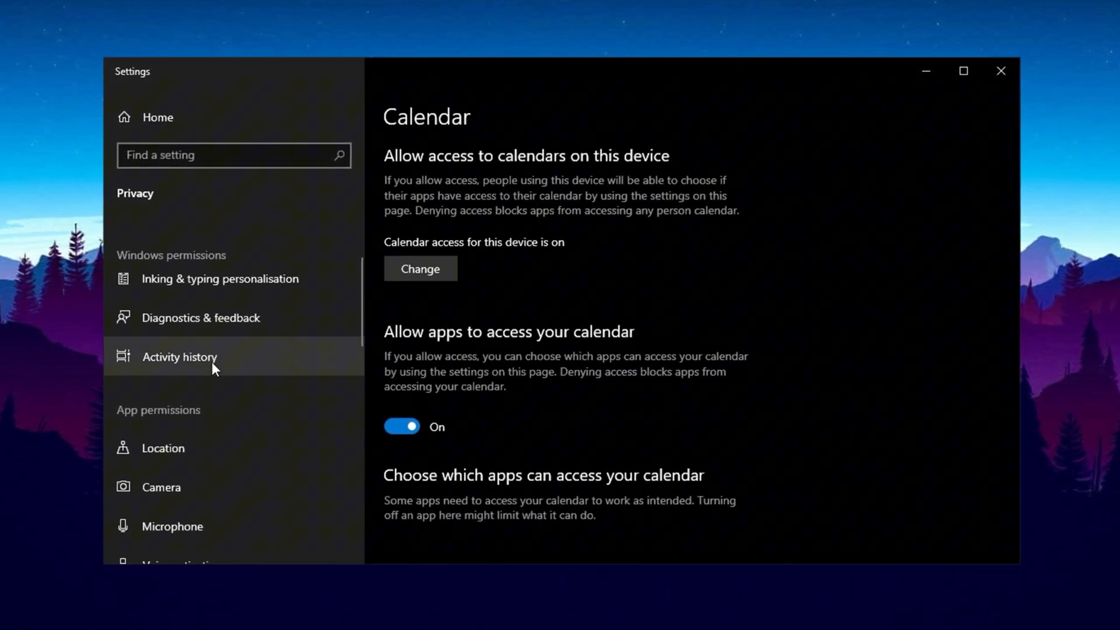
- Check Location access is off and go to the Radios app permission page
click(162, 448)
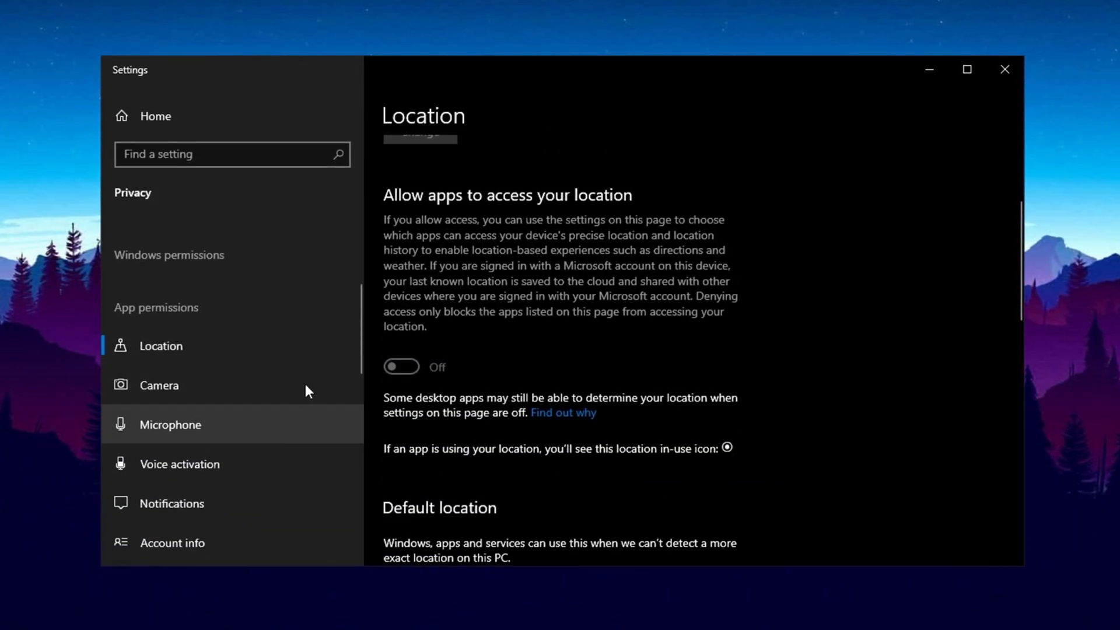
scroll(down, 3)
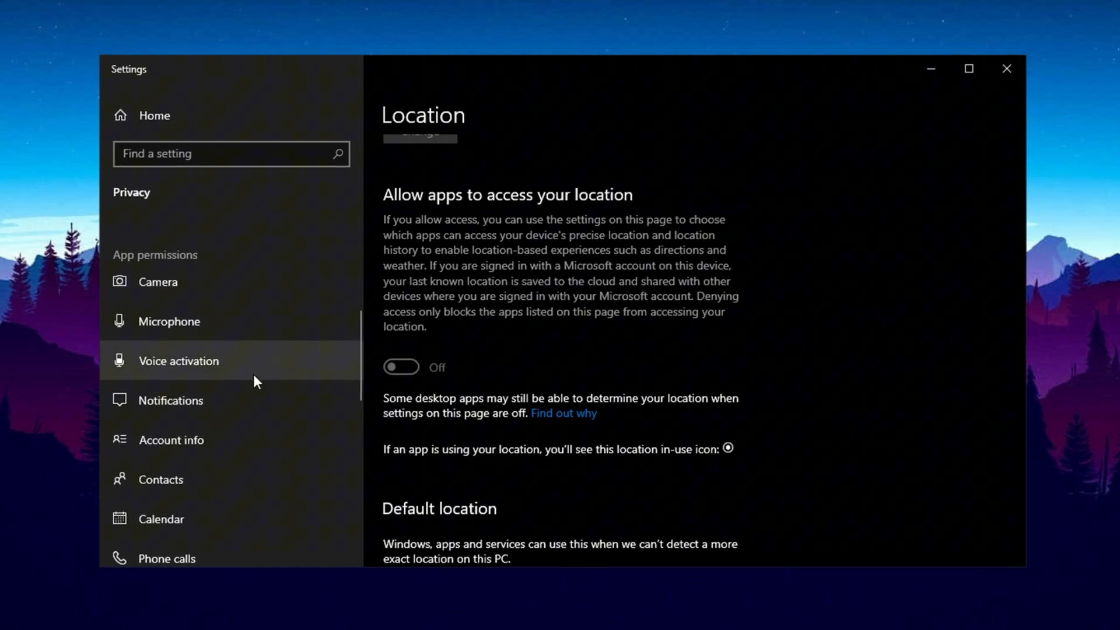
scroll(down, 3)
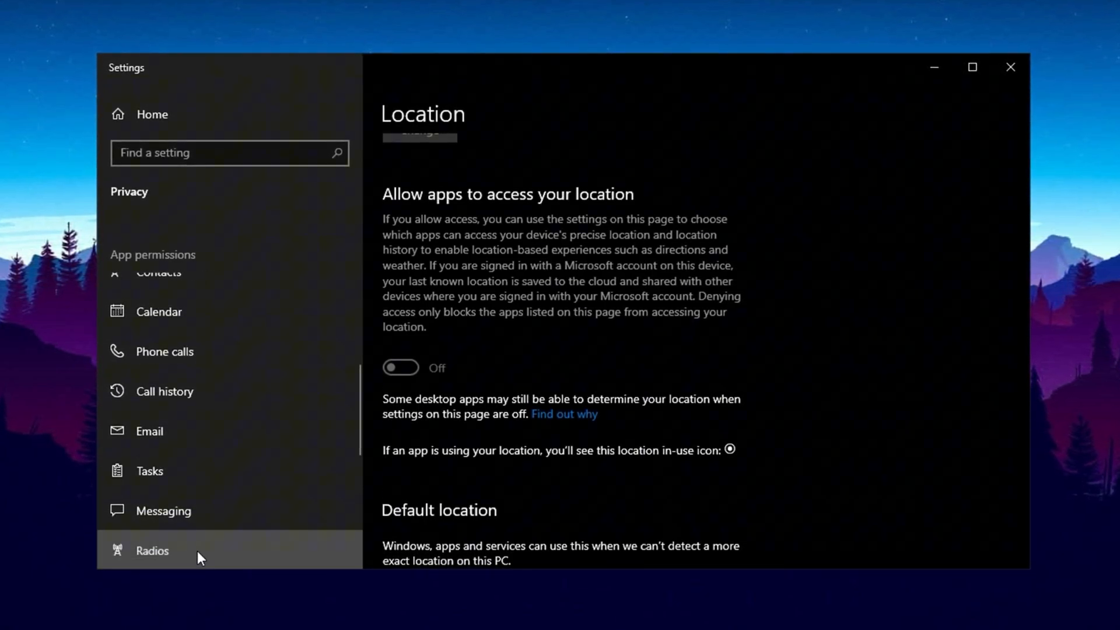
click(151, 551)
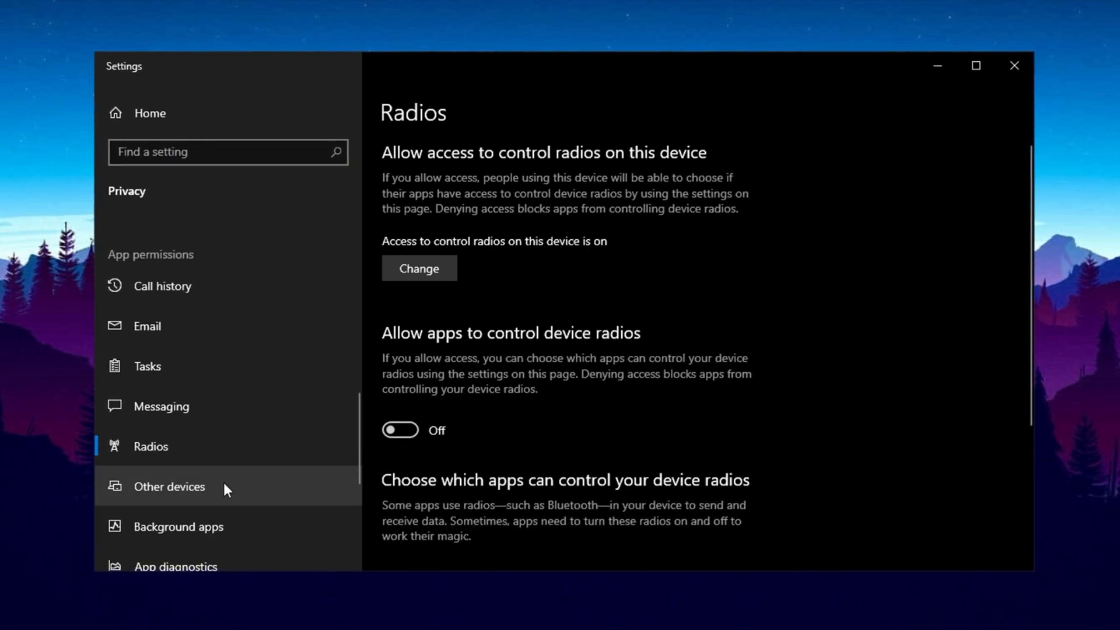
mouse_move(419, 450)
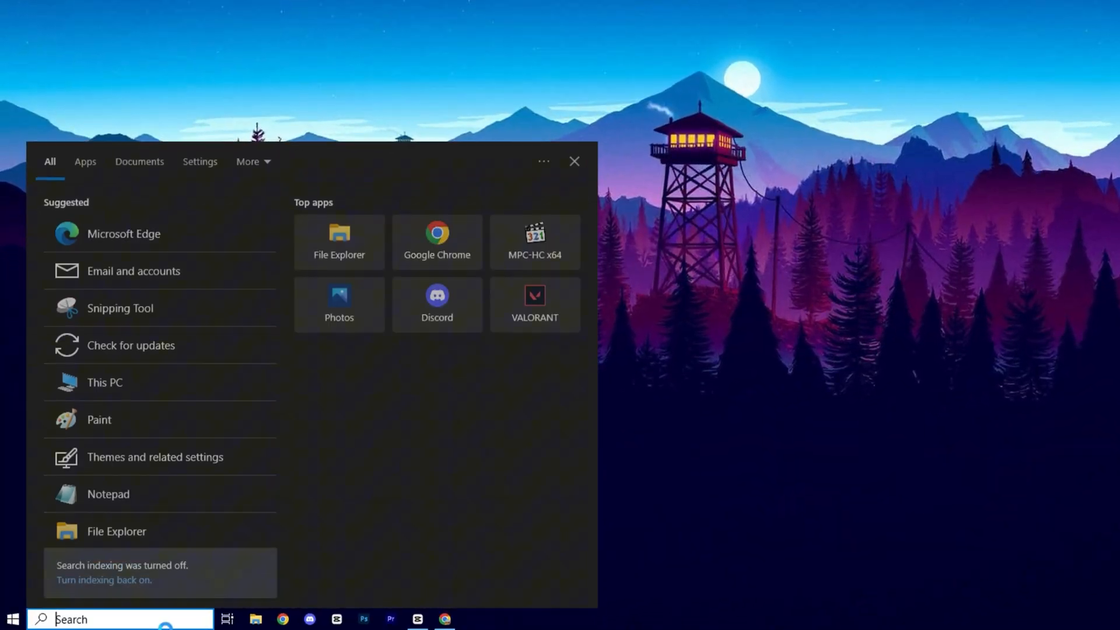
- Open 'Turn Windows features on or off' and confirm Hyper-V is unchecked
text(turn)
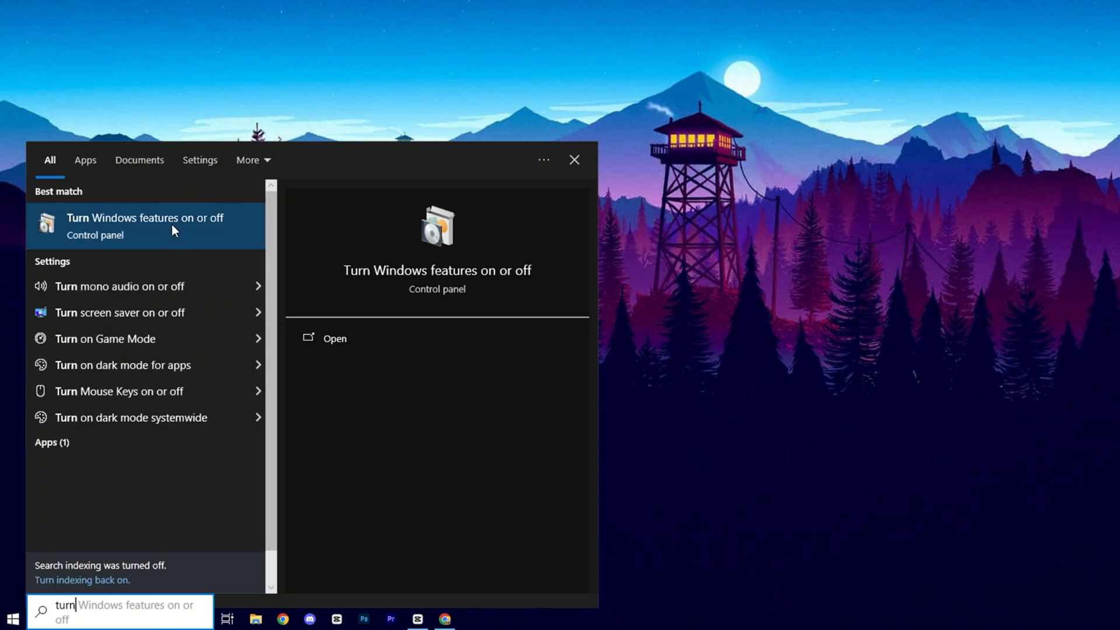
click(145, 226)
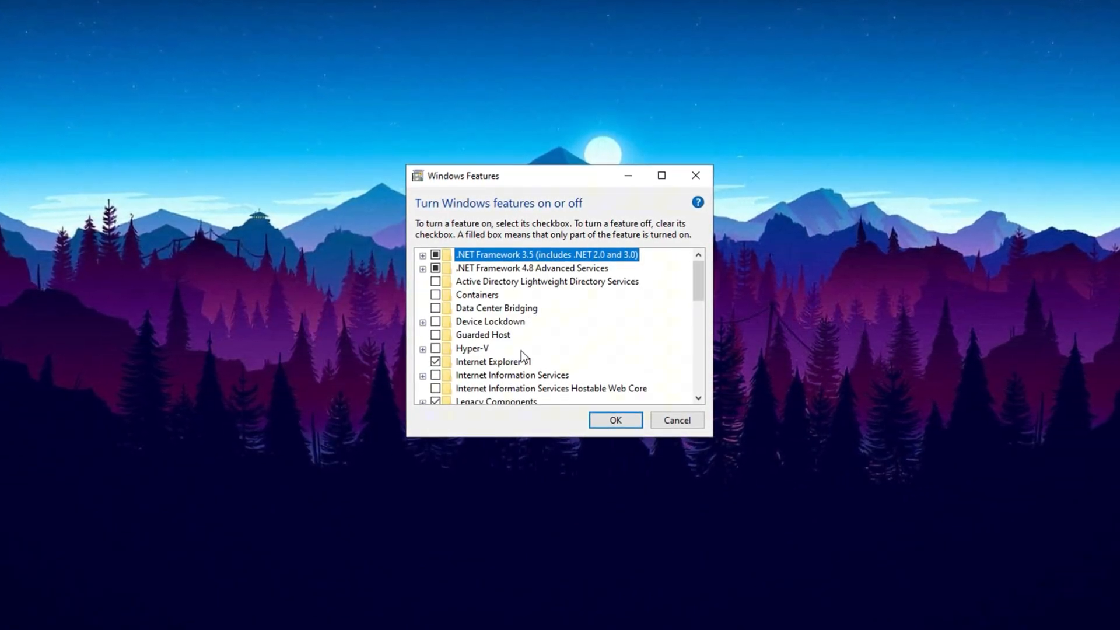
click(471, 348)
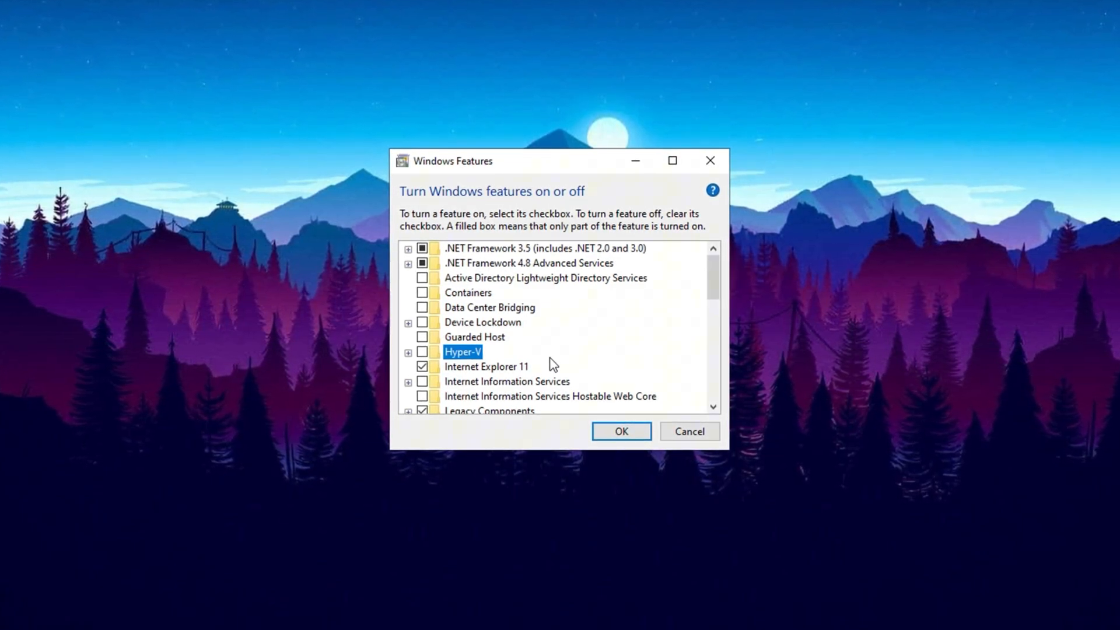
mouse_move(477, 355)
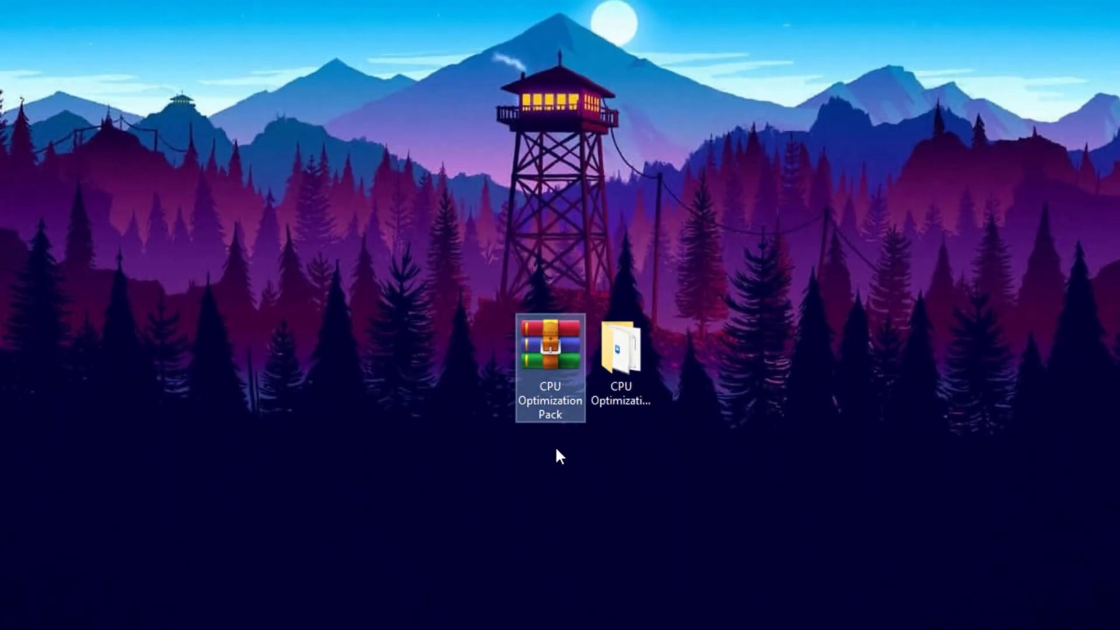
mouse_move(573, 455)
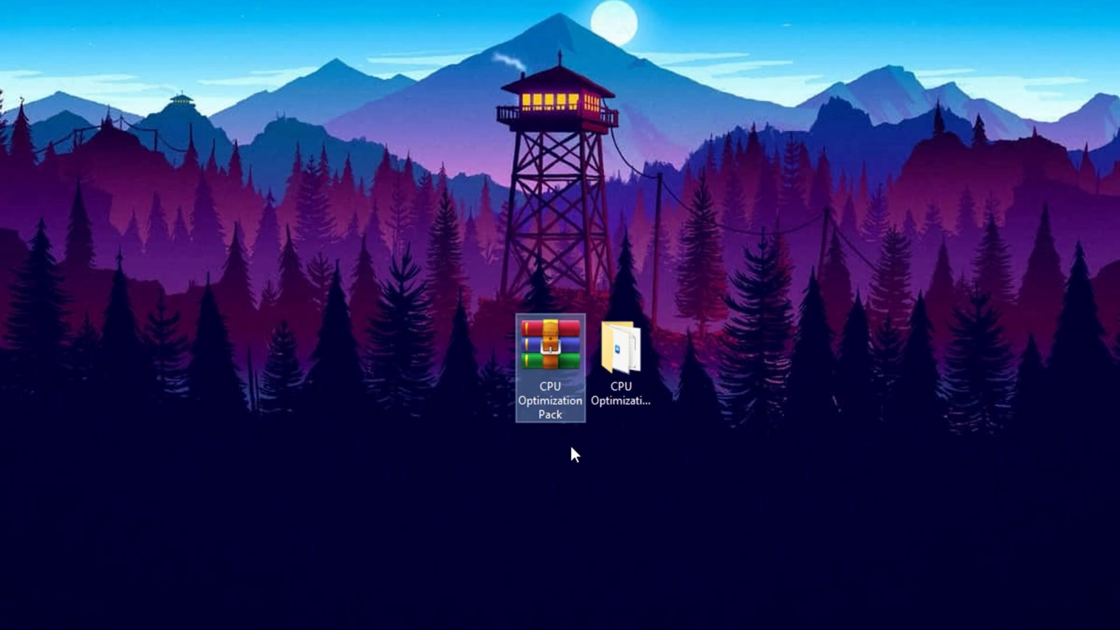
mouse_move(569, 449)
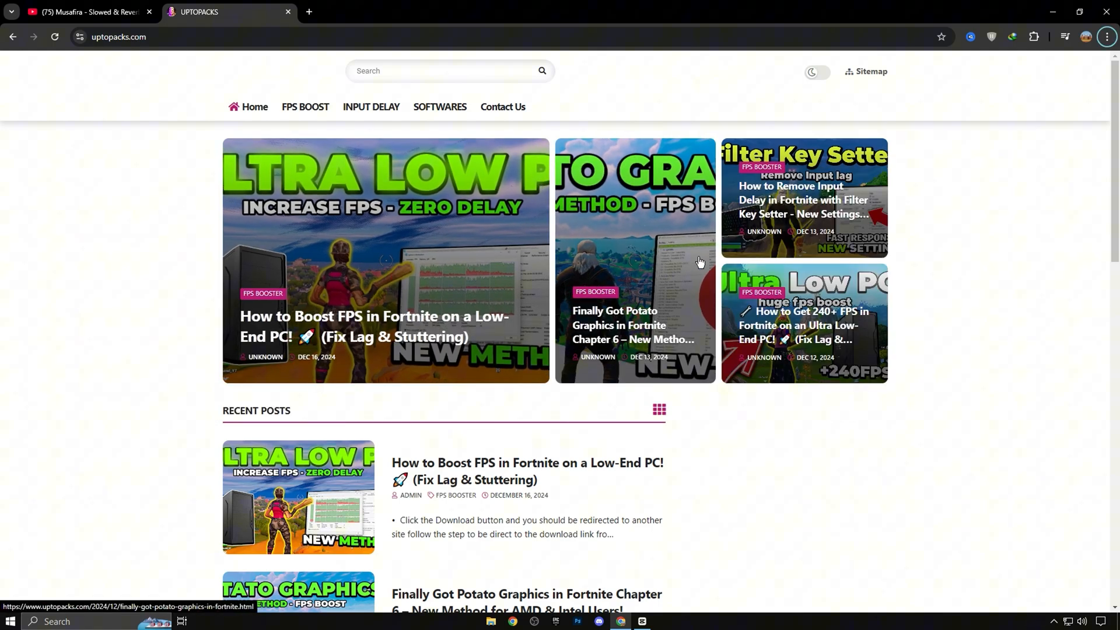
mouse_move(556, 344)
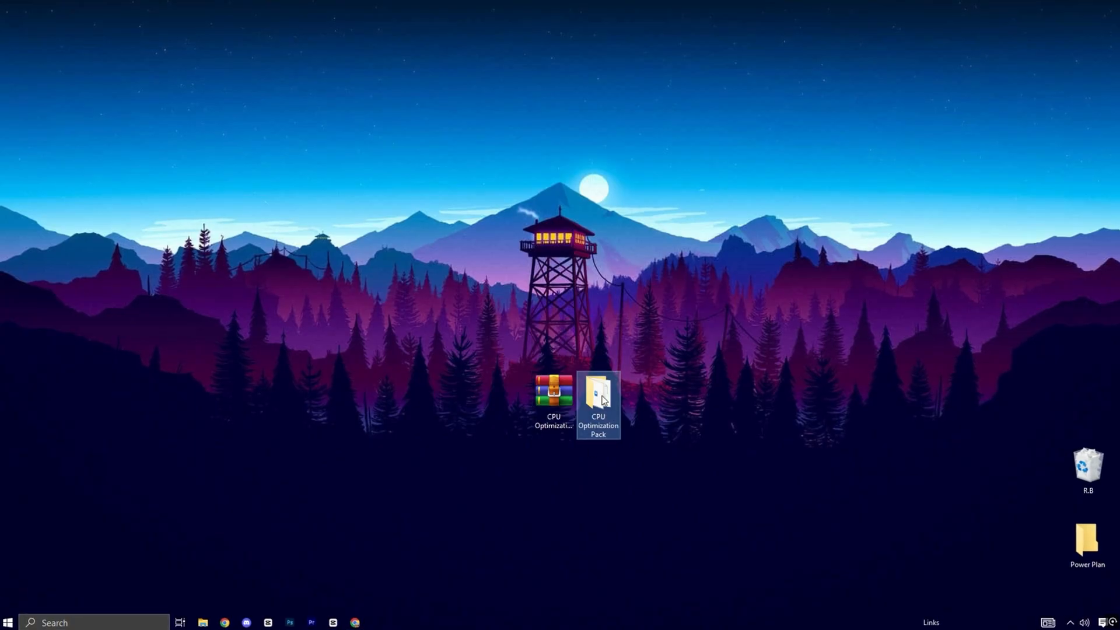
- Browse into CPU Optimization Pack > CPU Priority
double_click(595, 399)
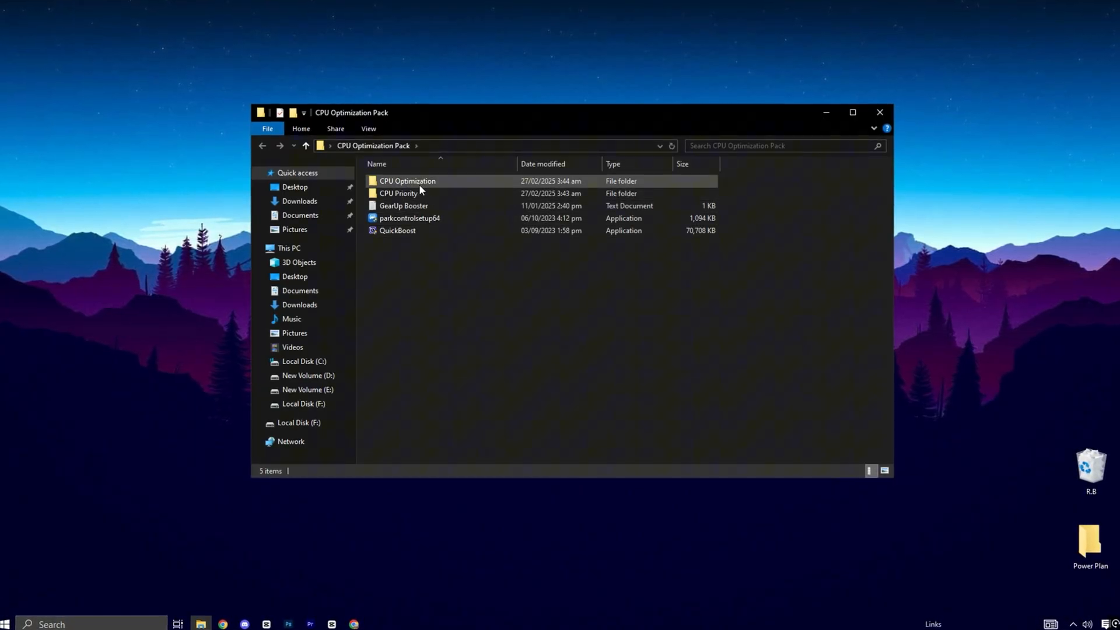
click(406, 181)
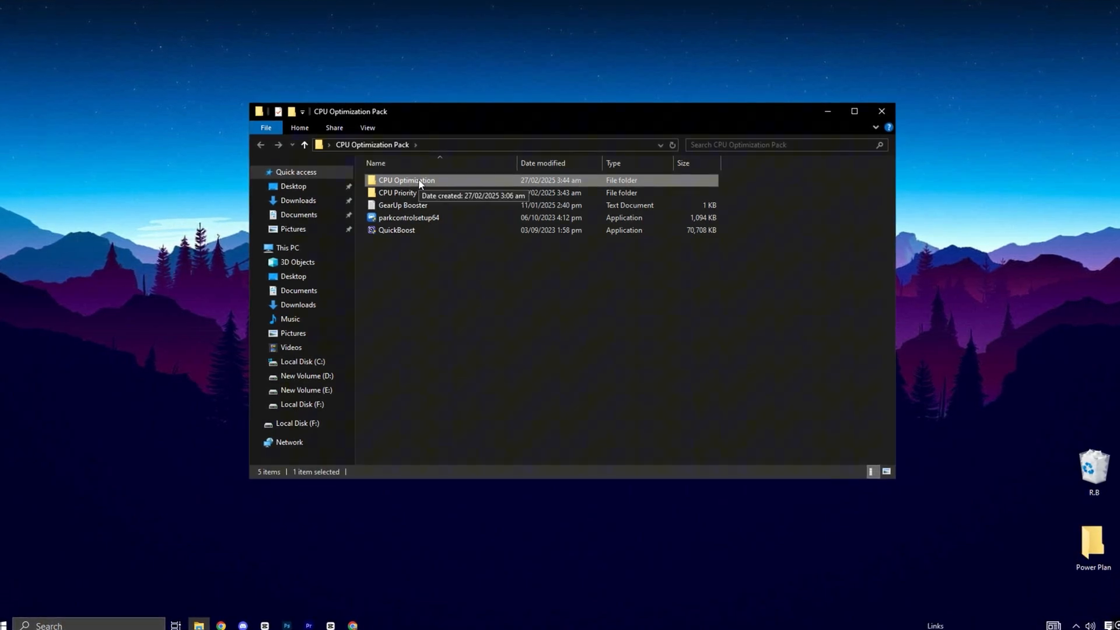
double_click(406, 180)
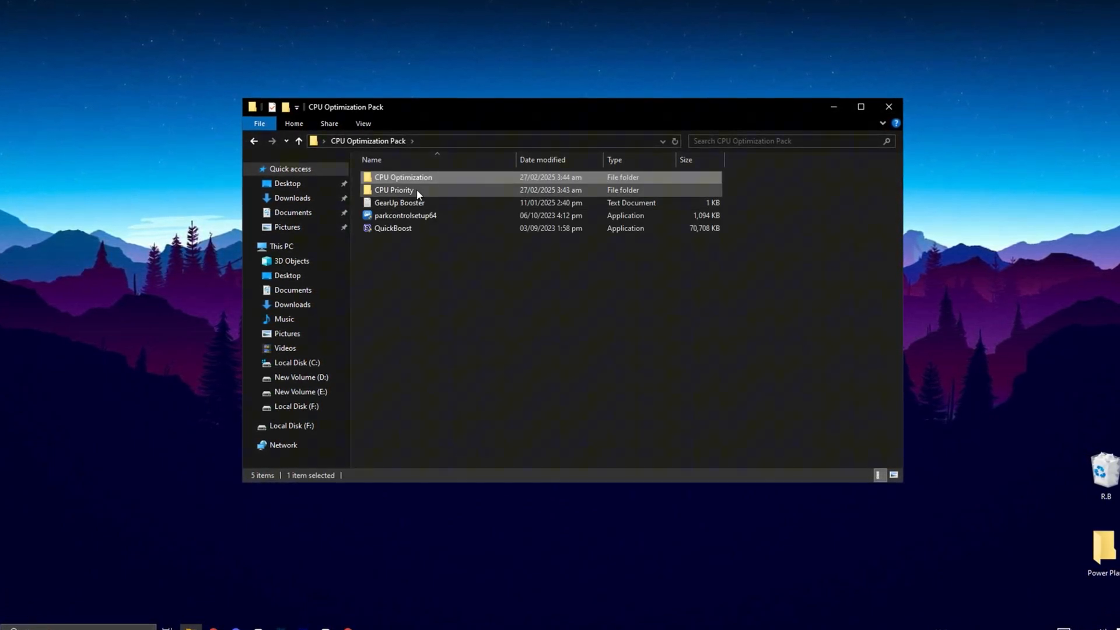
double_click(394, 189)
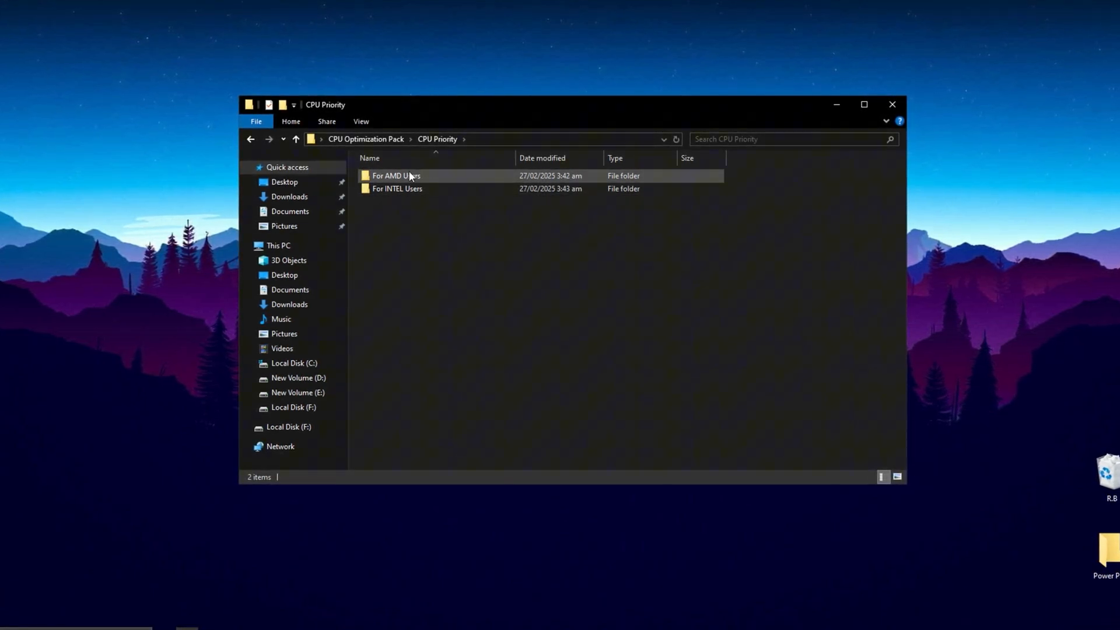
- Run the Intel Priority registry file from For INTEL Users and allow the change
click(397, 175)
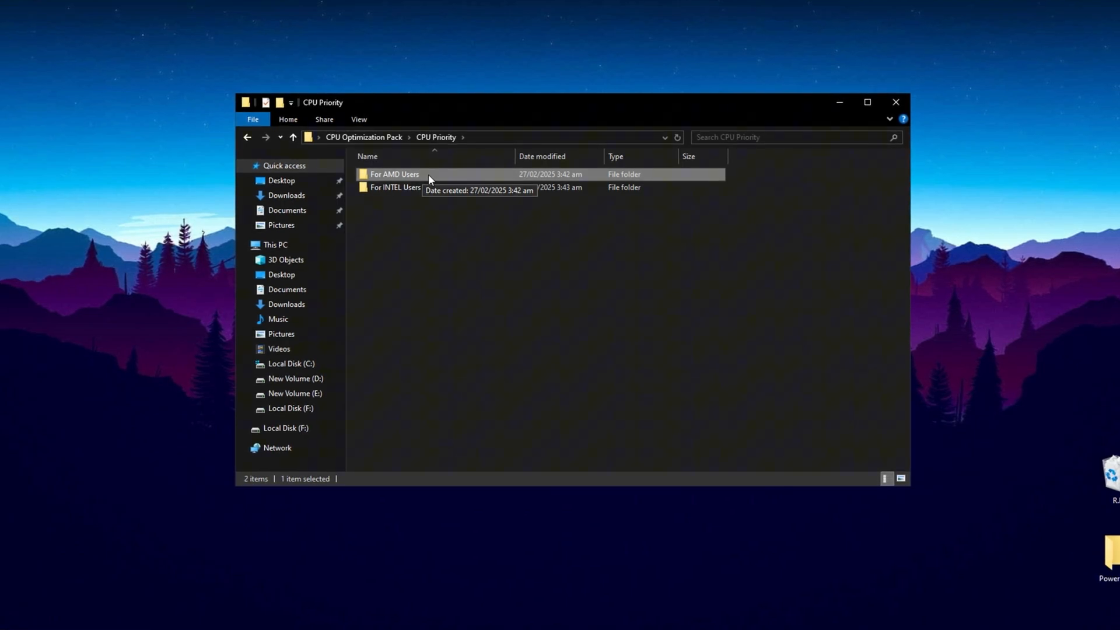
click(394, 186)
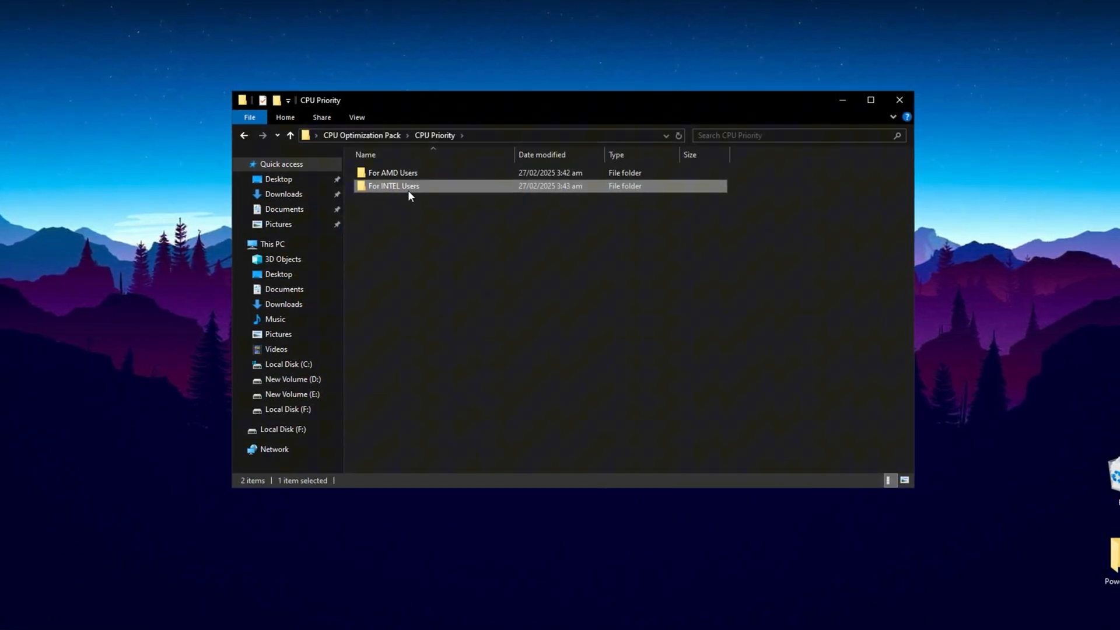
double_click(394, 186)
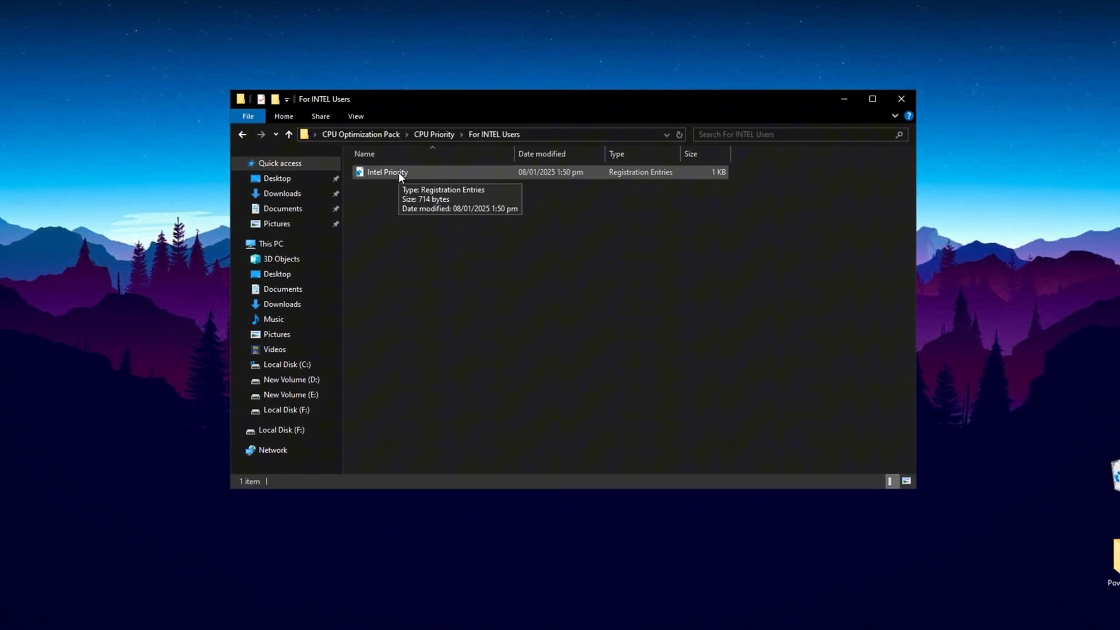
double_click(387, 171)
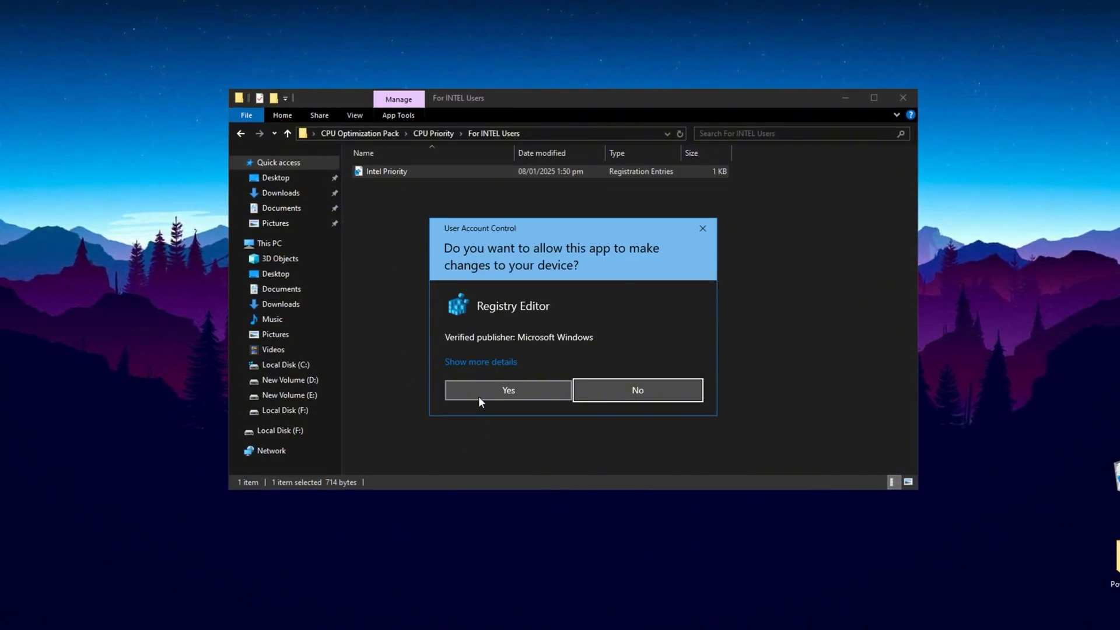
click(509, 390)
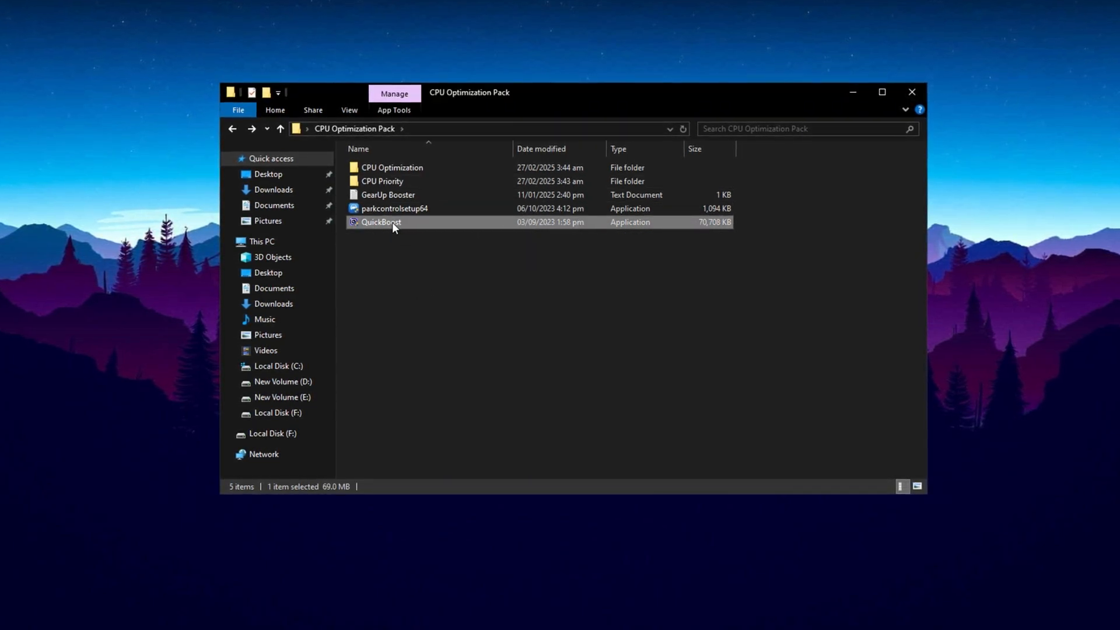
- Launch QuickBoost from the CPU Optimization Pack folder and allow it to make changes
double_click(380, 222)
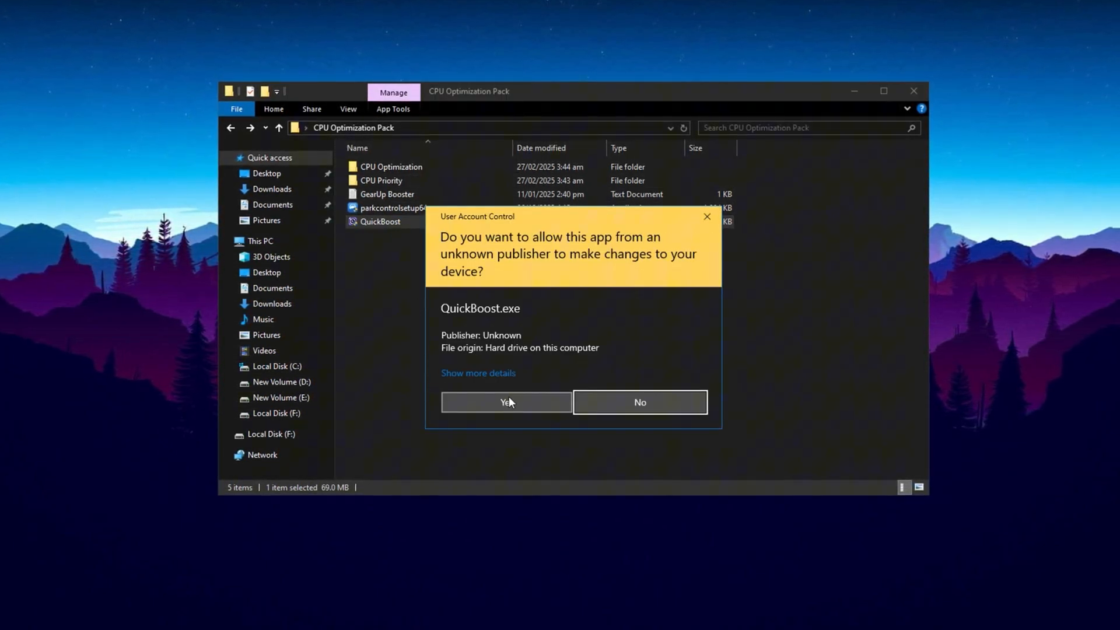
click(506, 403)
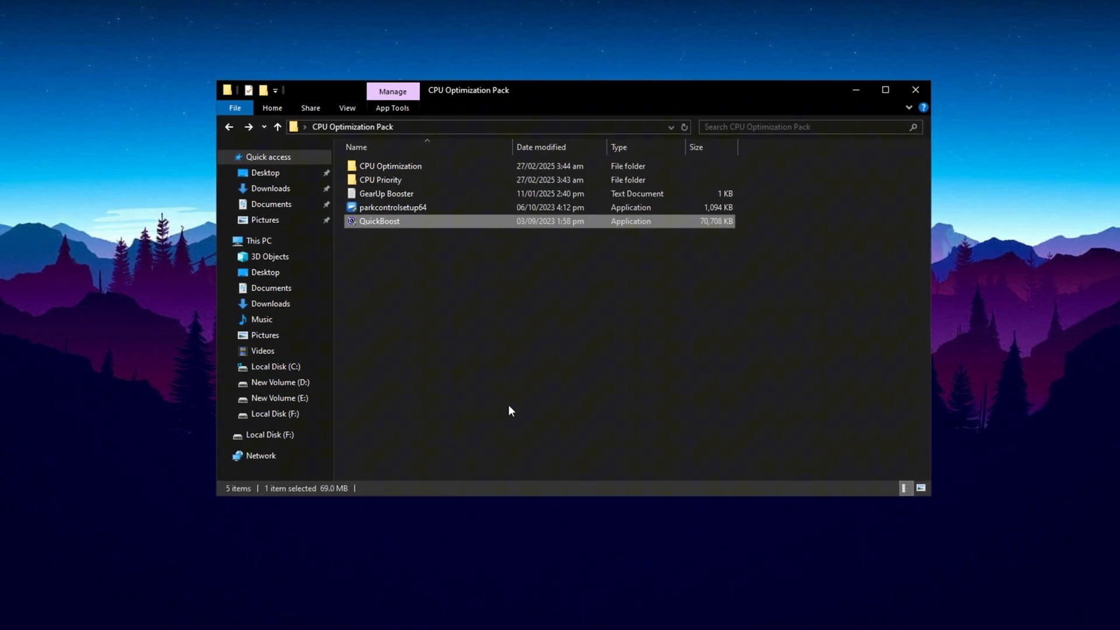
mouse_move(643, 369)
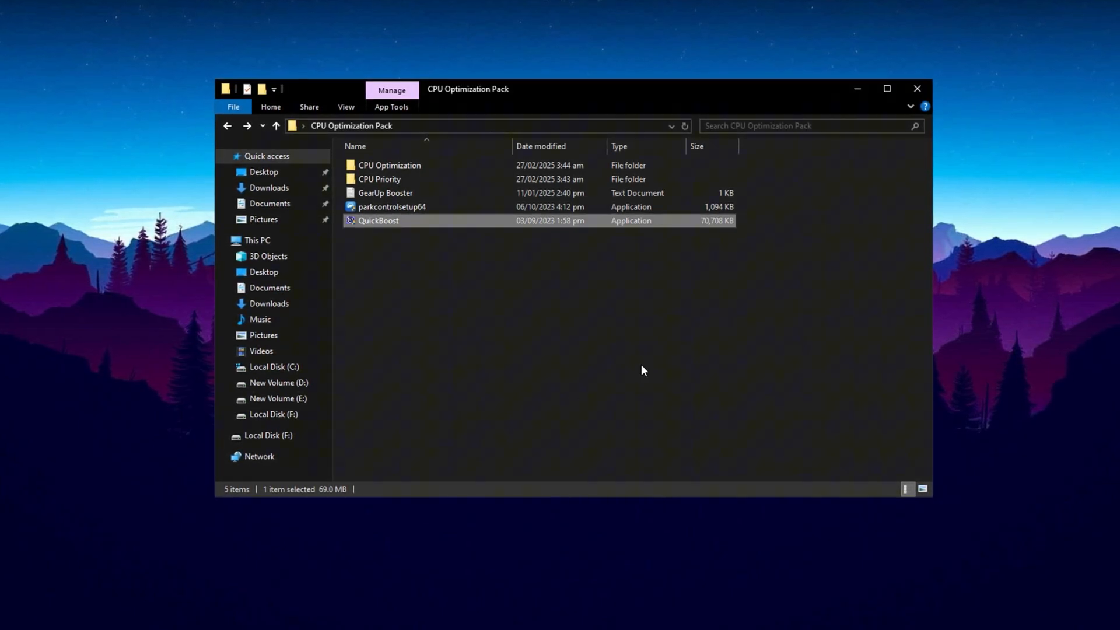
double_click(378, 220)
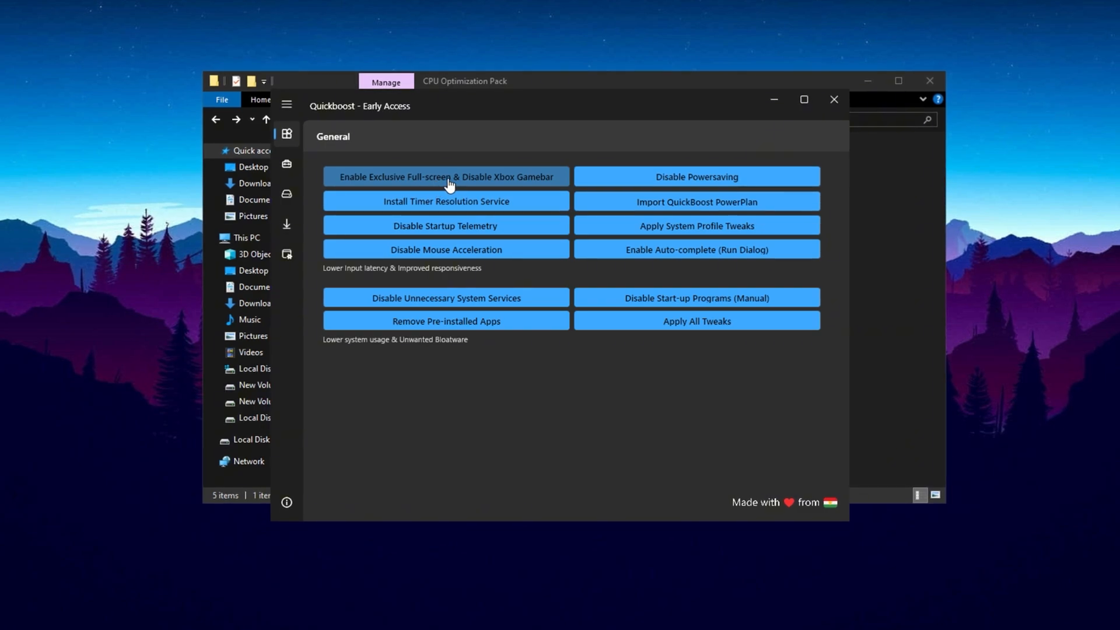
- Apply the Game Bar/full-screen and mouse acceleration tweaks, confirming each
click(446, 176)
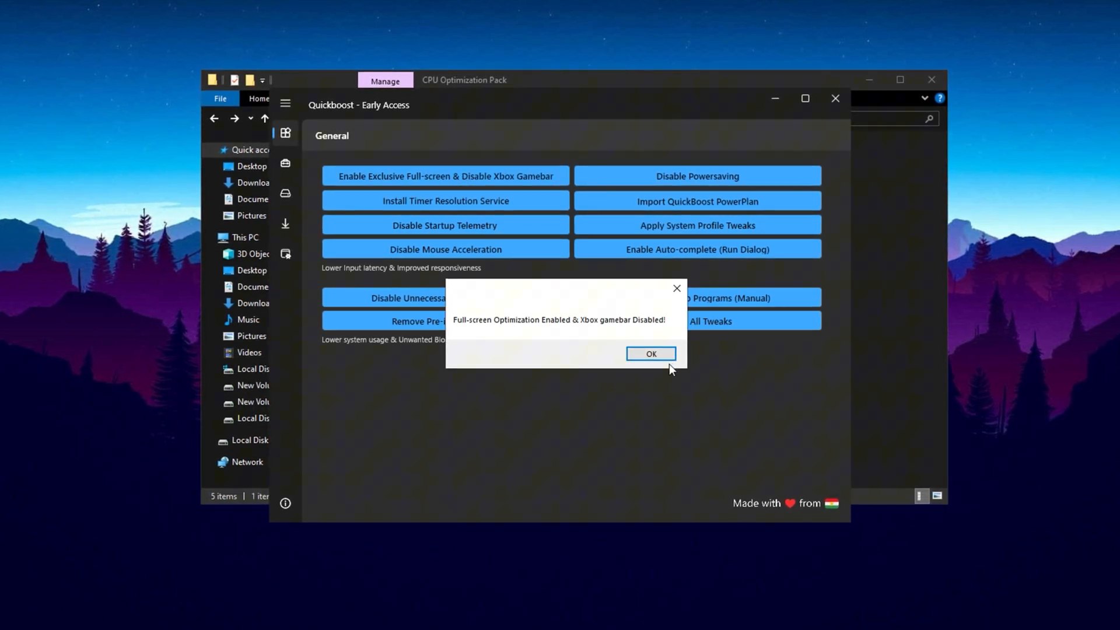
click(651, 353)
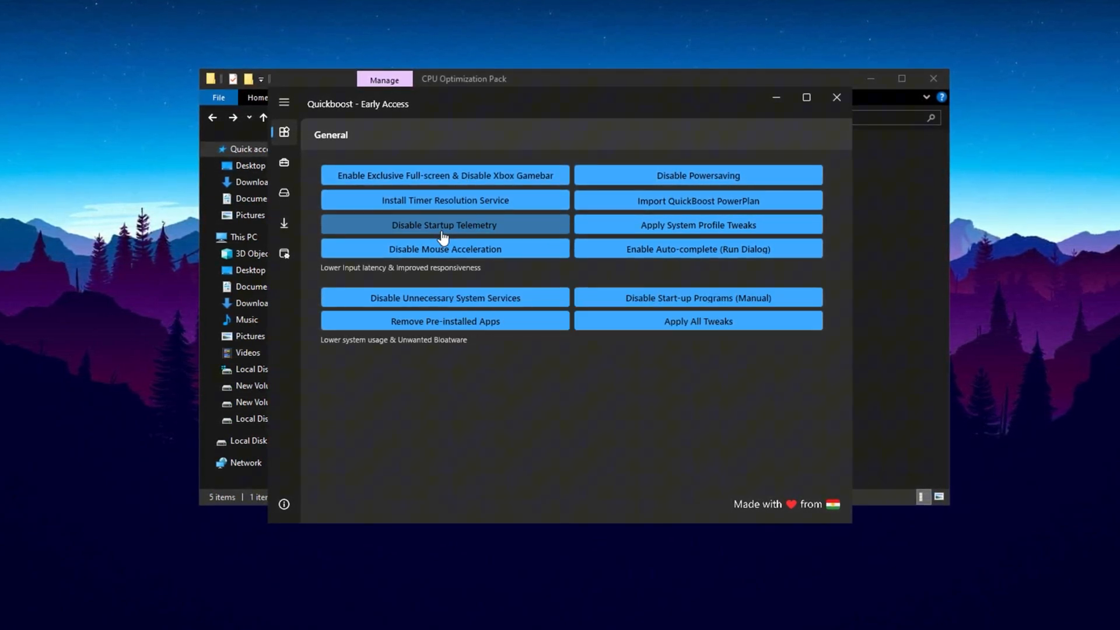
click(443, 225)
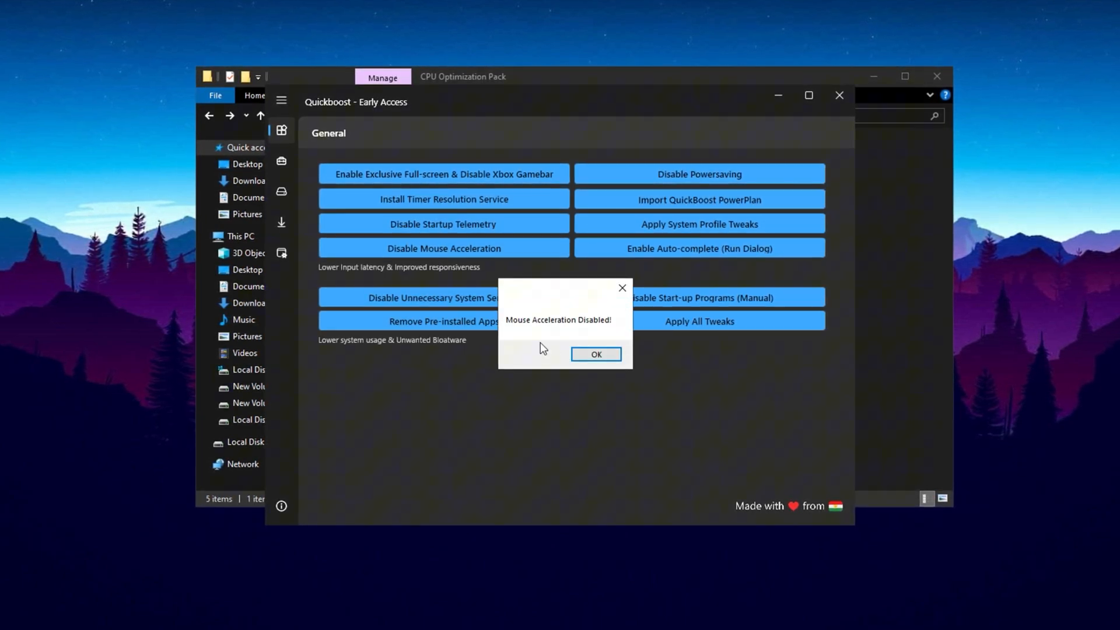
click(595, 355)
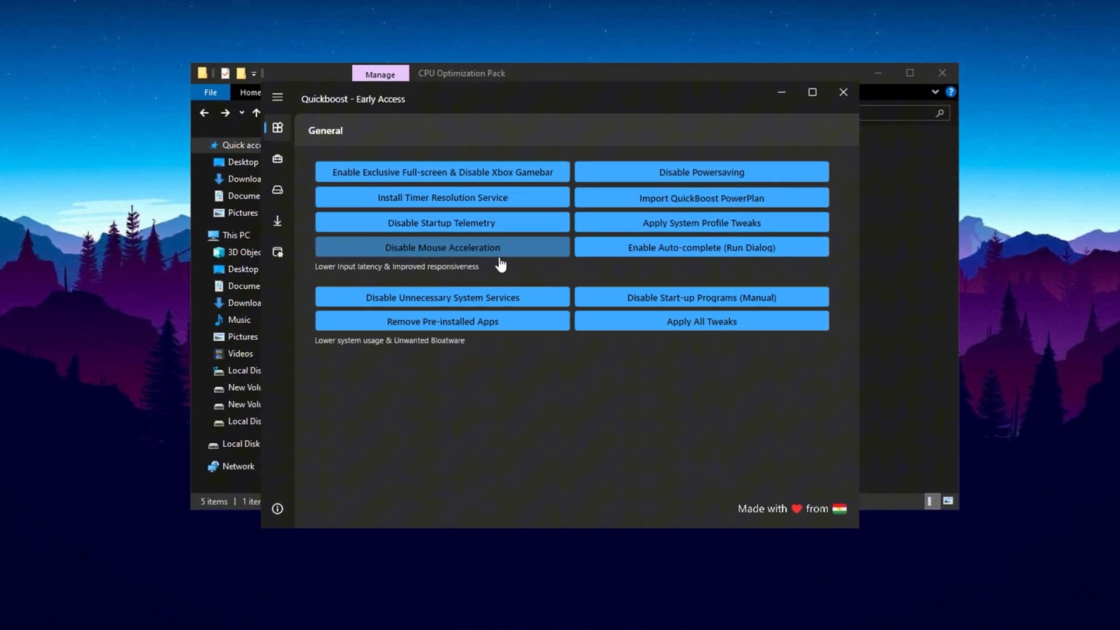
- Disable Windows power saving and unnecessary system services
click(701, 172)
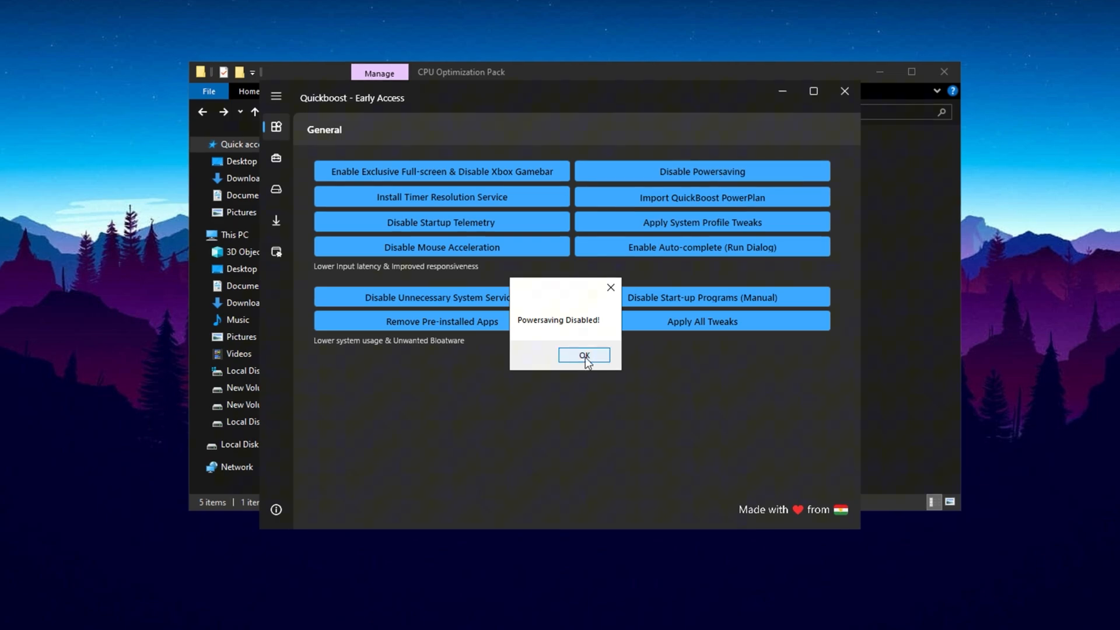
click(583, 355)
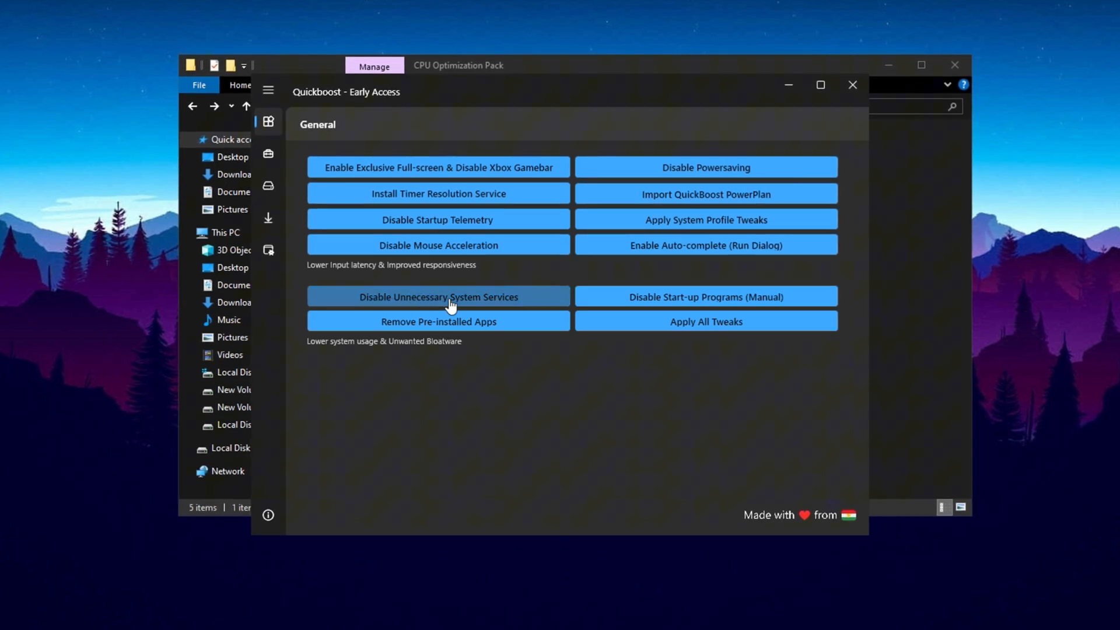
mouse_move(460, 303)
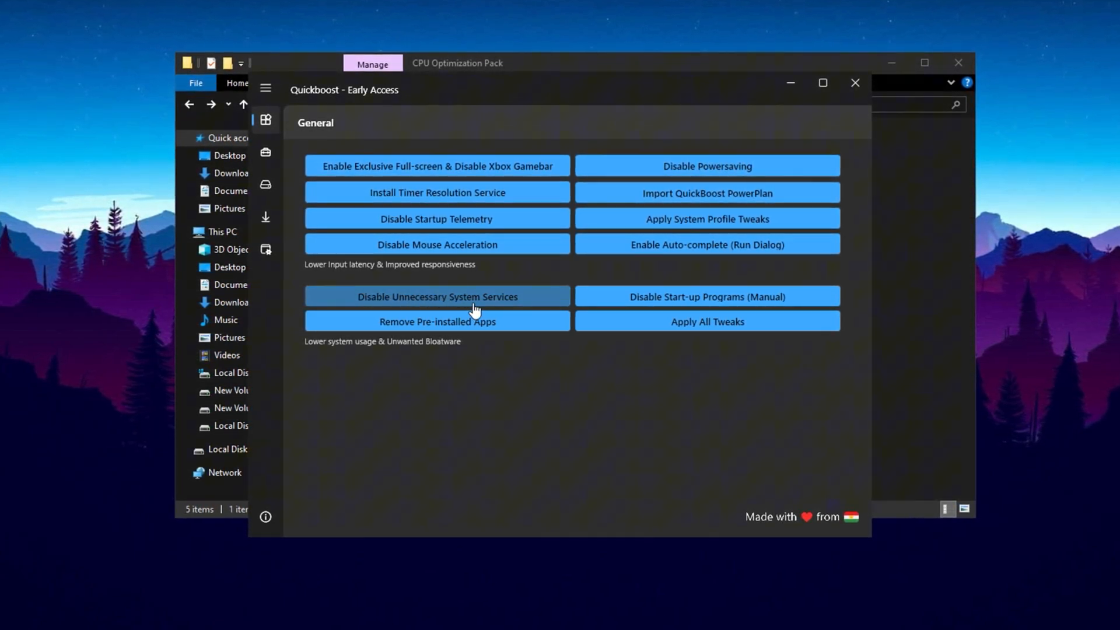
mouse_move(494, 304)
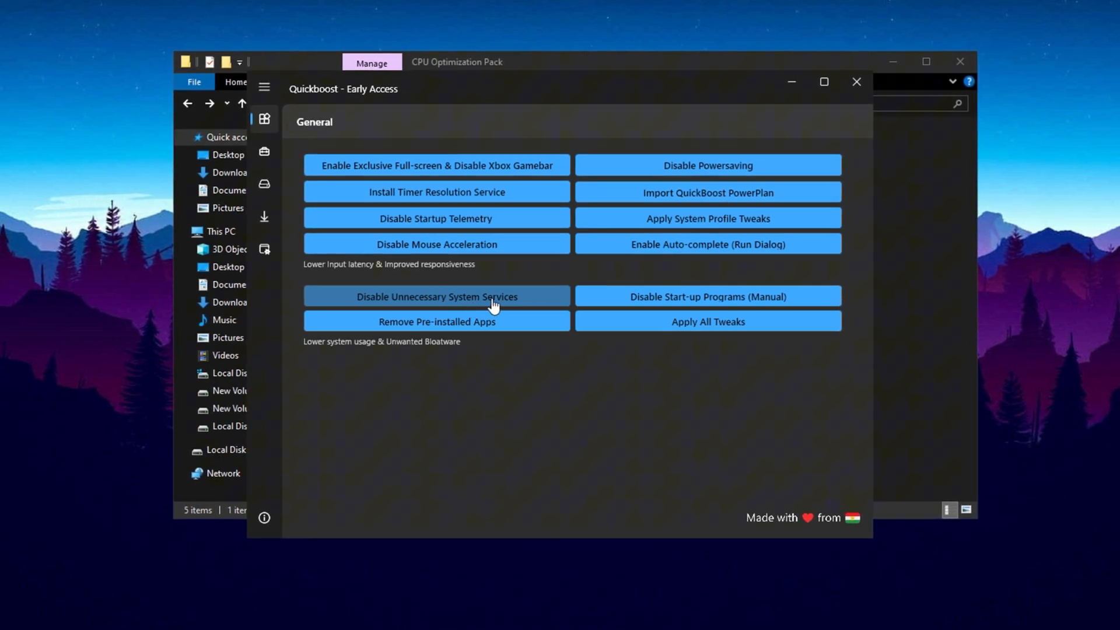
click(264, 151)
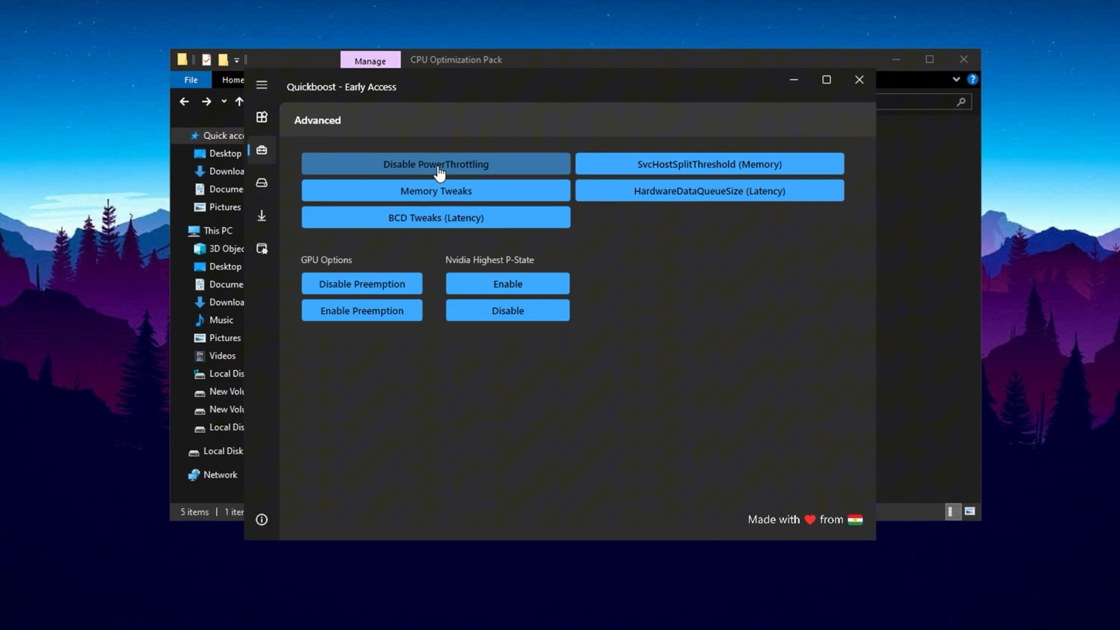
mouse_move(430, 242)
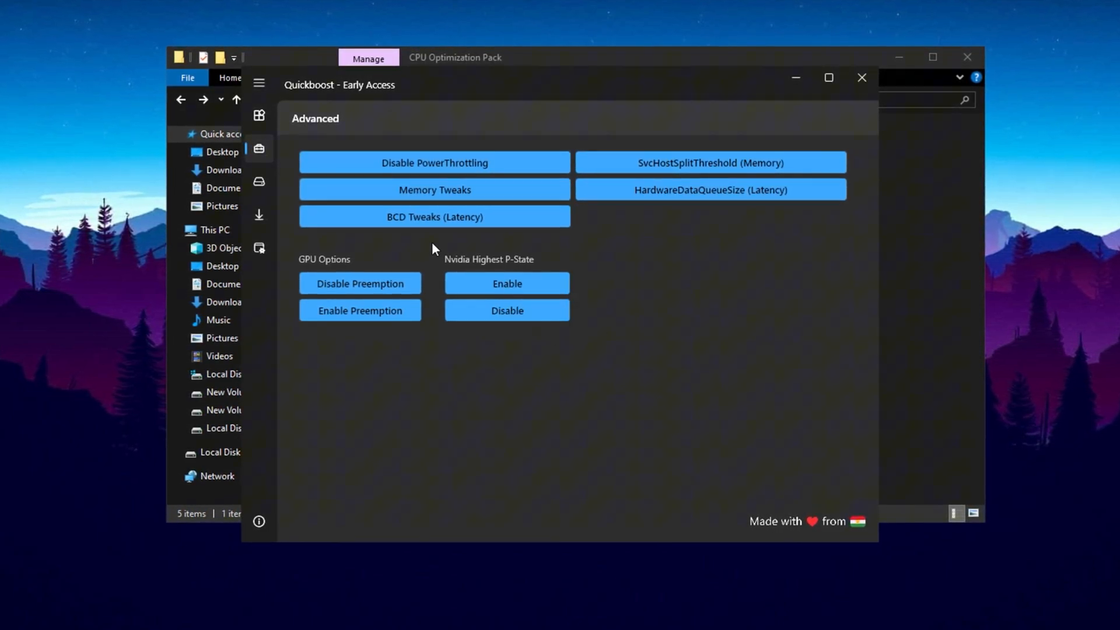
- Apply QuickBoost's Memory Tweaks from the Advanced page and confirm the prompt
click(434, 189)
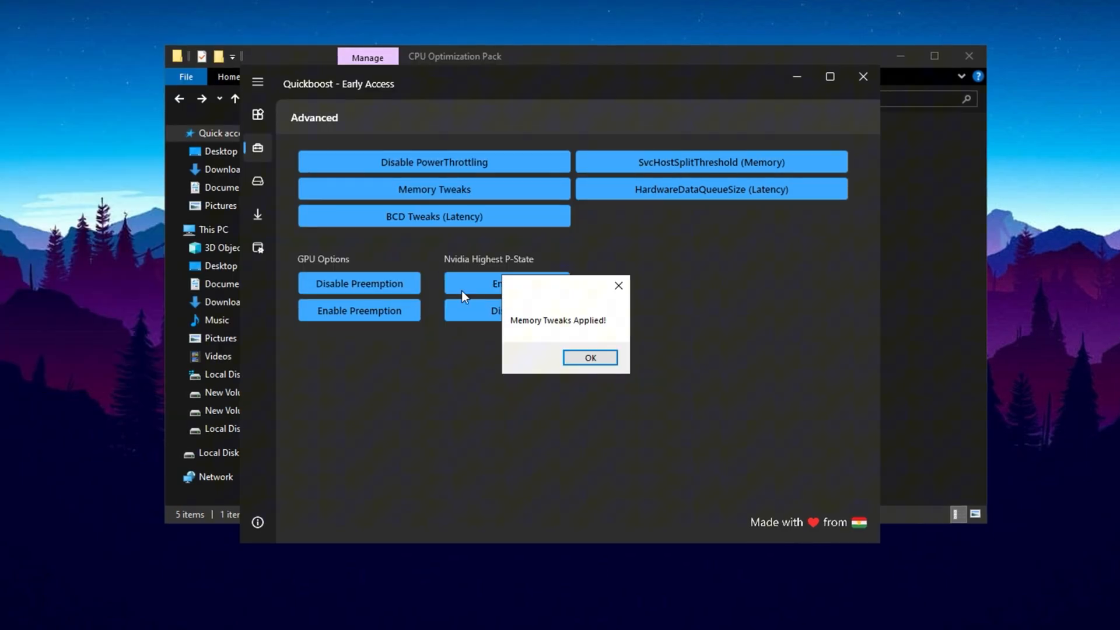
click(590, 358)
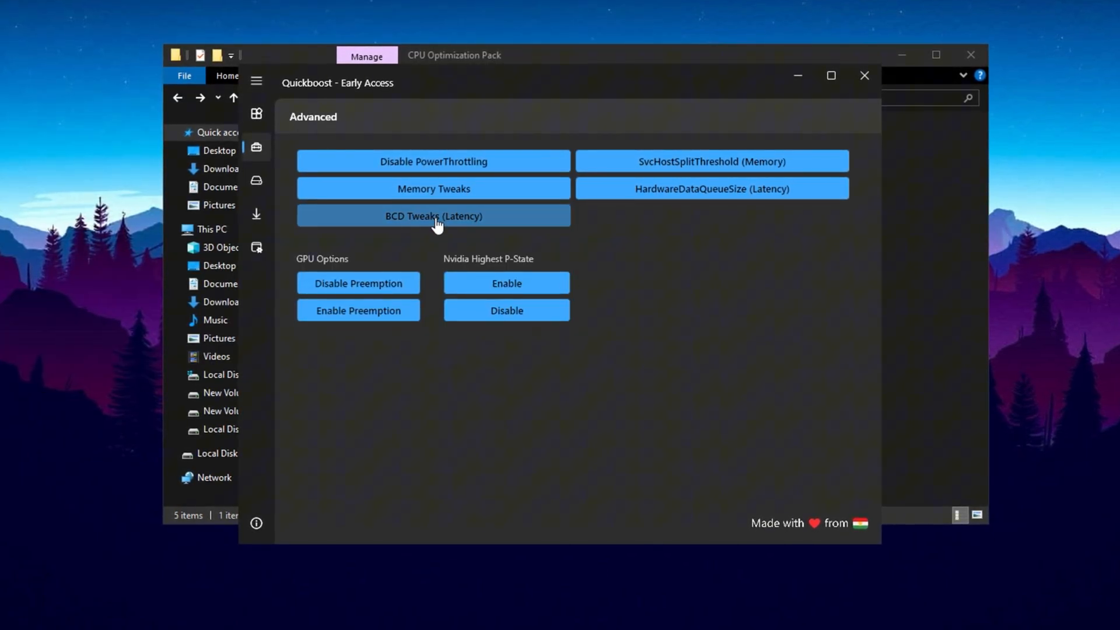
mouse_move(491, 230)
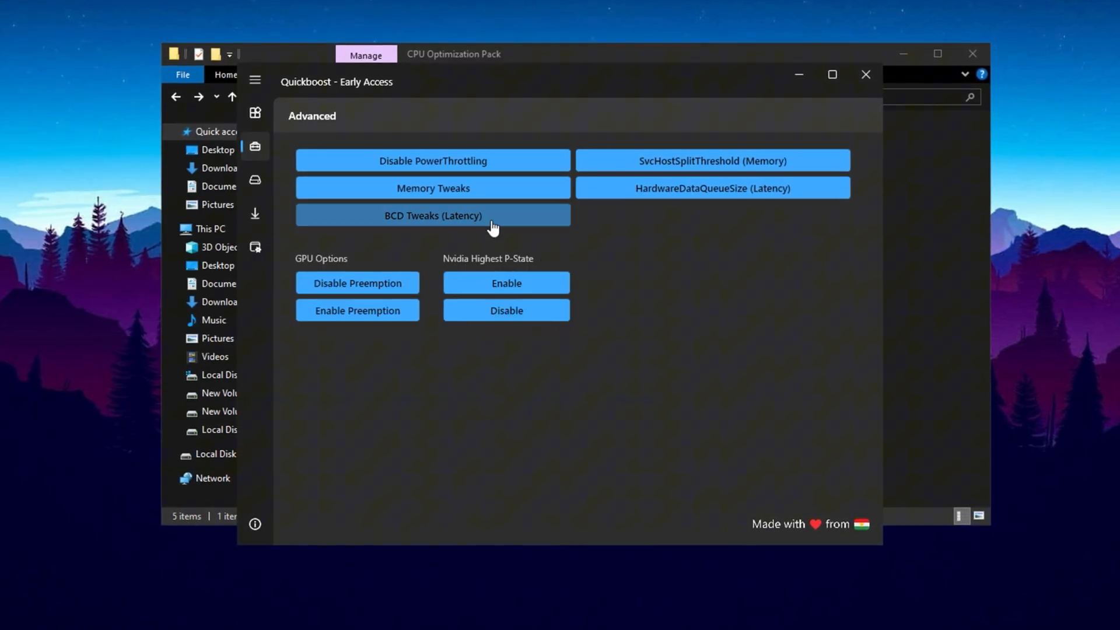
mouse_move(450, 246)
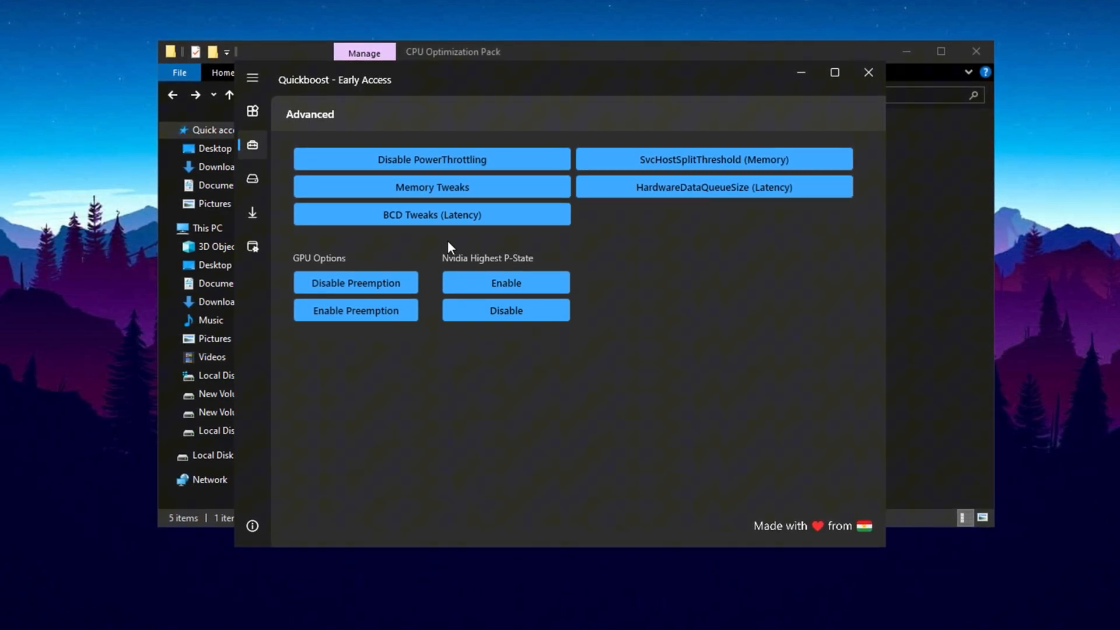
click(252, 178)
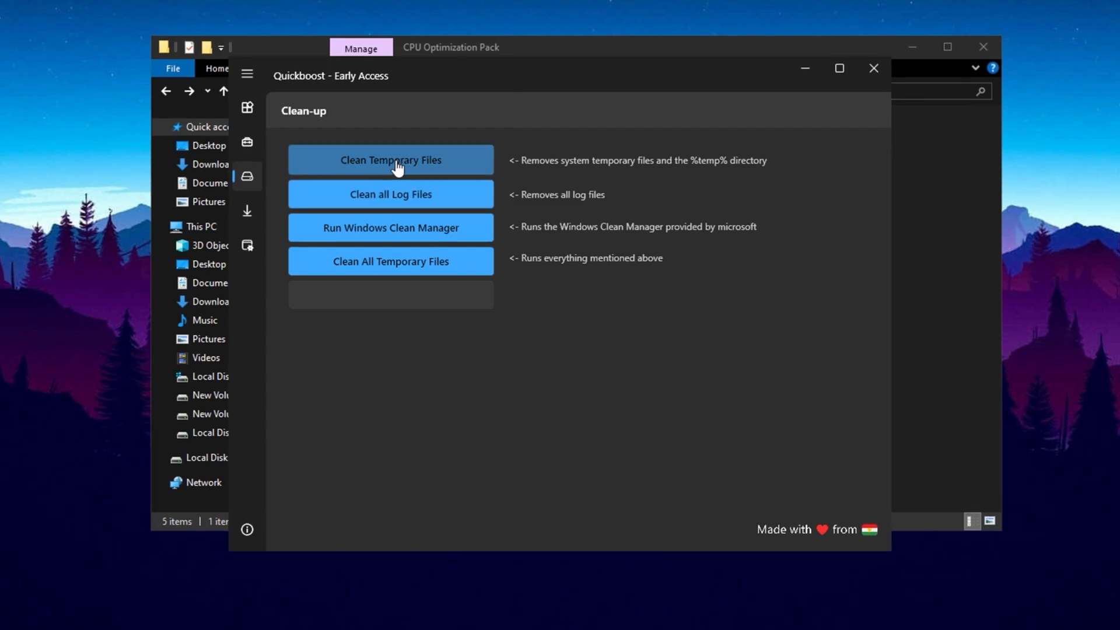
- Run Clean Temporary Files, then close QuickBoost back to the CPU Optimization Pack folder
click(389, 160)
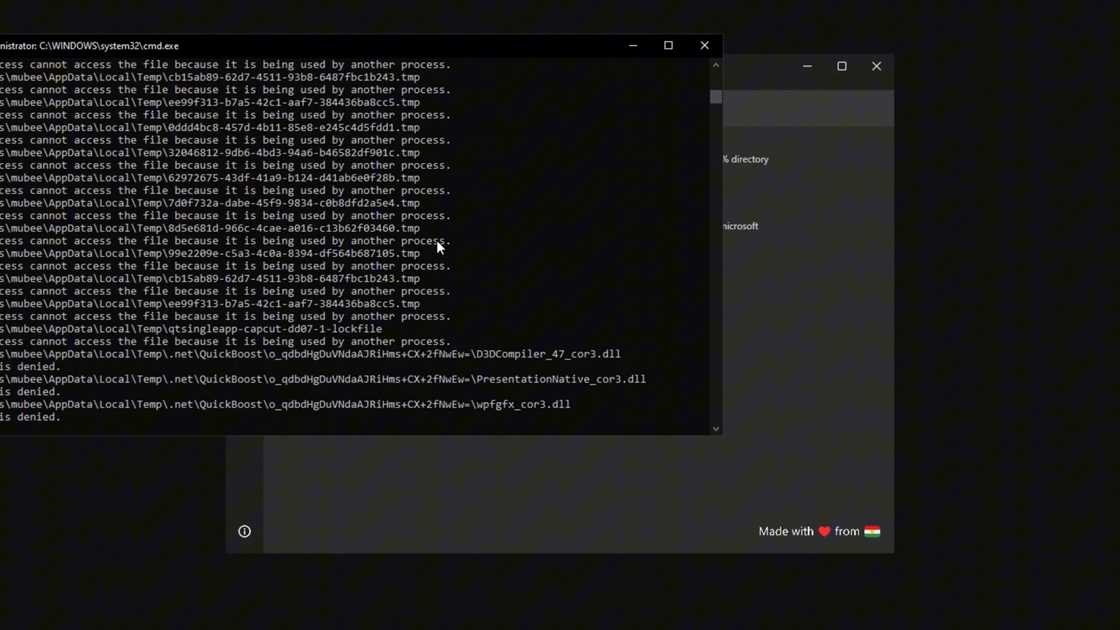
mouse_move(566, 262)
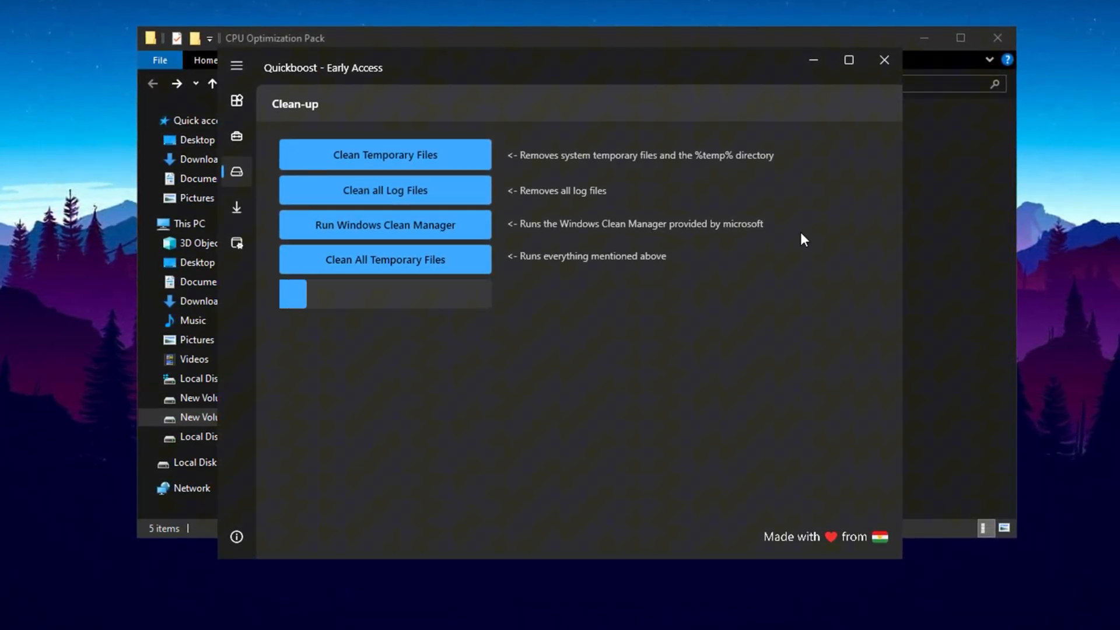
click(884, 60)
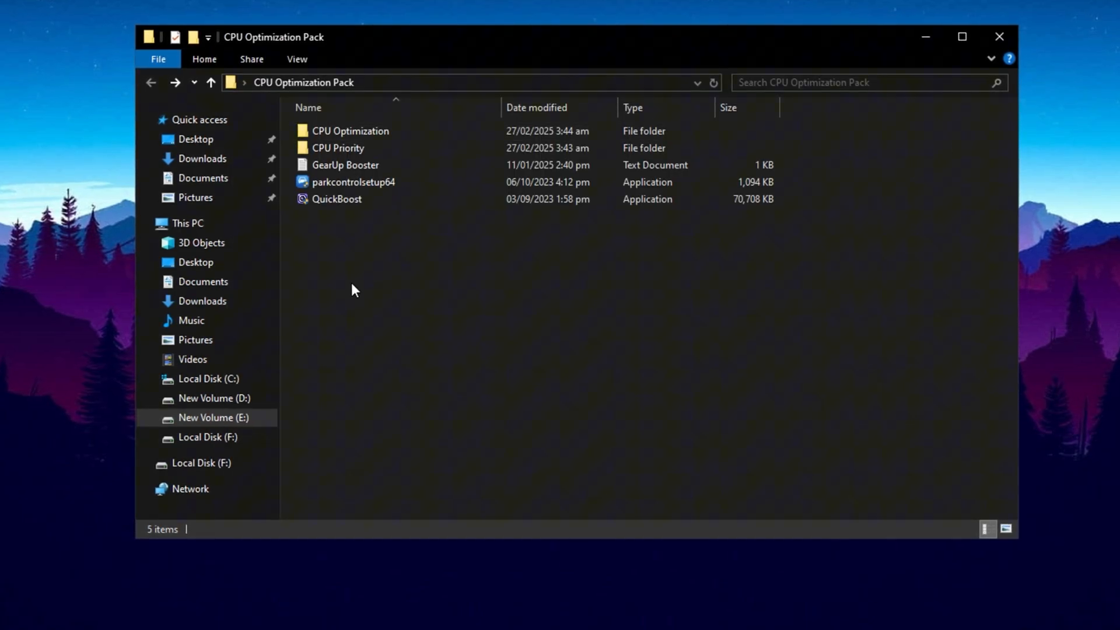
- Launch parkcontrolsetup64, verify Bitsum Highest Performance has parking and scaling off, and show Power Options
click(353, 181)
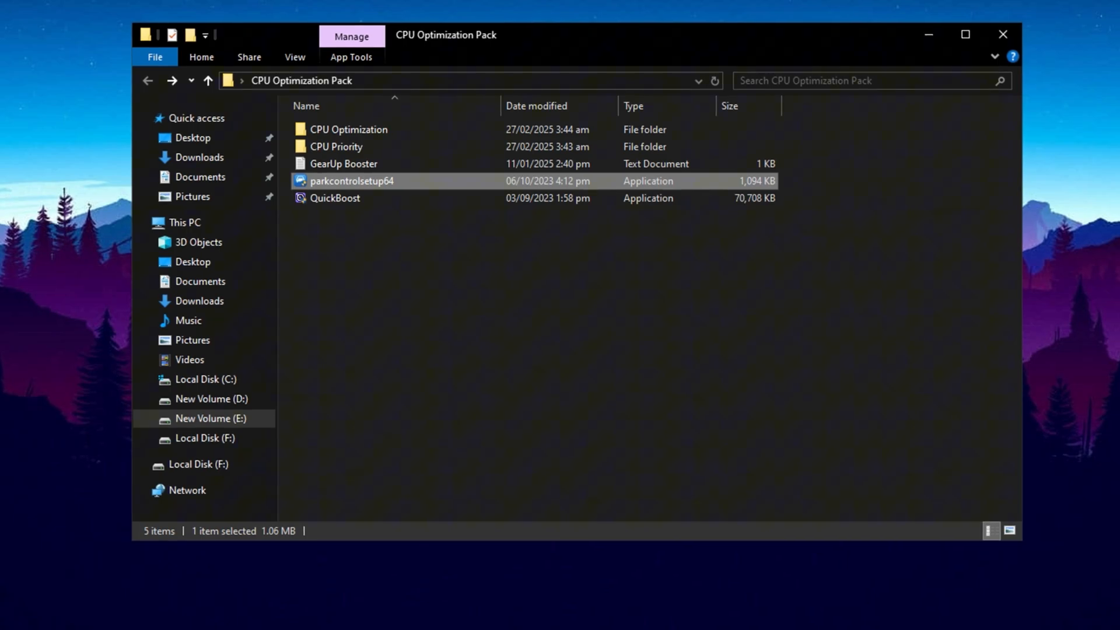
double_click(352, 181)
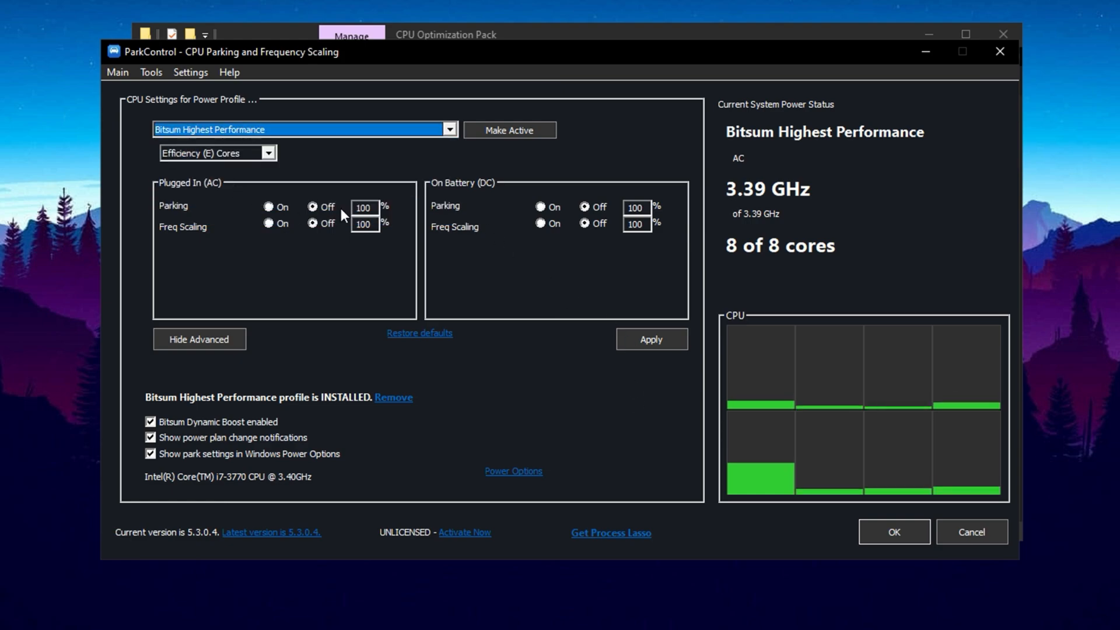
mouse_move(371, 273)
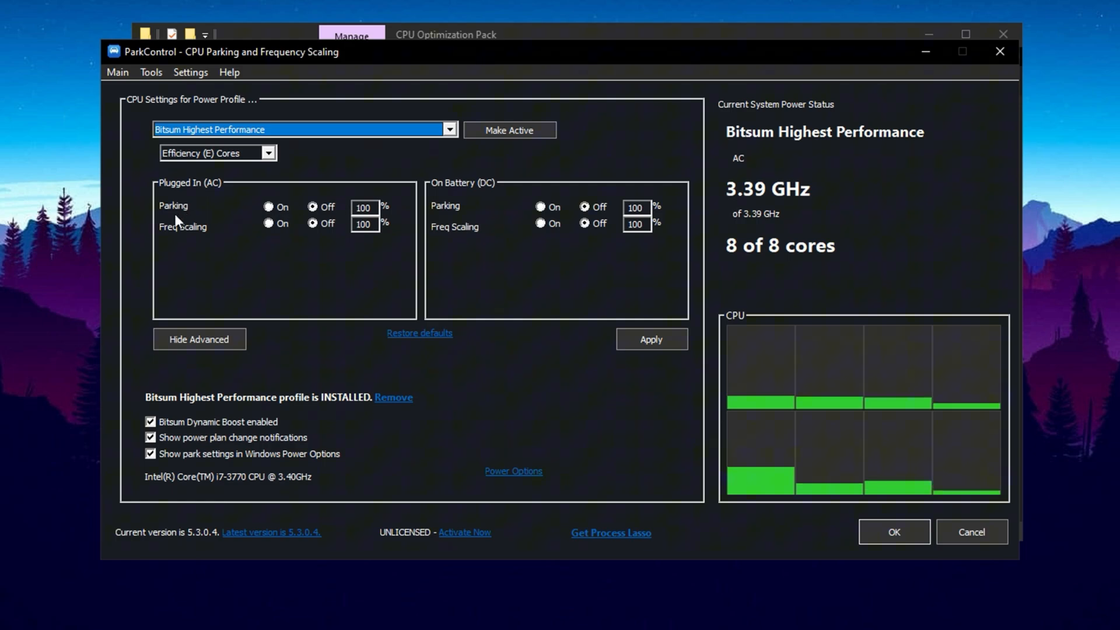
mouse_move(485, 197)
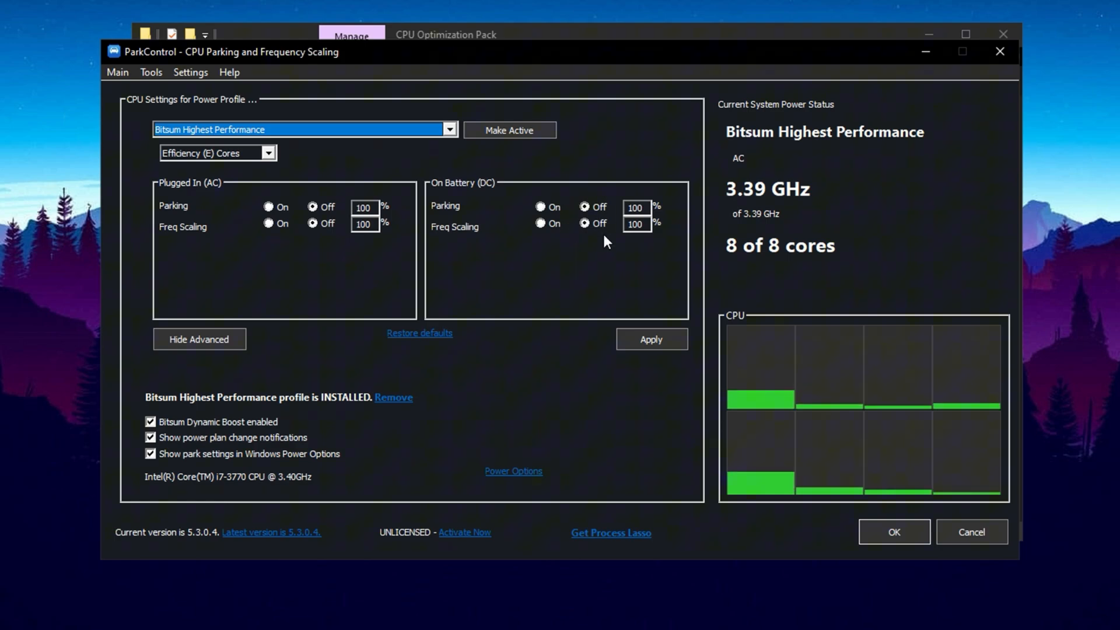
mouse_move(635, 224)
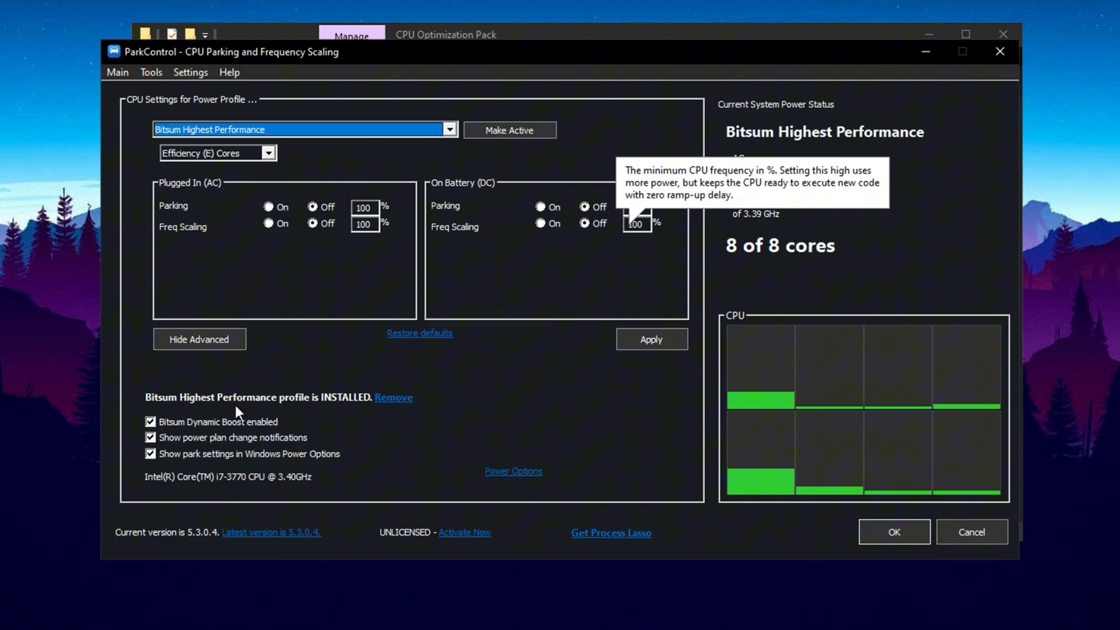
mouse_move(201, 429)
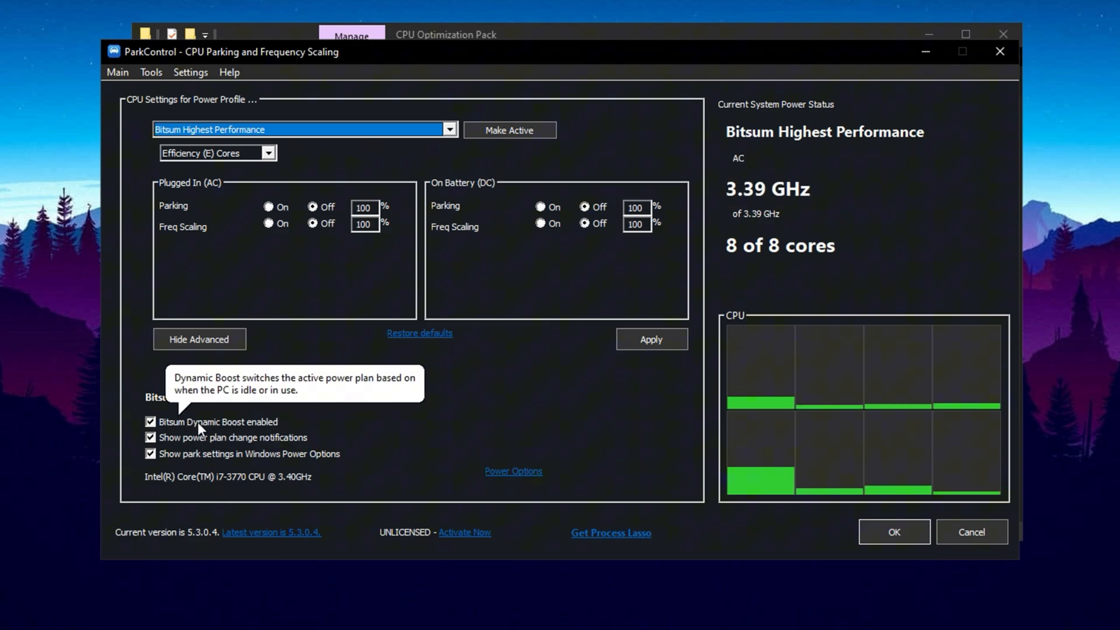
mouse_move(210, 424)
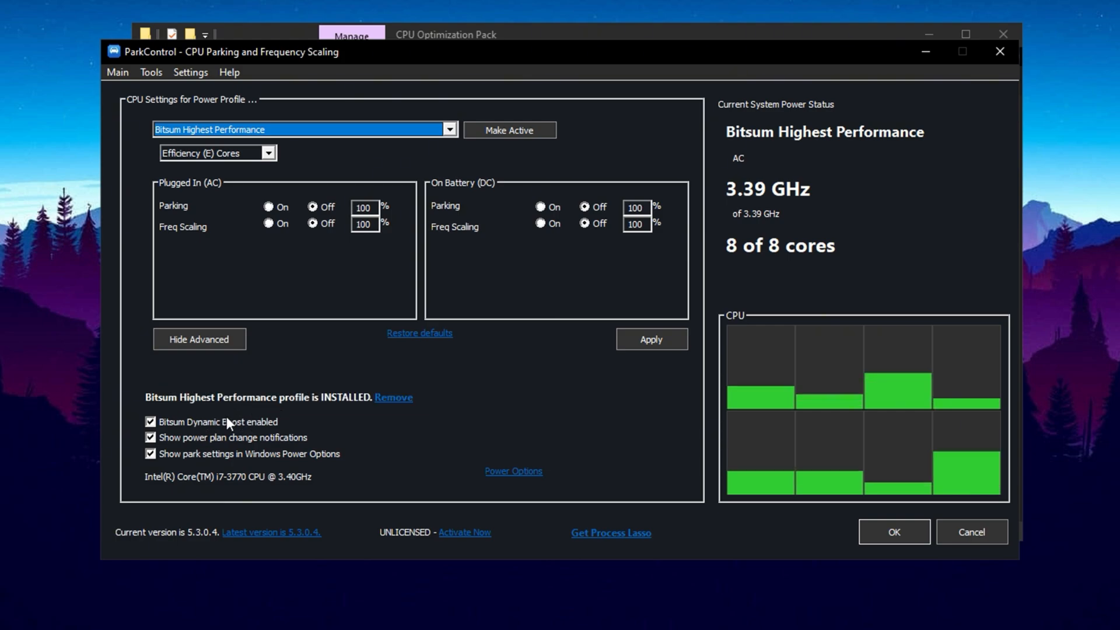
mouse_move(218, 429)
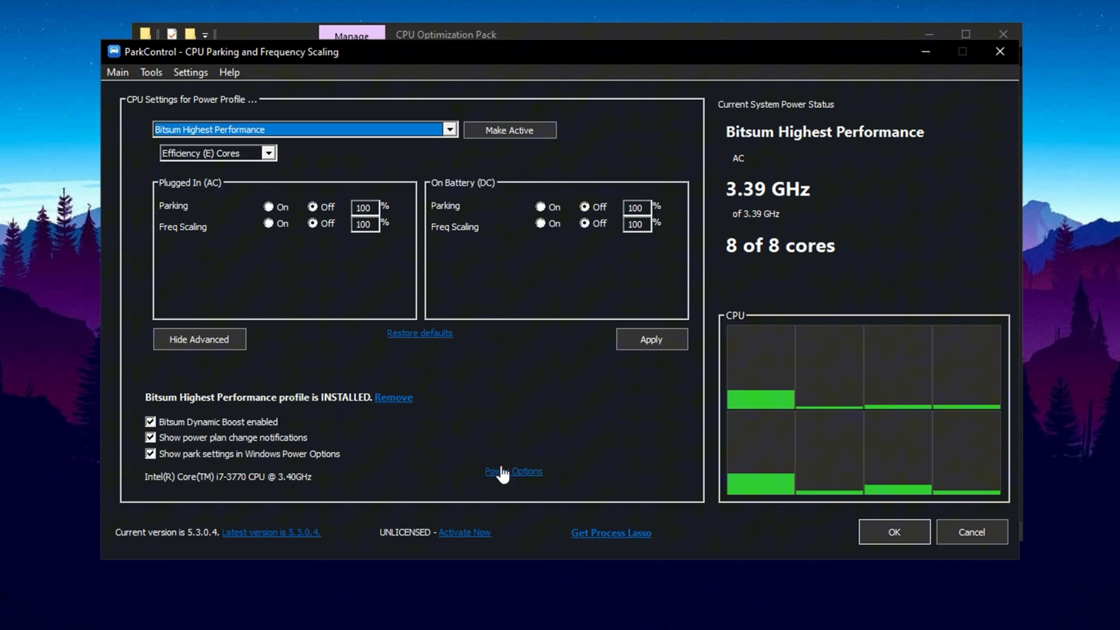
click(514, 471)
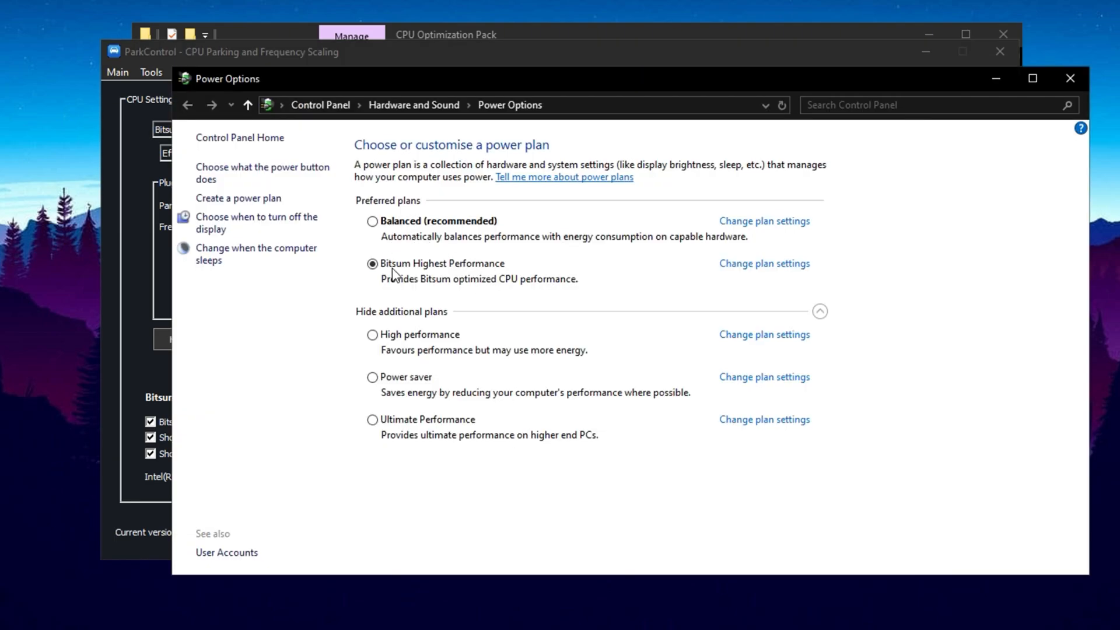
mouse_move(431, 288)
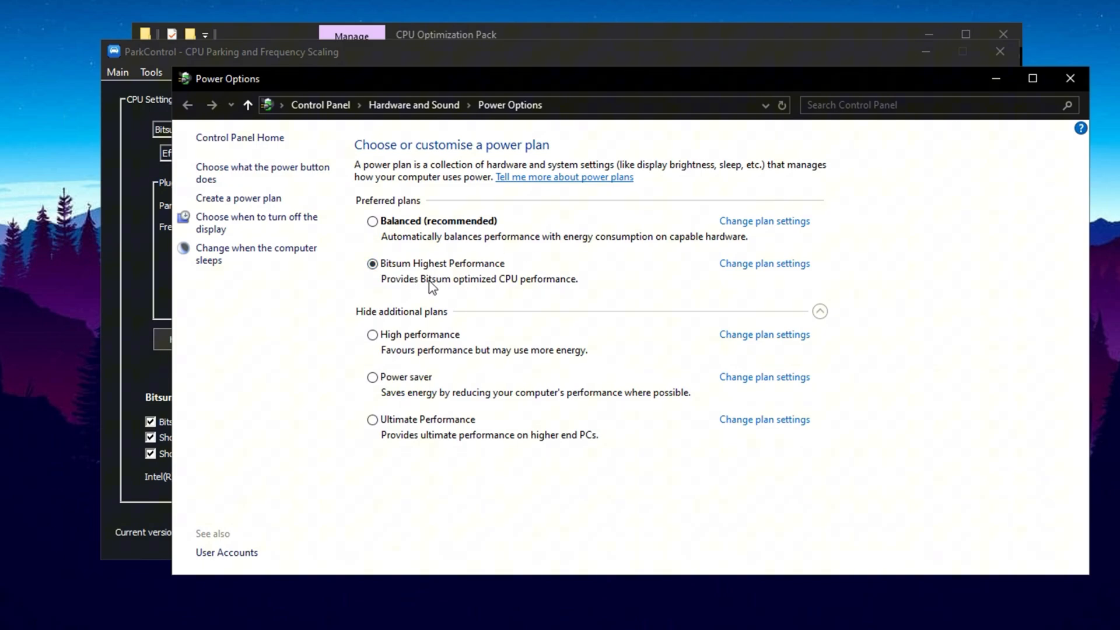
mouse_move(1070, 79)
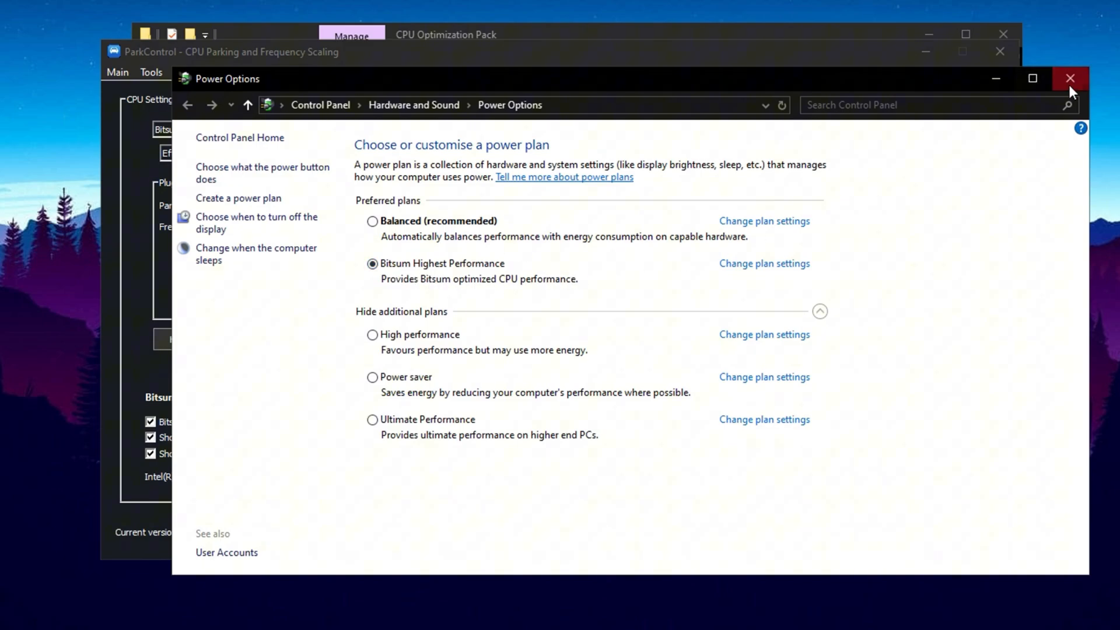
- Close the Power Options window, leaving ParkControl showing Bitsum Highest Performance active
click(1066, 77)
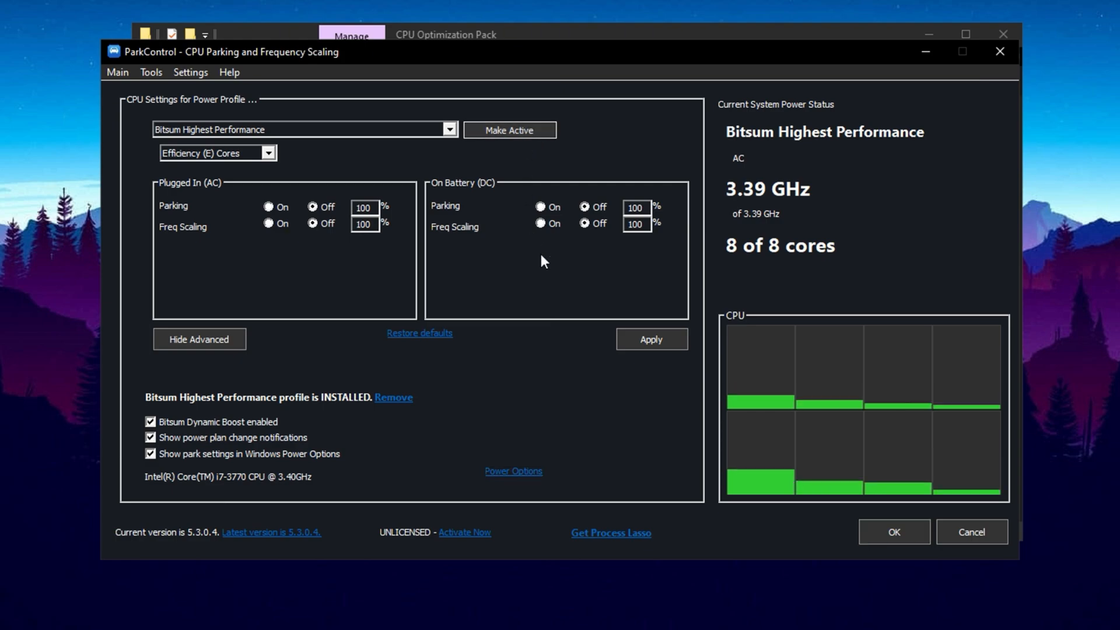
mouse_move(780, 545)
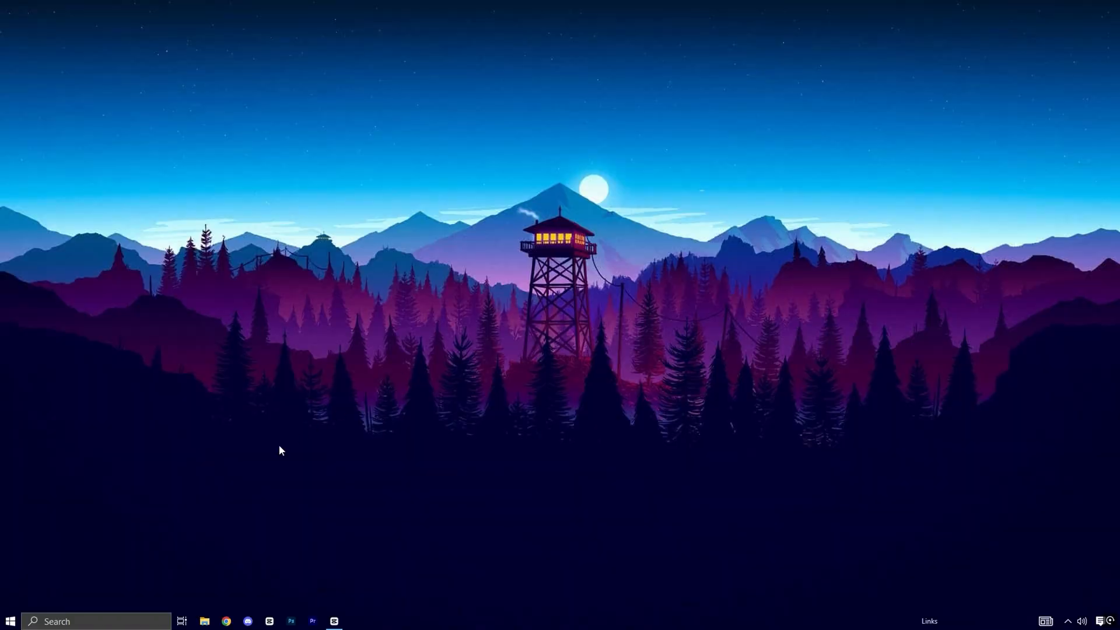
- In msconfig's advanced boot options, enable Number of processors and set it to 8
text(ms)
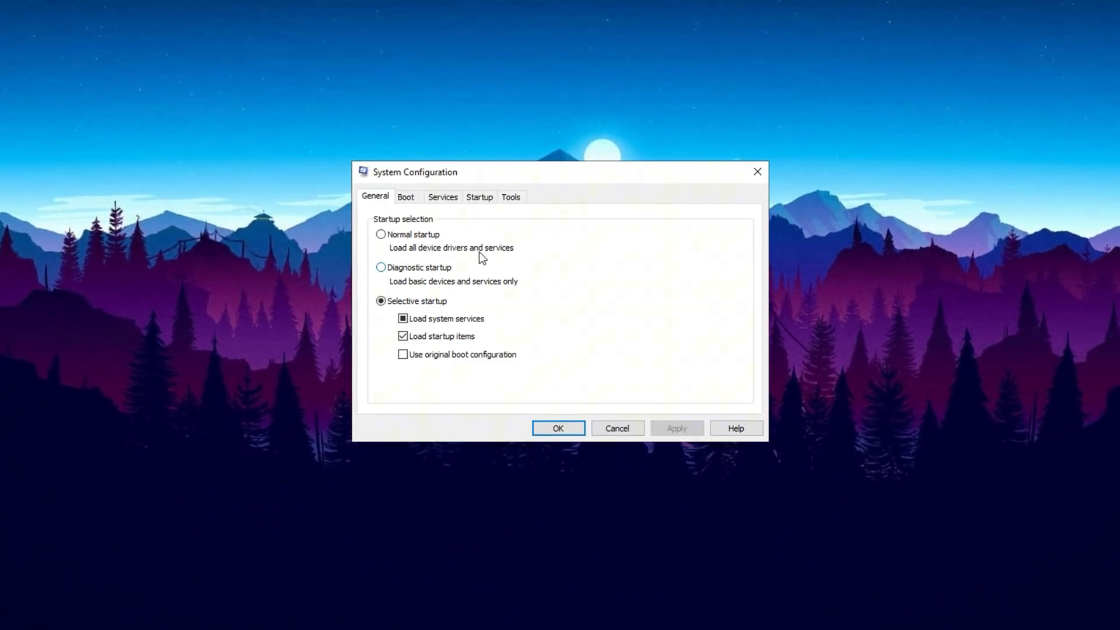
click(407, 196)
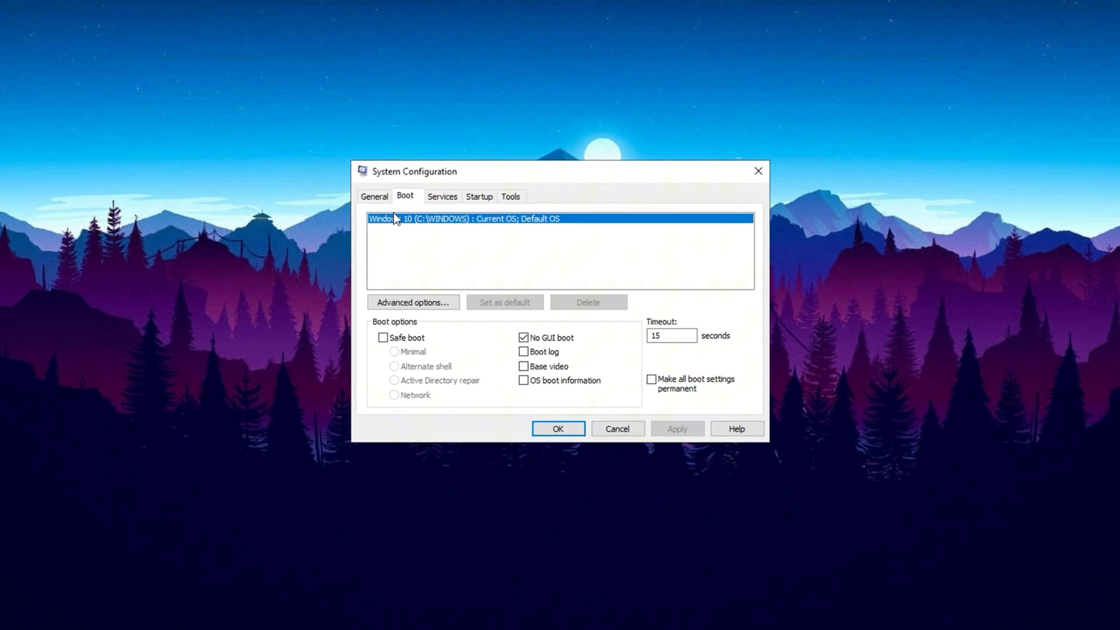
click(413, 302)
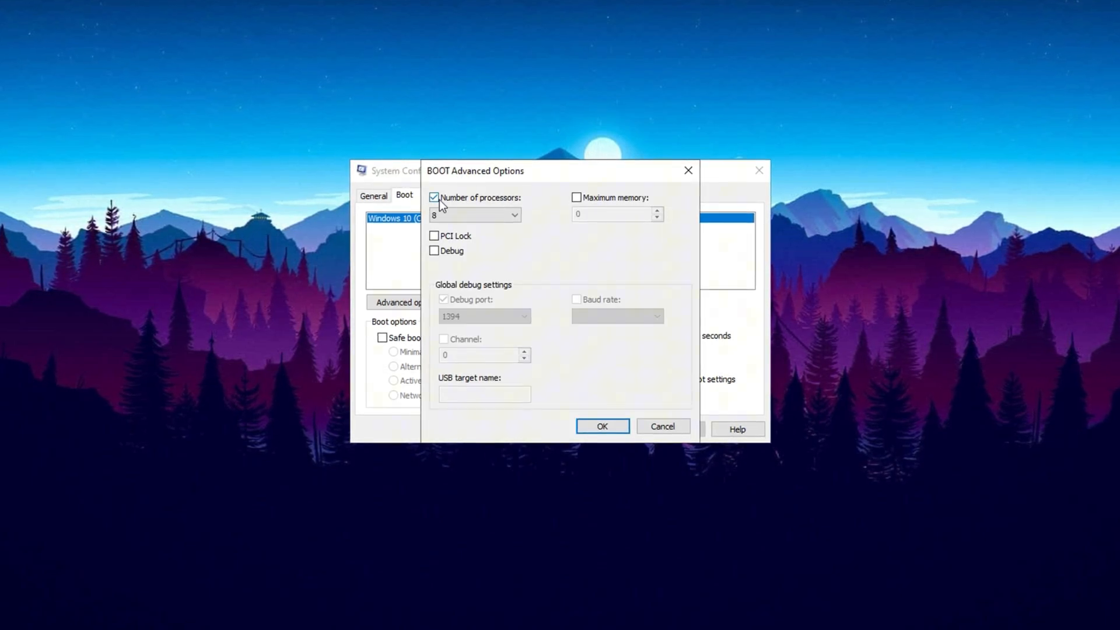
click(513, 215)
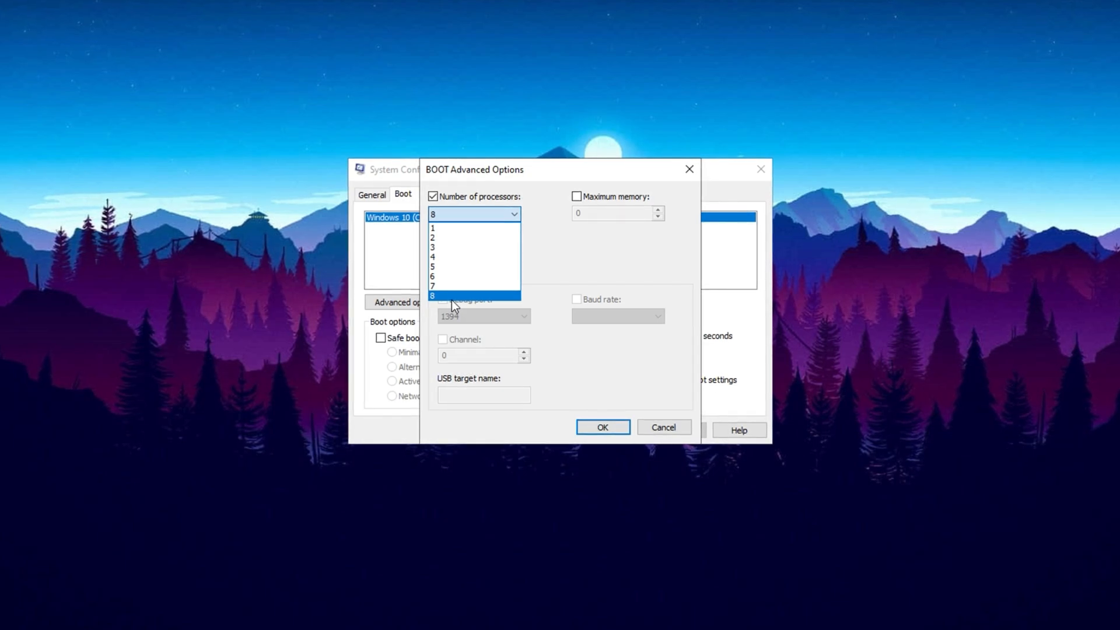
click(455, 295)
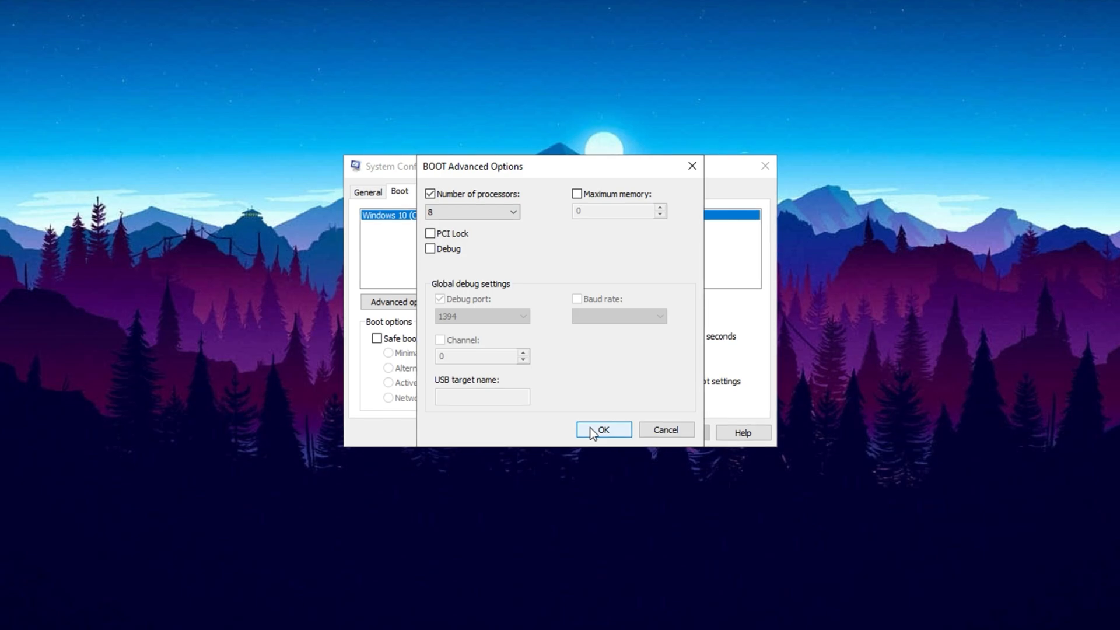
click(603, 429)
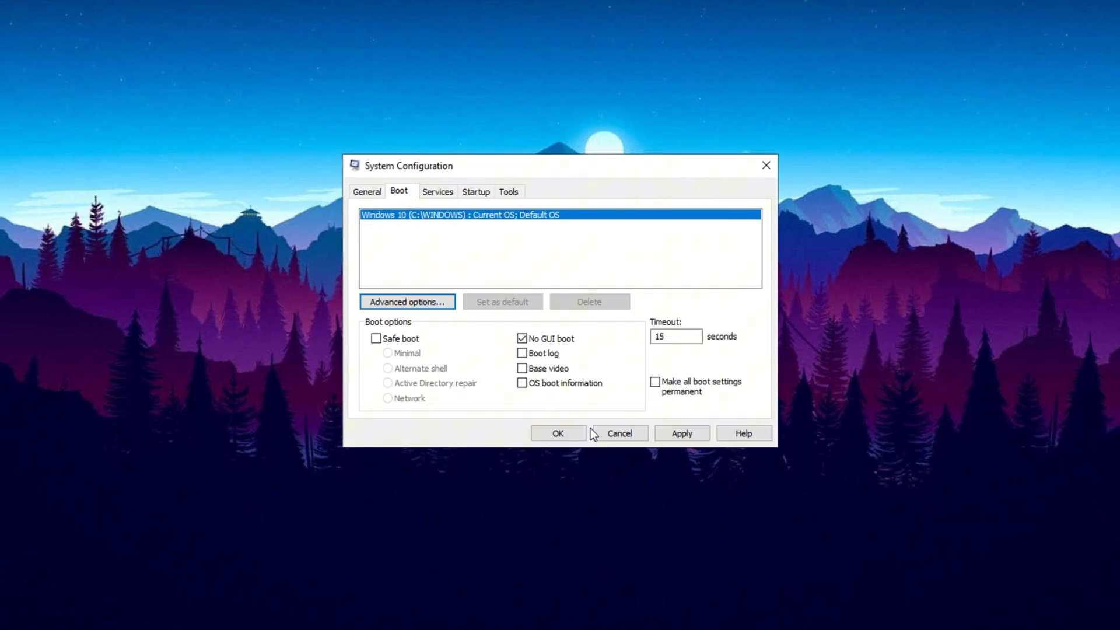
mouse_move(434, 192)
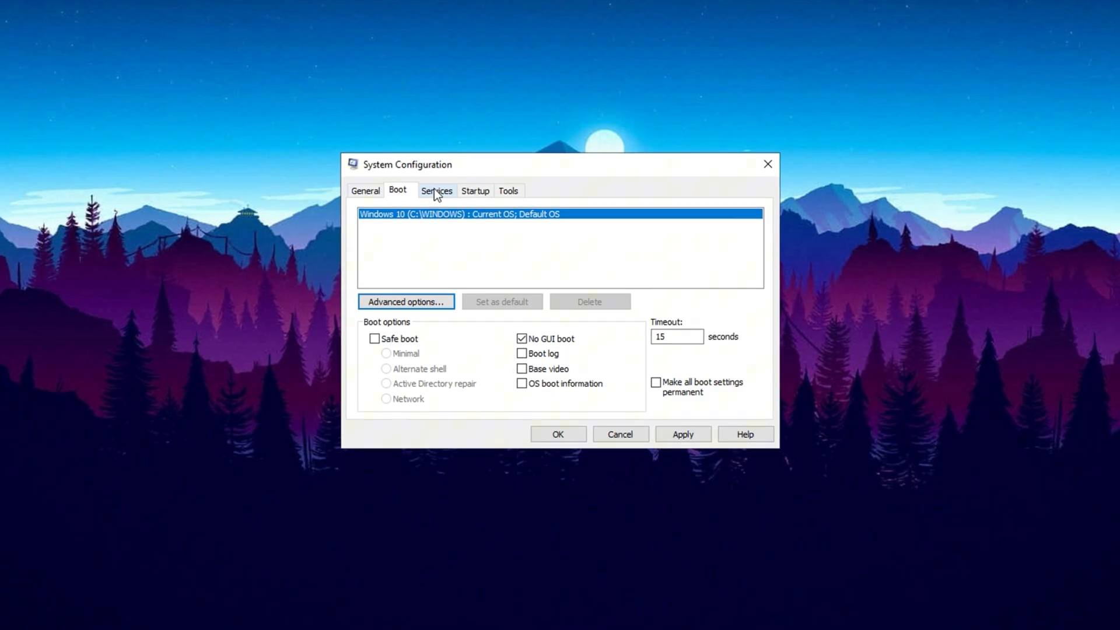
- Hide all Microsoft services, review the third-party list and apply the service selections
click(436, 191)
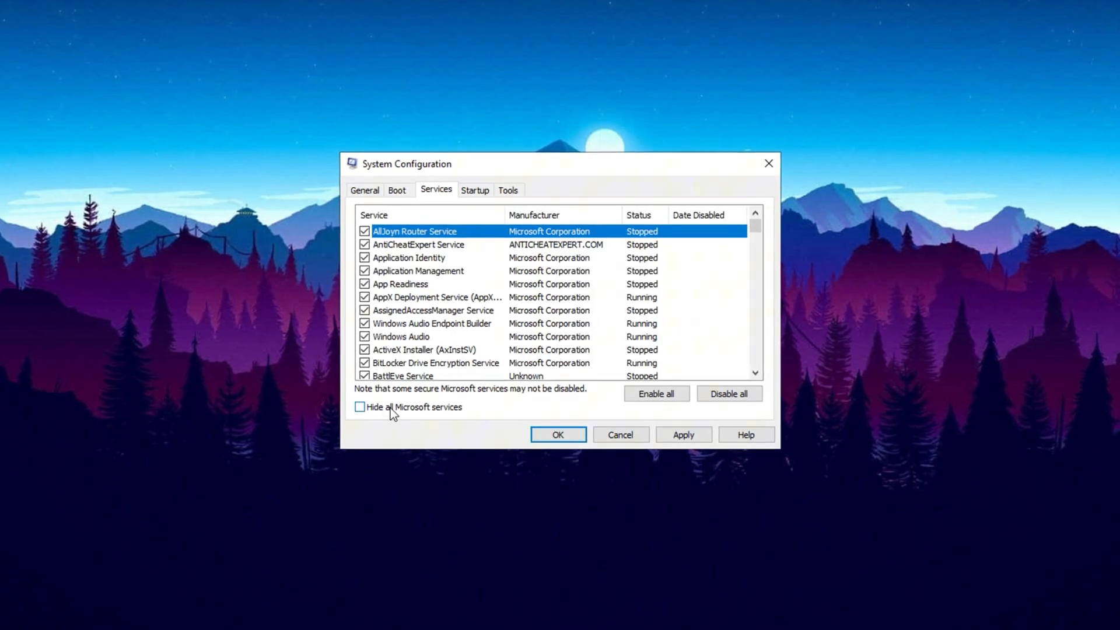
click(359, 407)
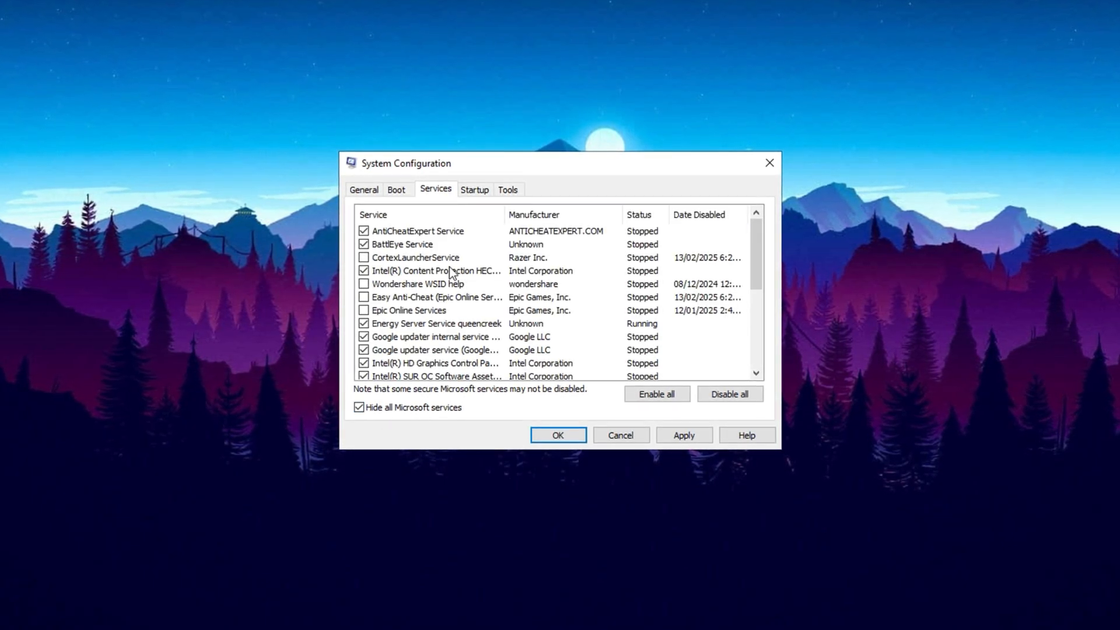
scroll(down, 3)
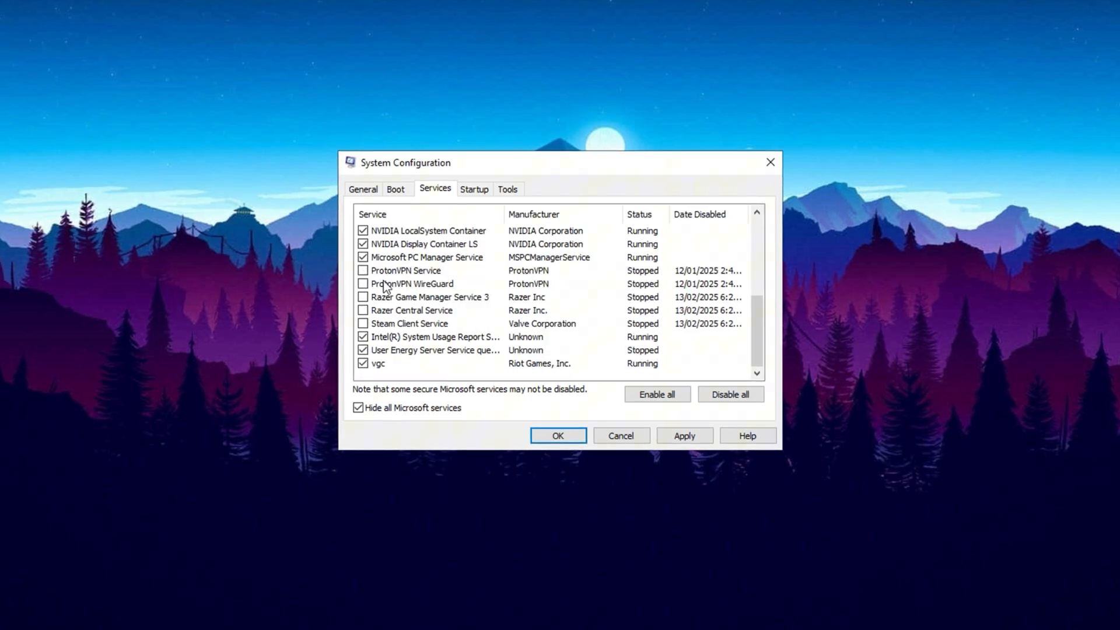
mouse_move(470, 320)
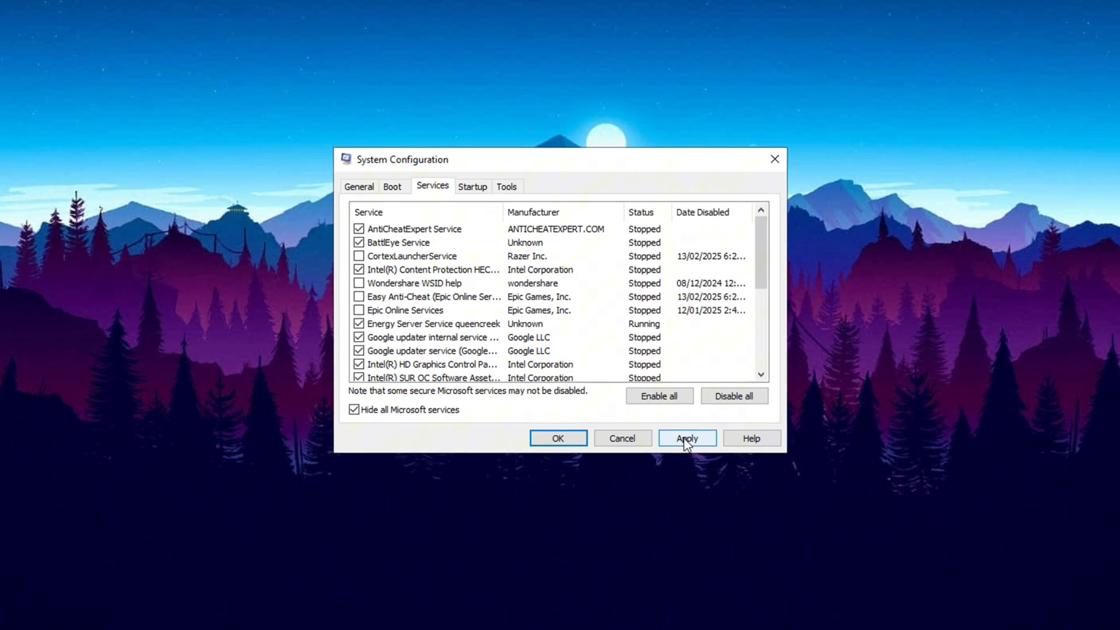
click(472, 185)
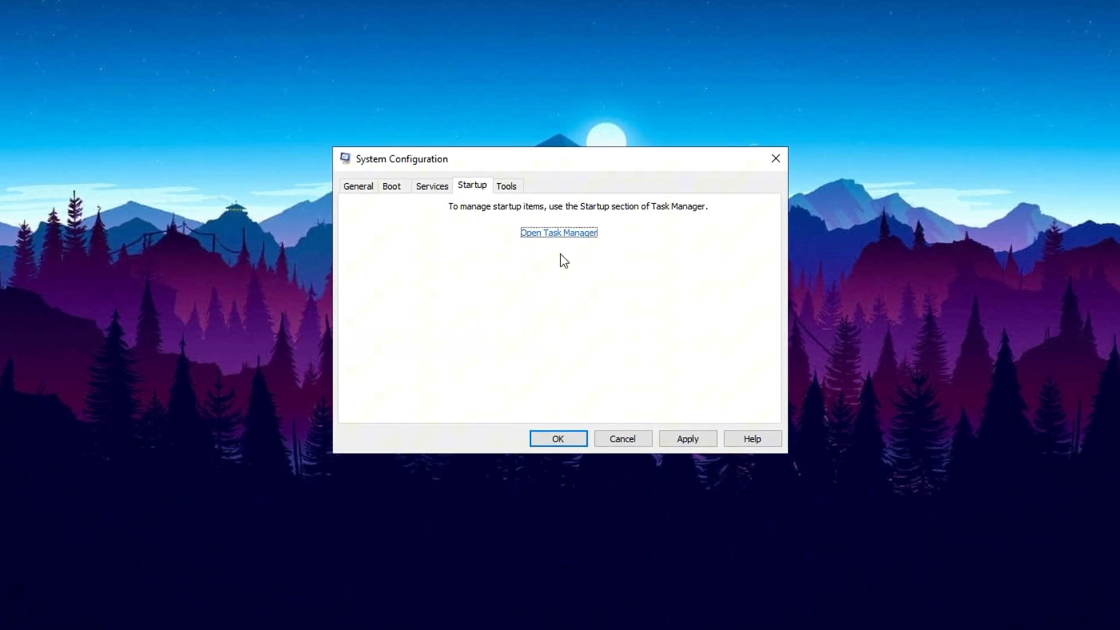
- Review Task Manager's startup apps, confirm msconfig changes and exit without restarting
click(558, 232)
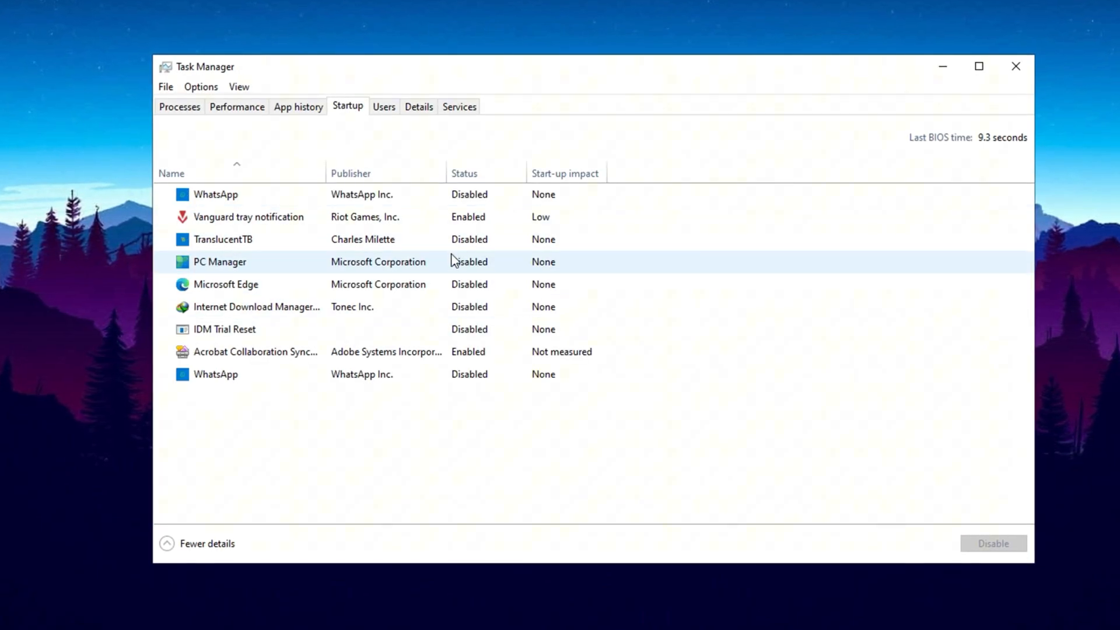
click(218, 261)
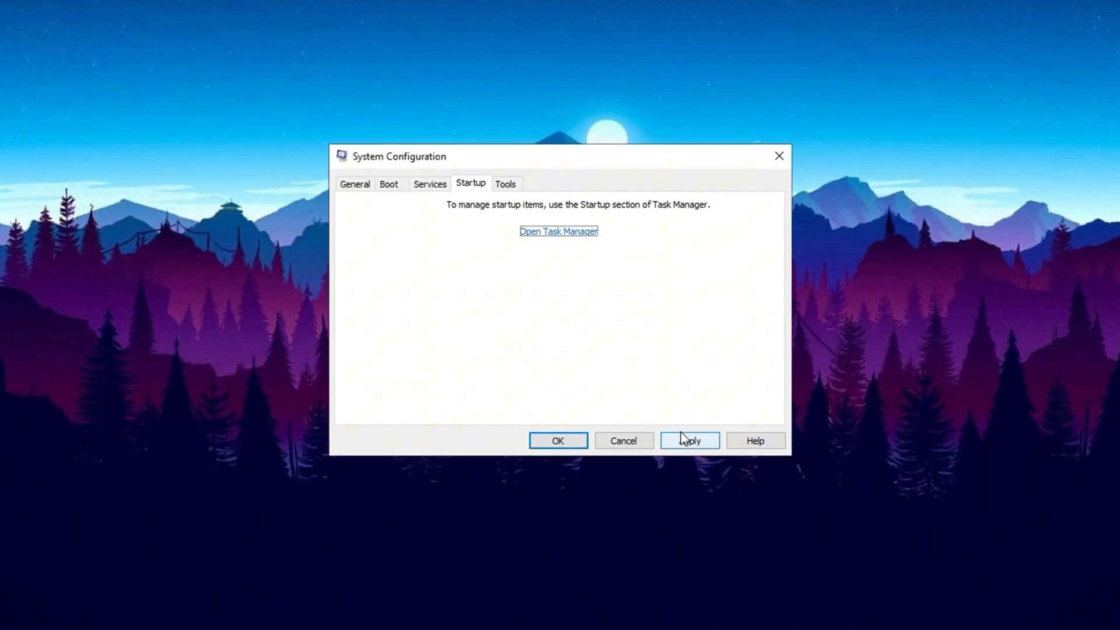
click(690, 441)
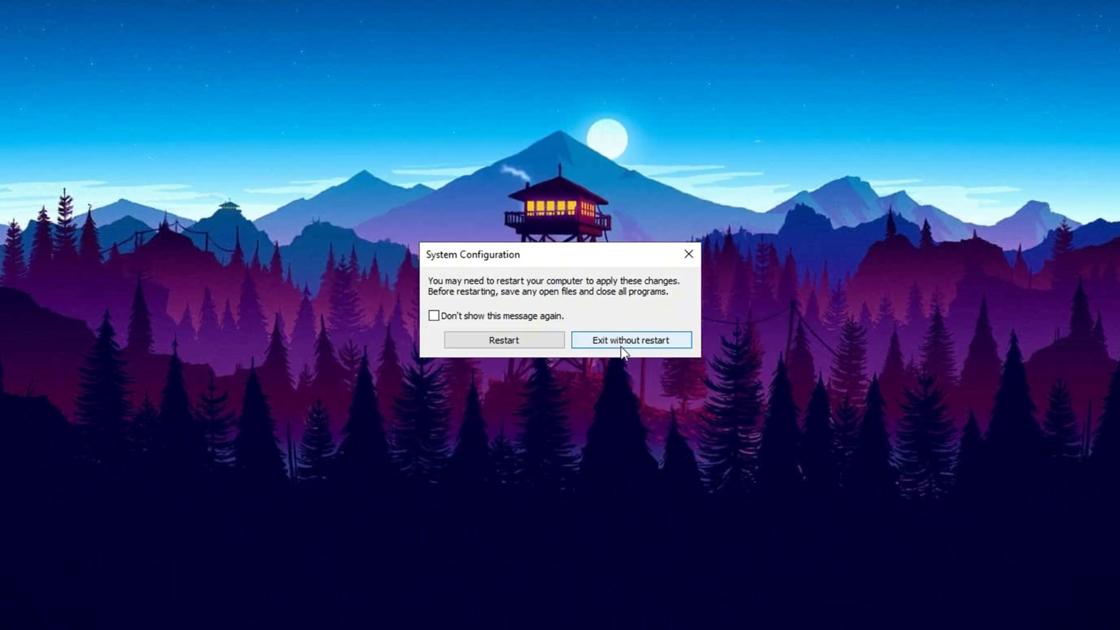
click(631, 340)
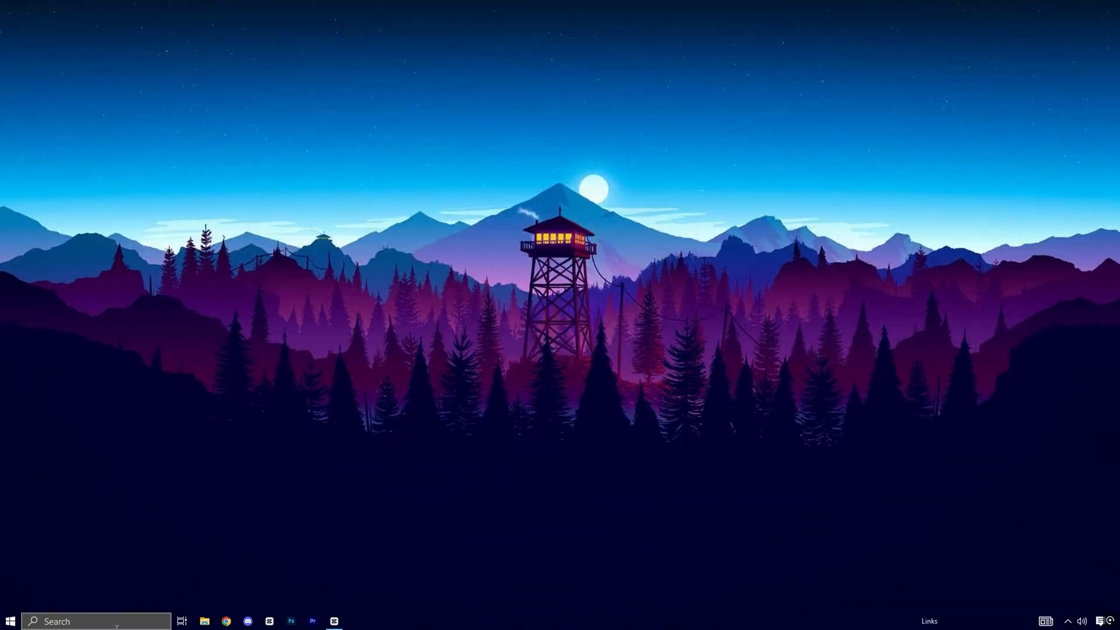
- Search 'services' from the taskbar and launch the Services console
text(services)
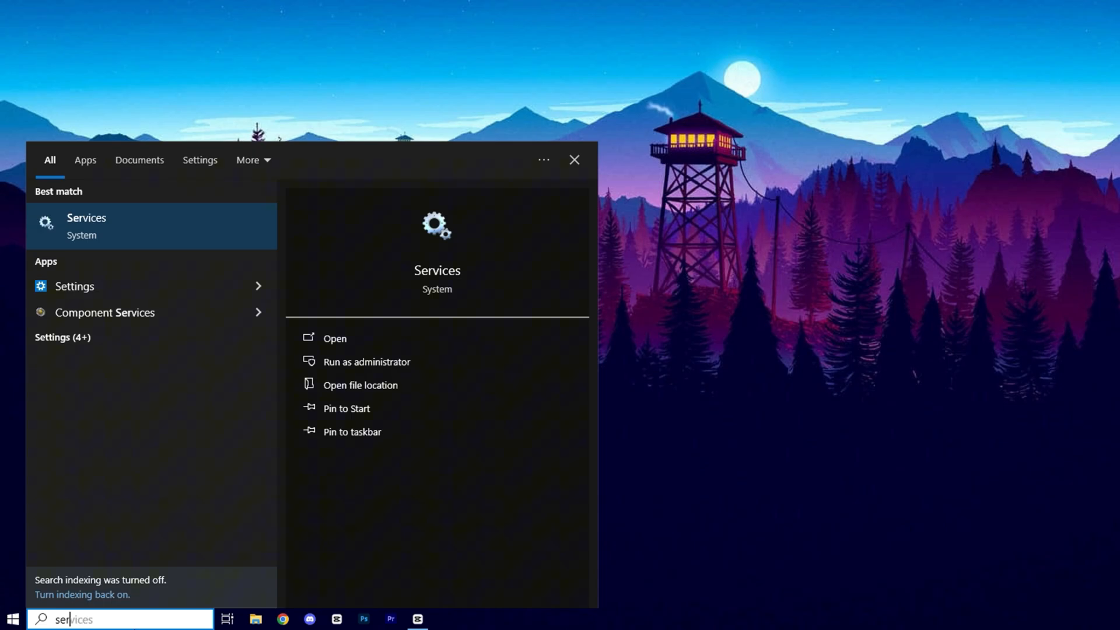
click(86, 226)
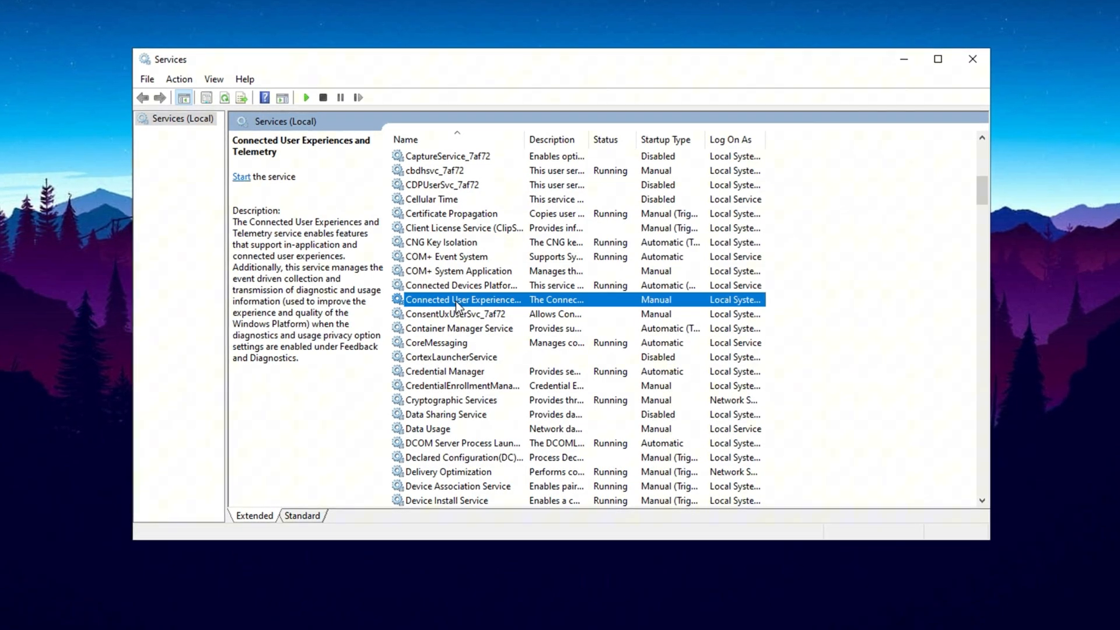
- Set Connected User Experiences and Telemetry to Disabled and review the Windows Insider Service's startup type
right_click(463, 300)
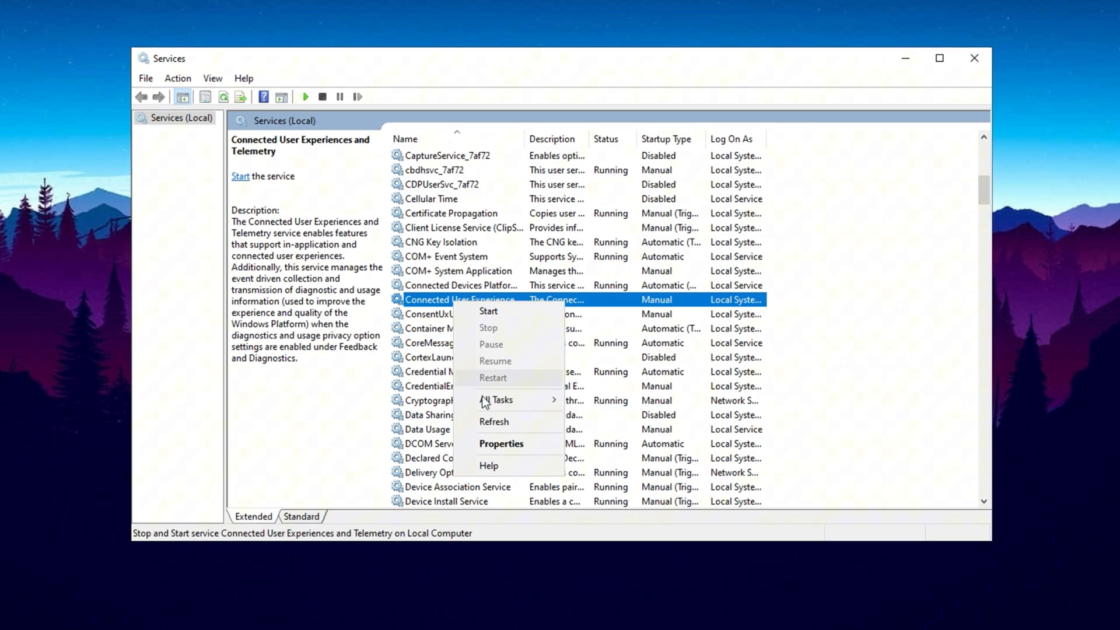
click(502, 443)
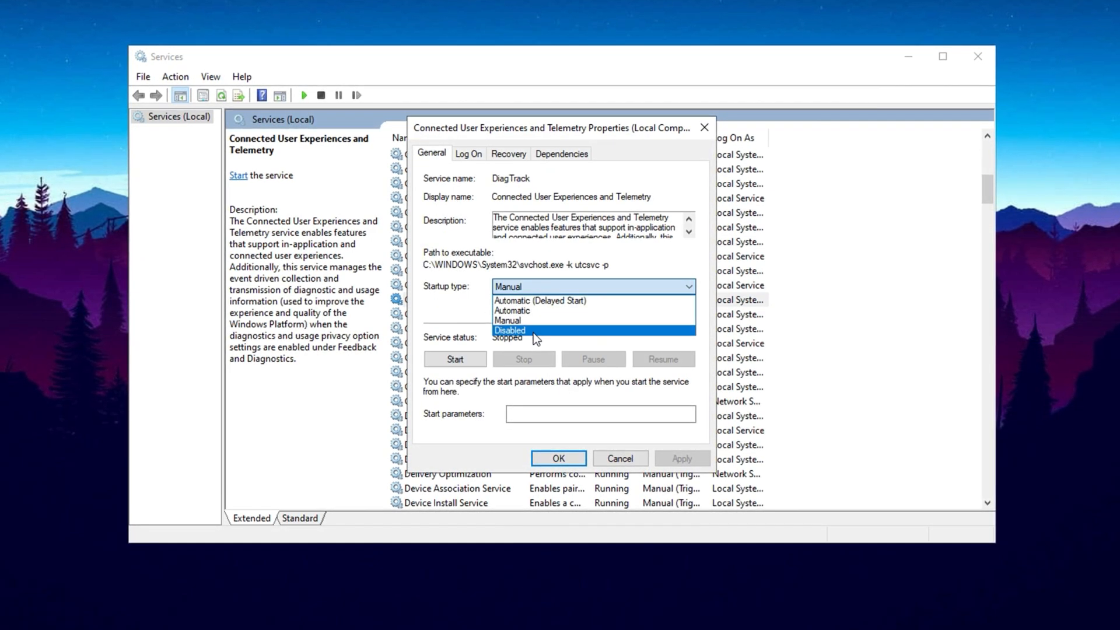
click(511, 329)
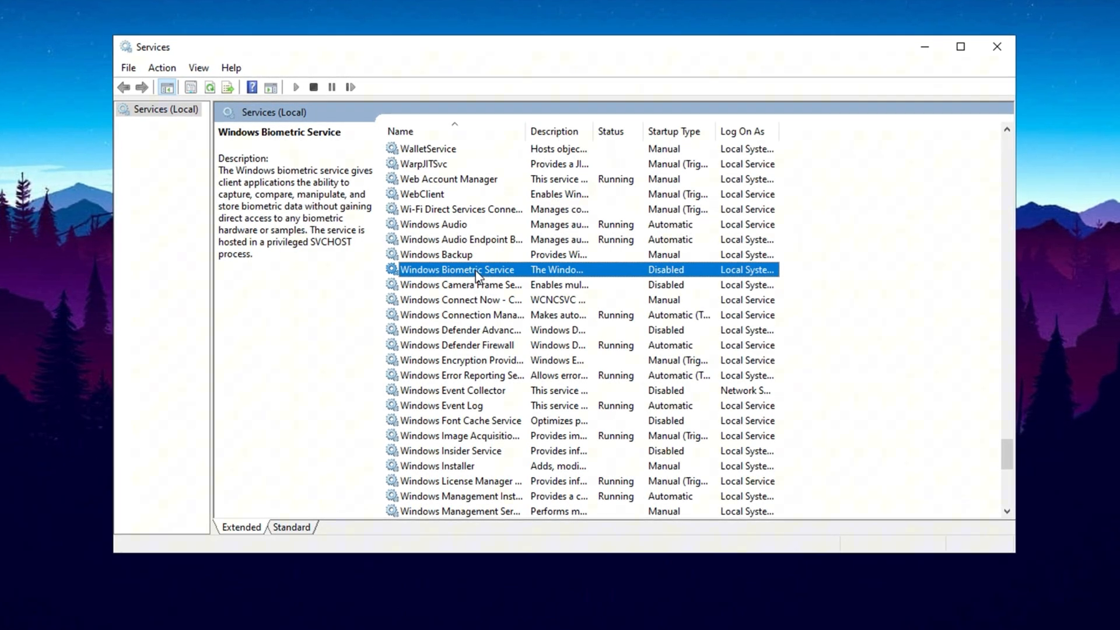
click(452, 450)
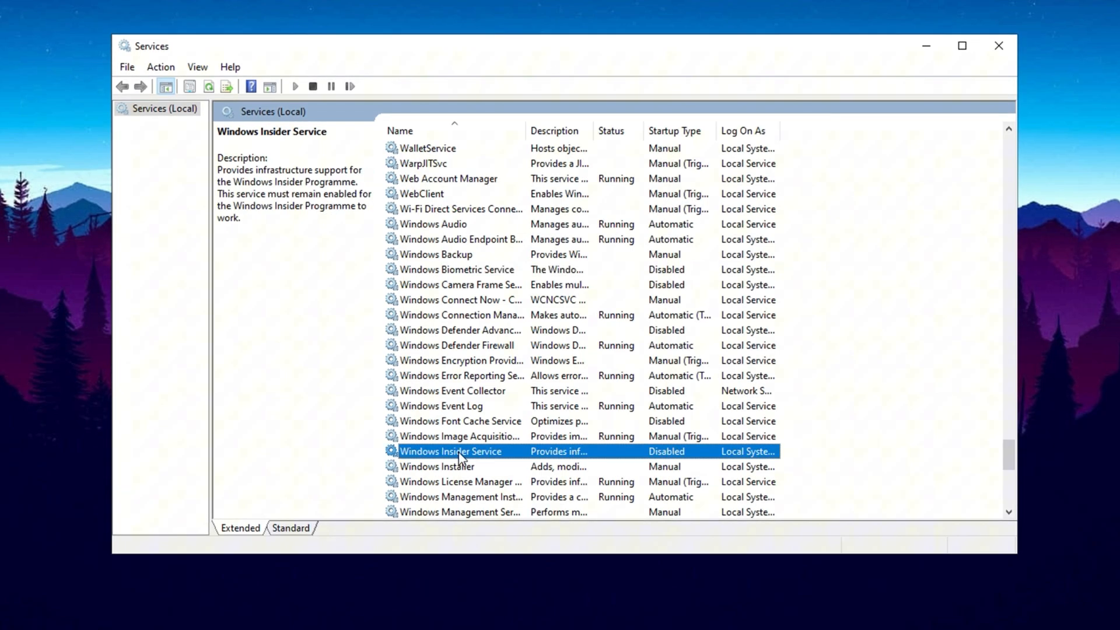
mouse_move(485, 457)
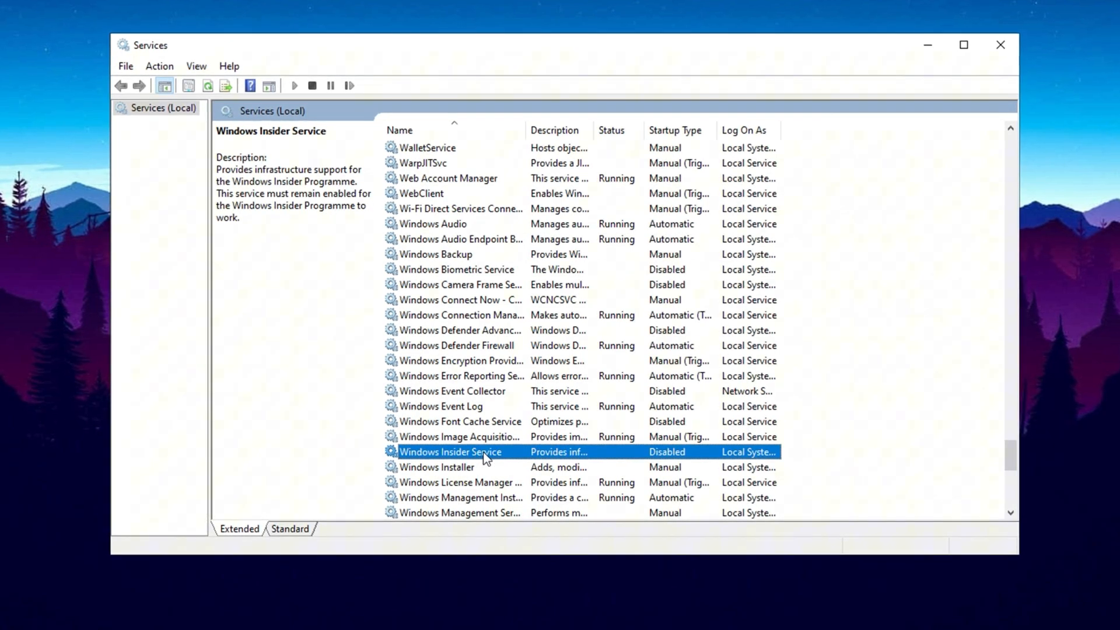
mouse_move(502, 457)
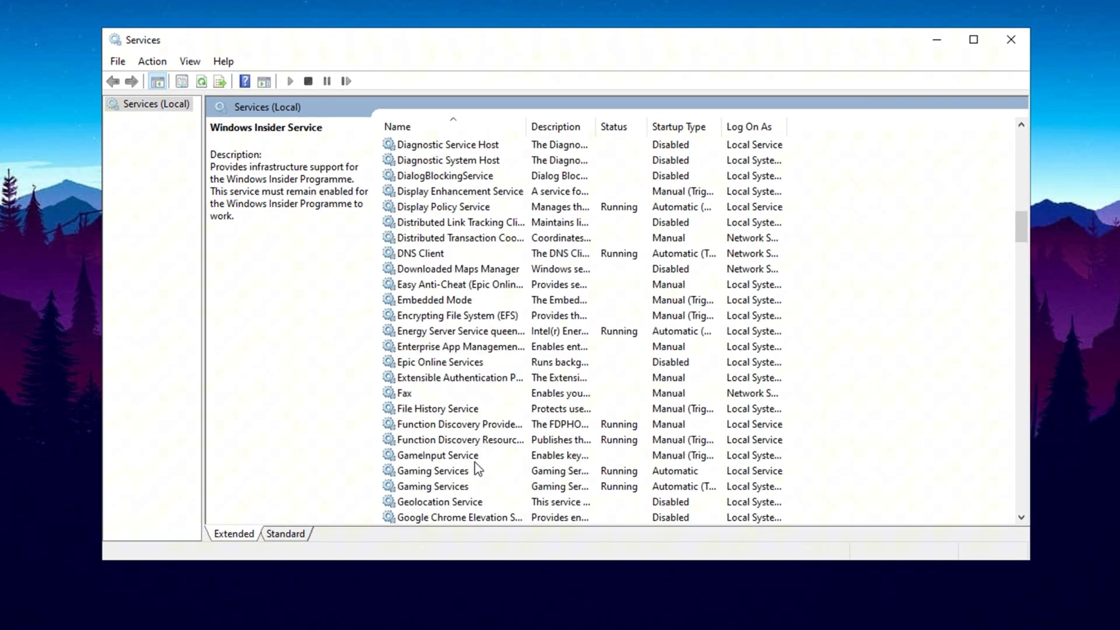
scroll(up, 3)
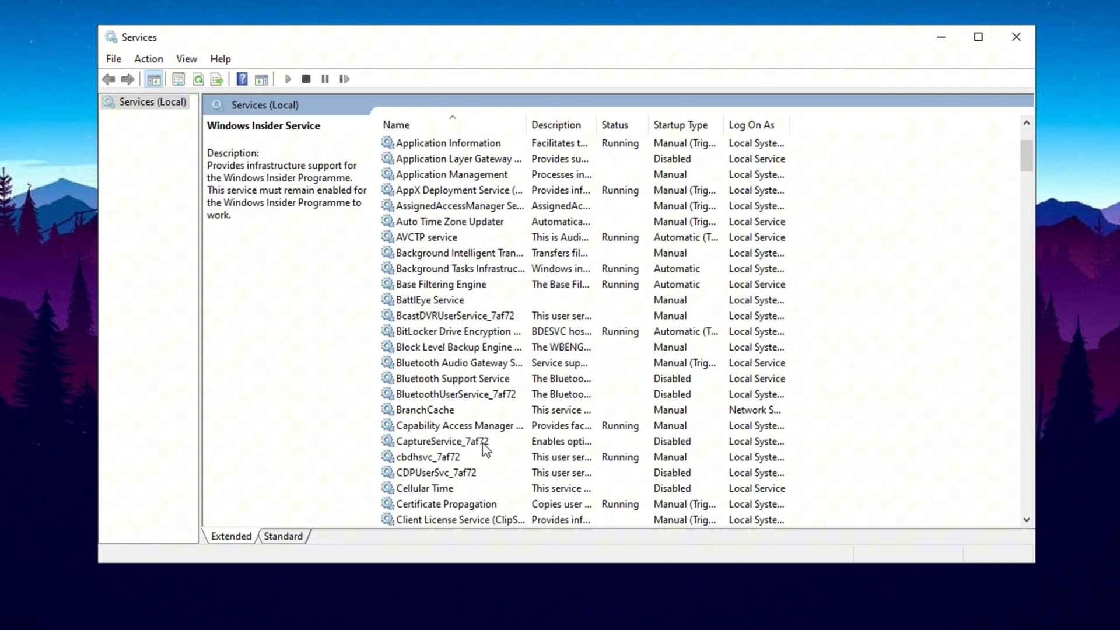
click(452, 378)
text(adjus)
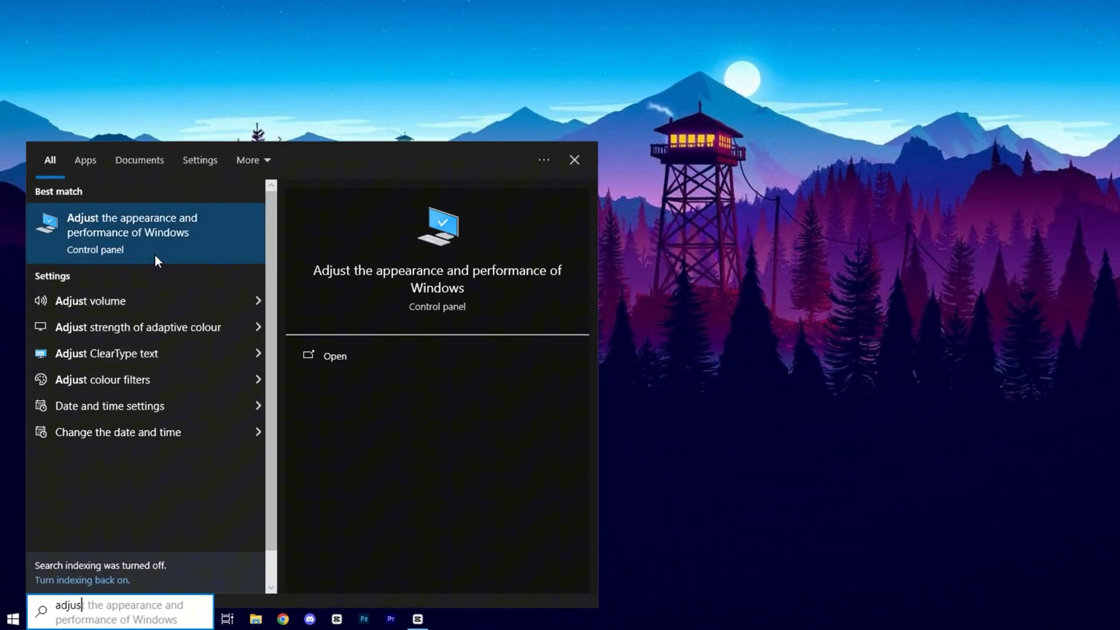
- Open Adjust the appearance and performance of Windows with Custom effects keeping only thumbnails and smooth font edges
click(146, 232)
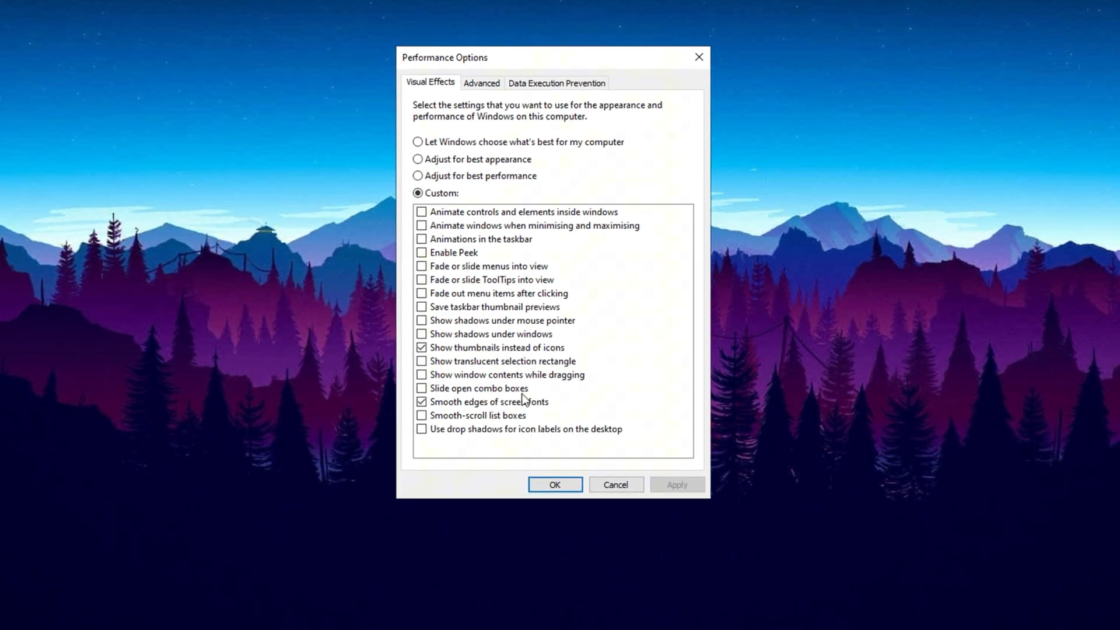
mouse_move(594, 390)
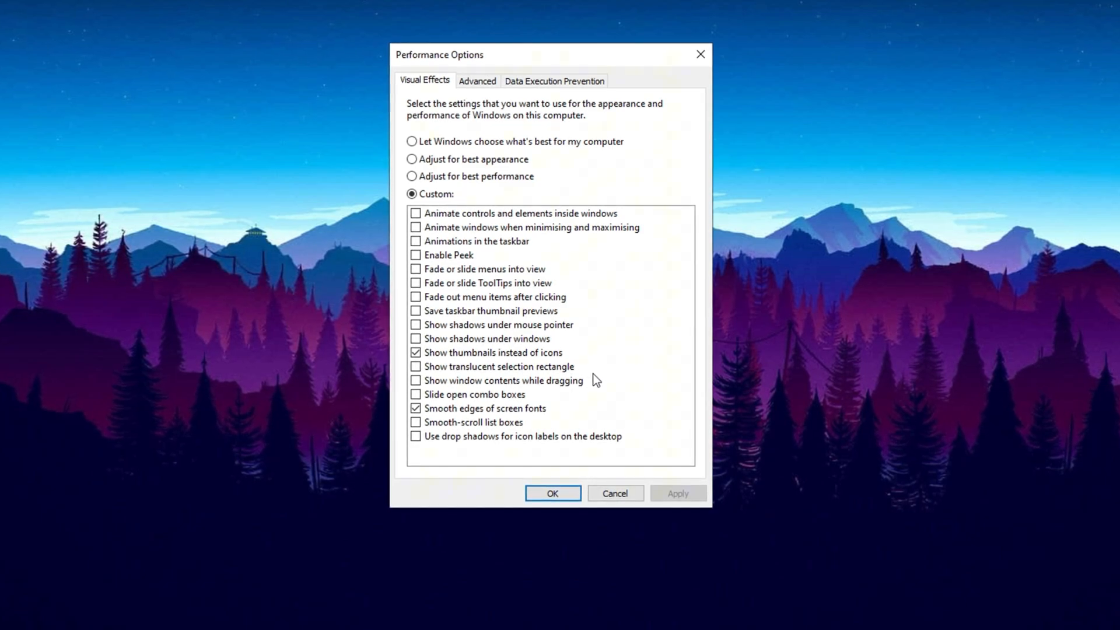
mouse_move(599, 397)
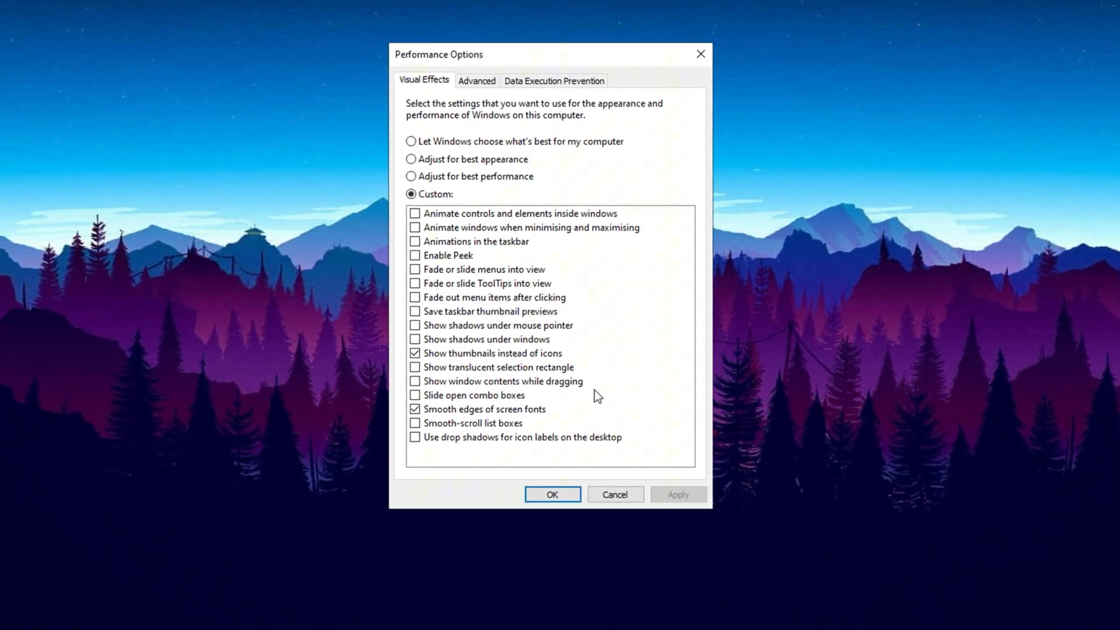
click(476, 79)
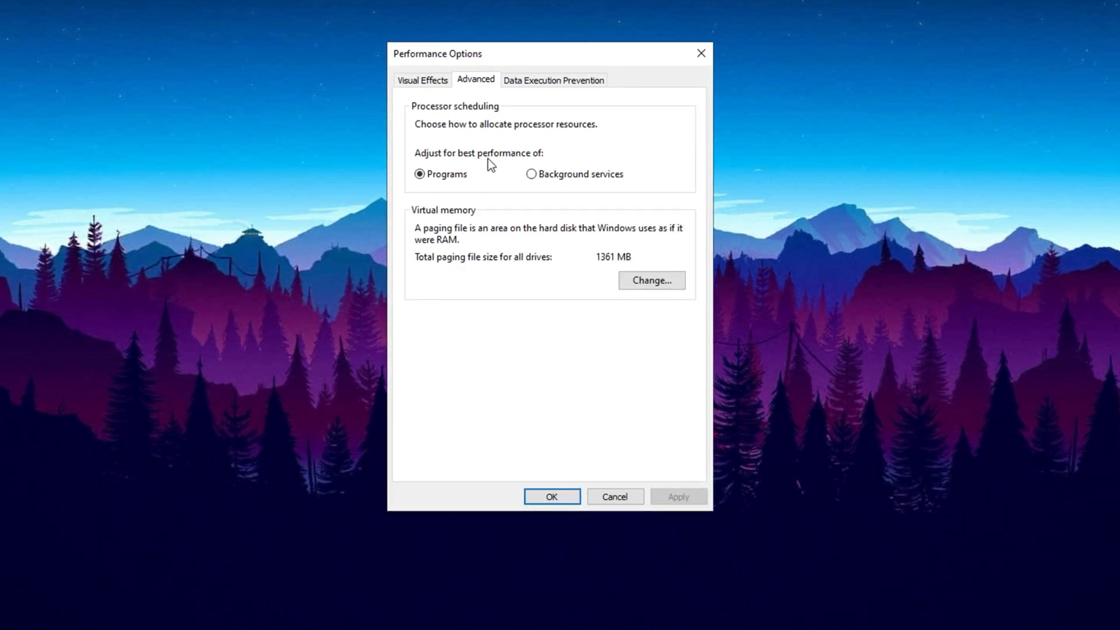
mouse_move(440, 191)
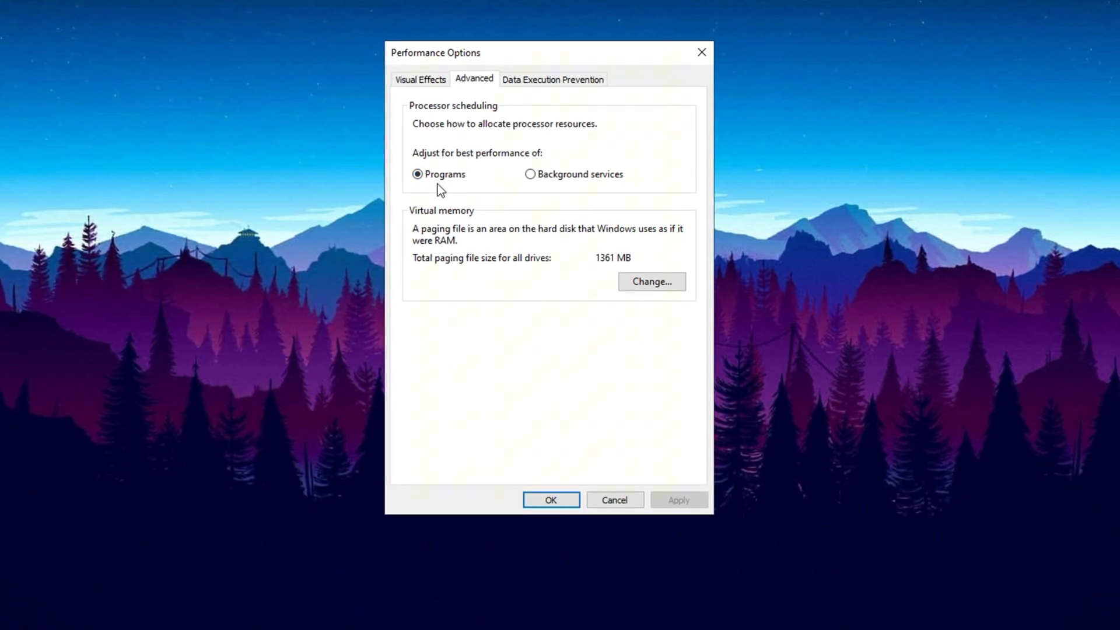
mouse_move(404, 185)
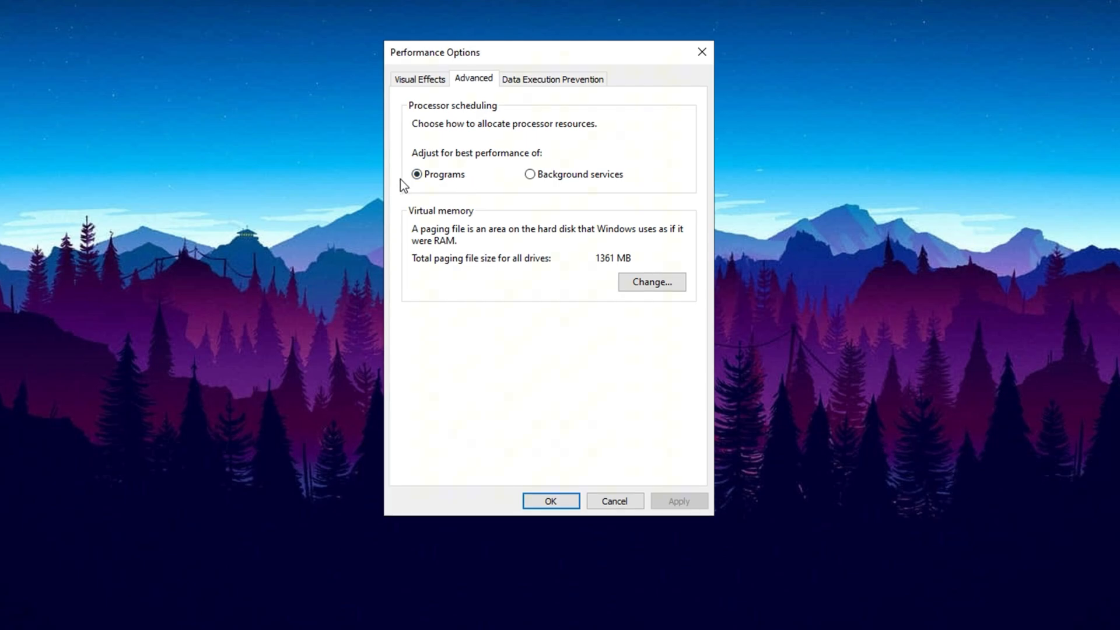
click(416, 175)
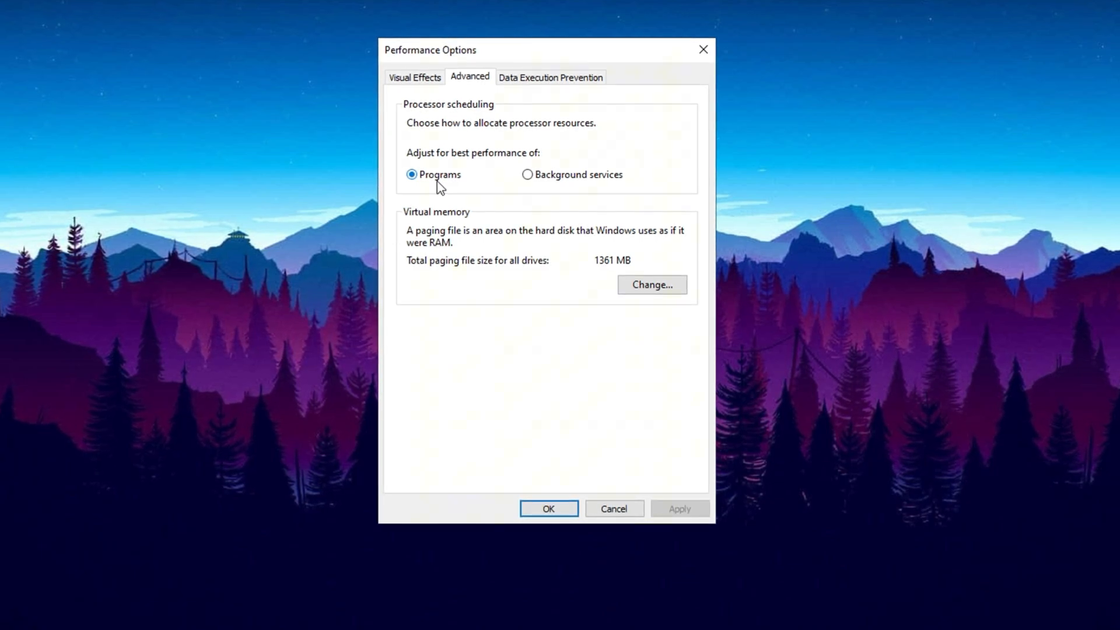
mouse_move(442, 230)
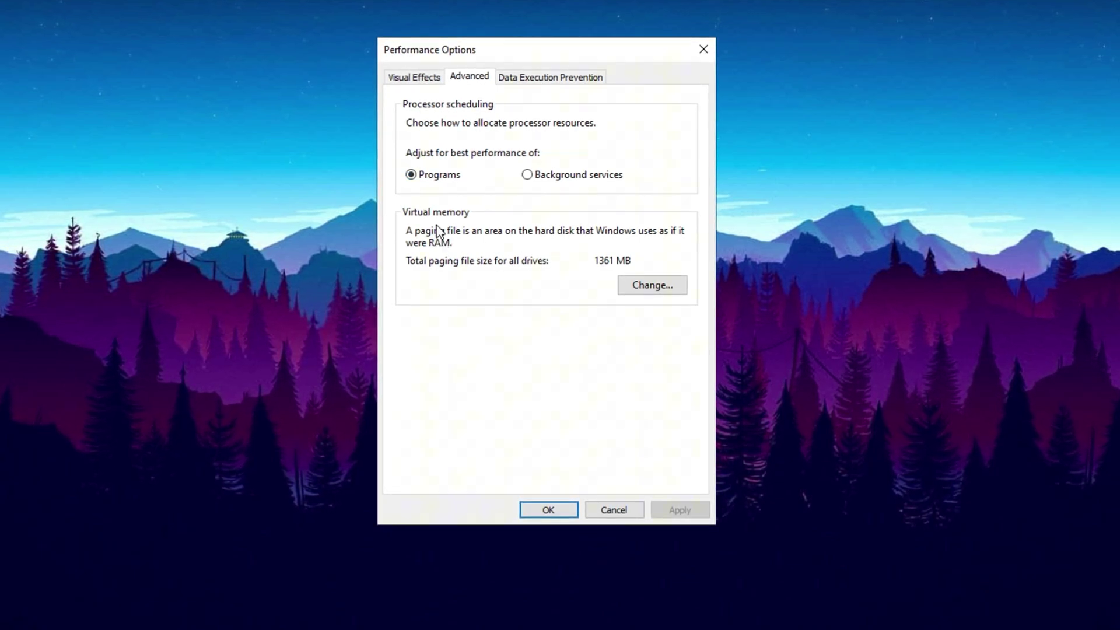
click(650, 285)
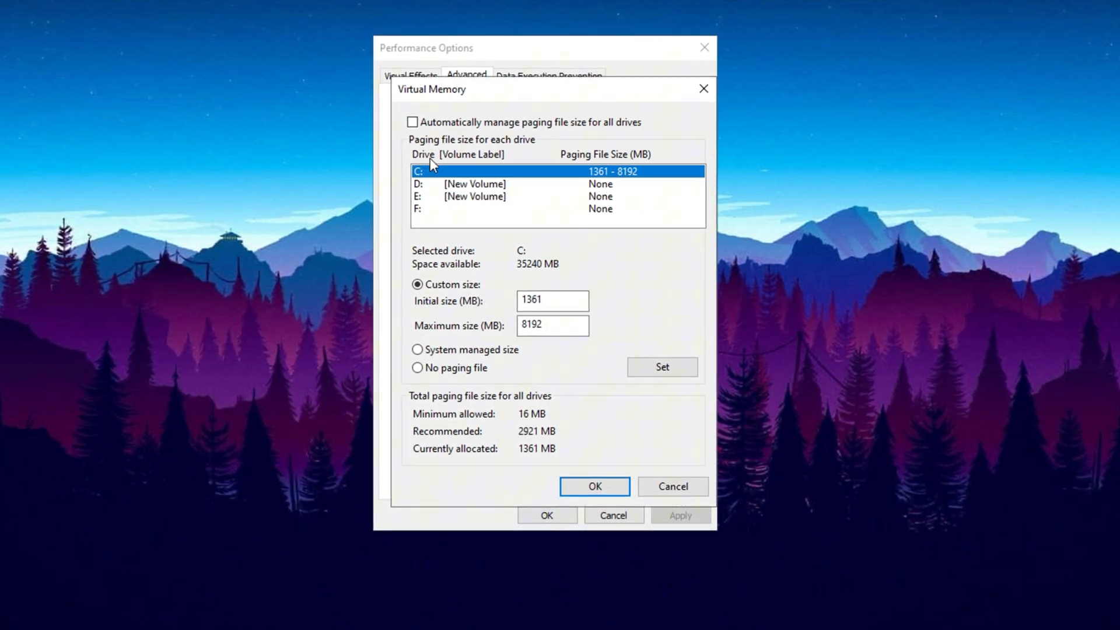
mouse_move(441, 180)
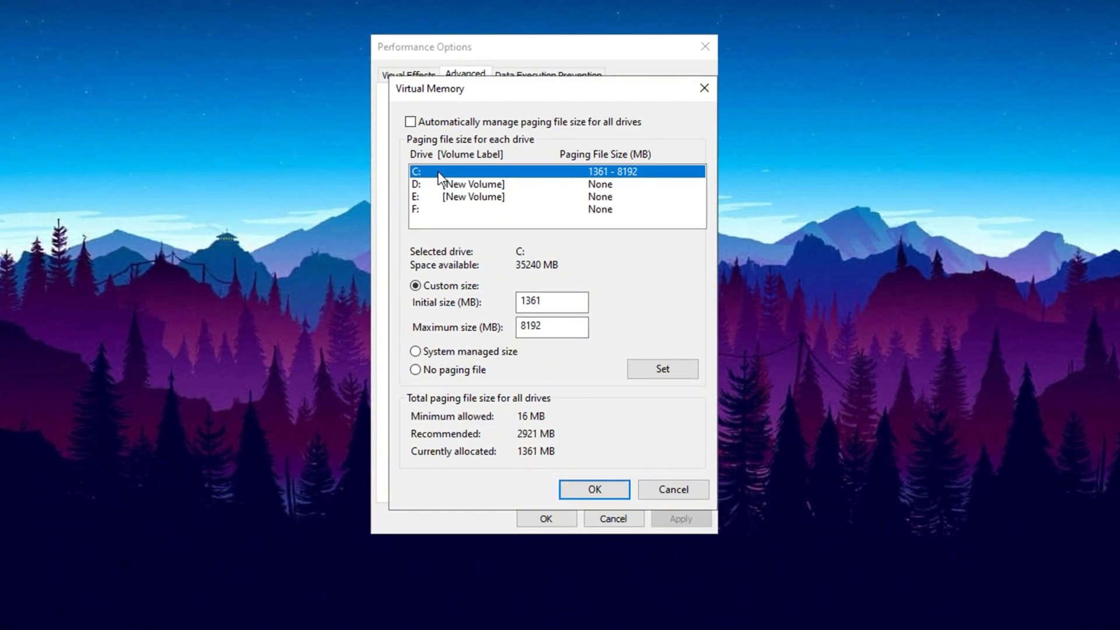
- Give drive C: a custom paging file of 1361 to 8192 MB, halving 16384 MB in Calculator
click(550, 301)
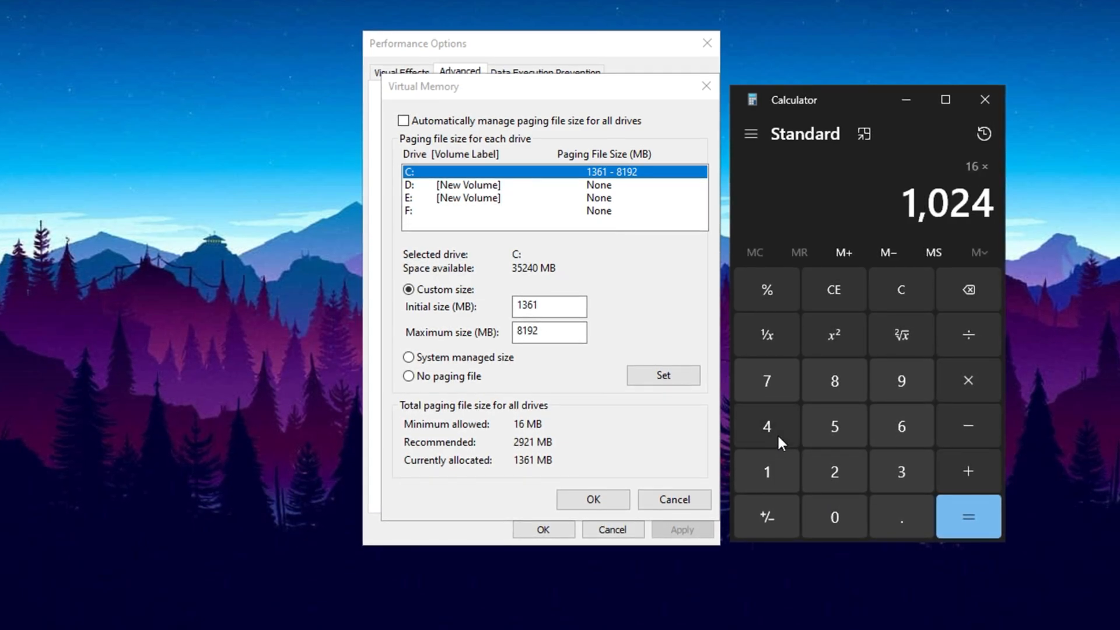
click(968, 518)
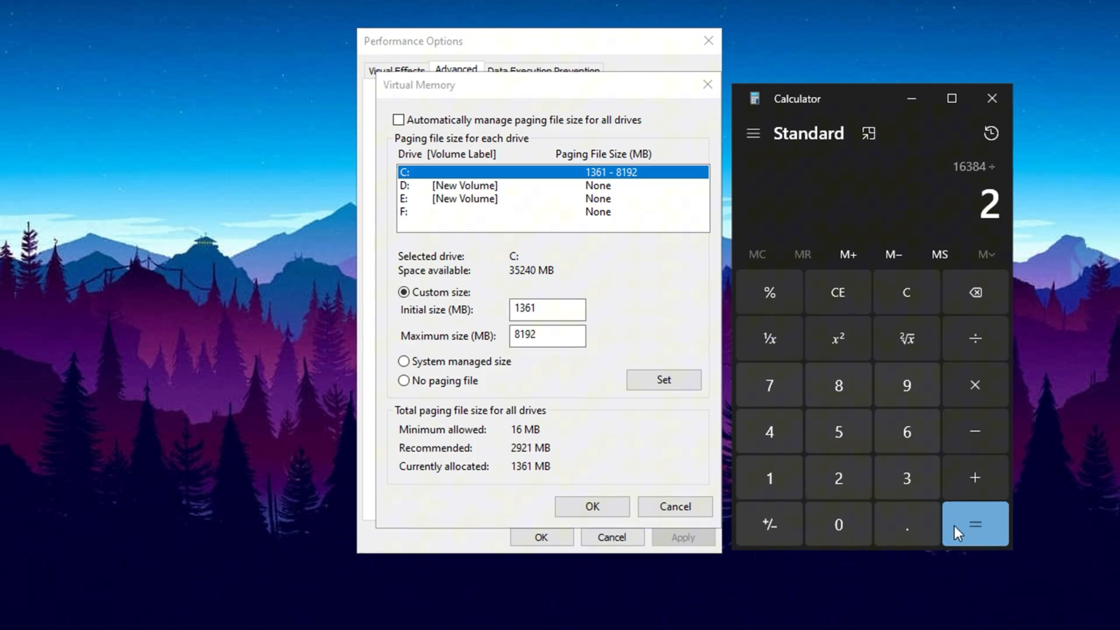
click(974, 525)
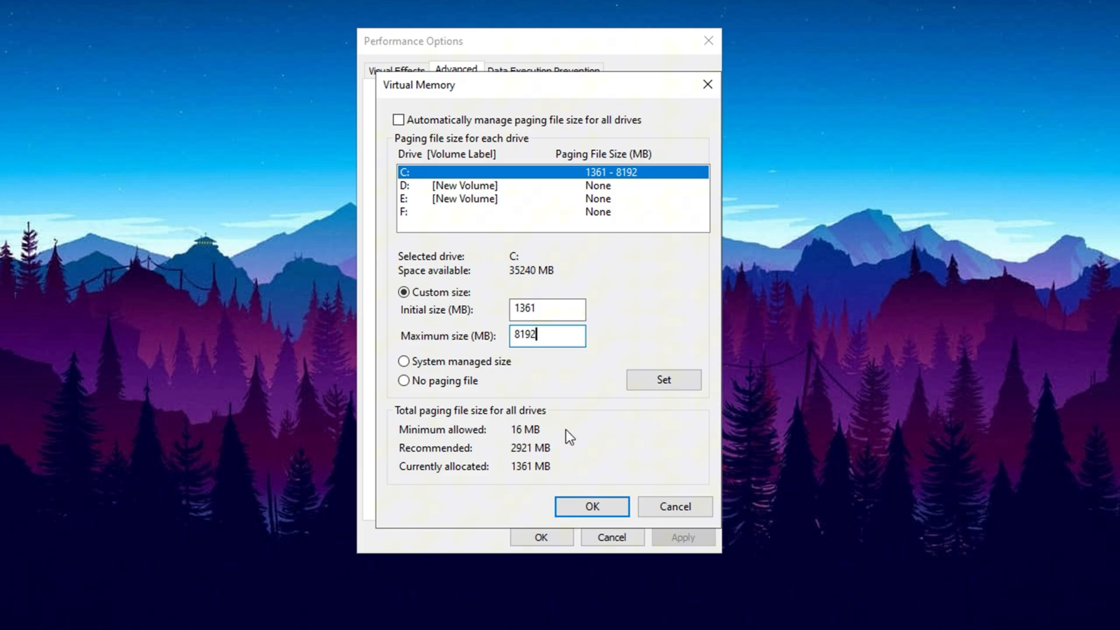
click(591, 506)
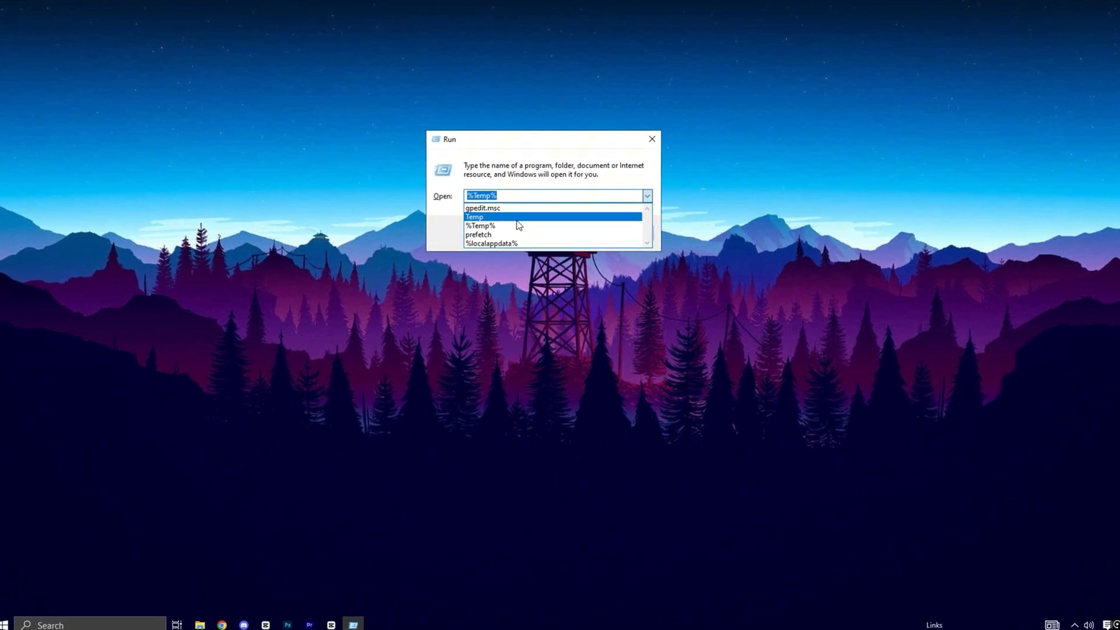
- Open the Windows Temp folder, select all 11 items for deletion, skip access-denied items and close it
click(496, 217)
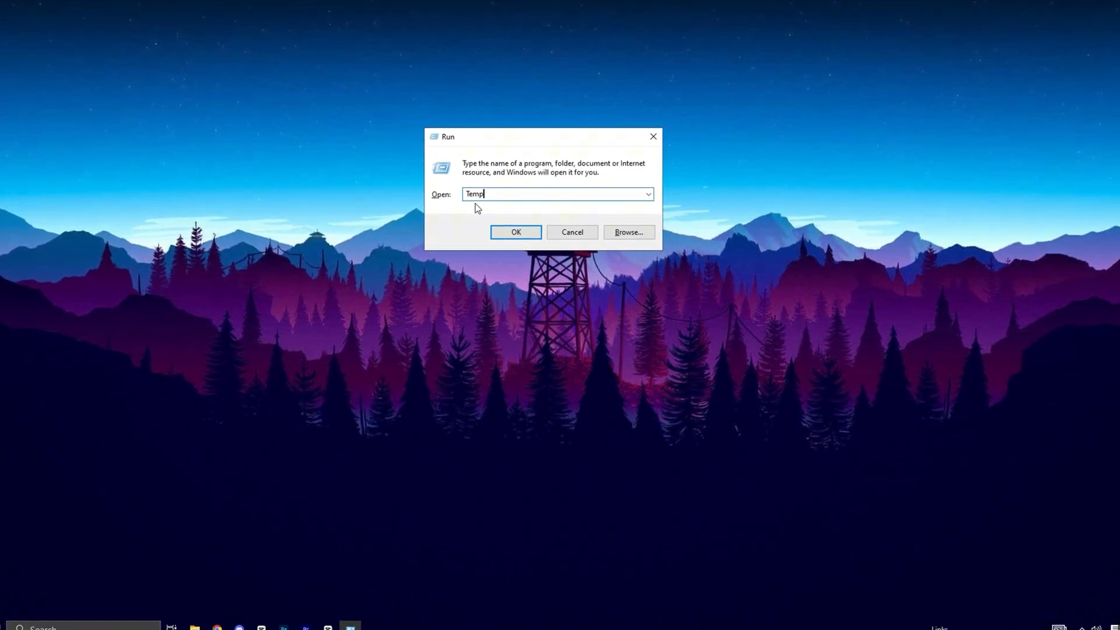
click(515, 232)
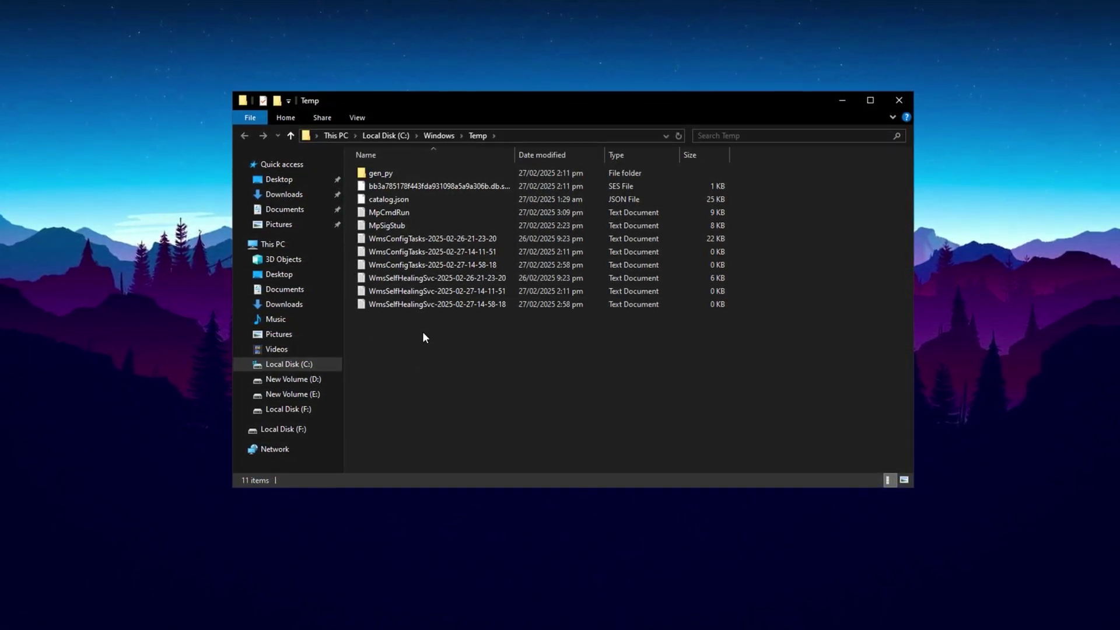
key(ctrl+a)
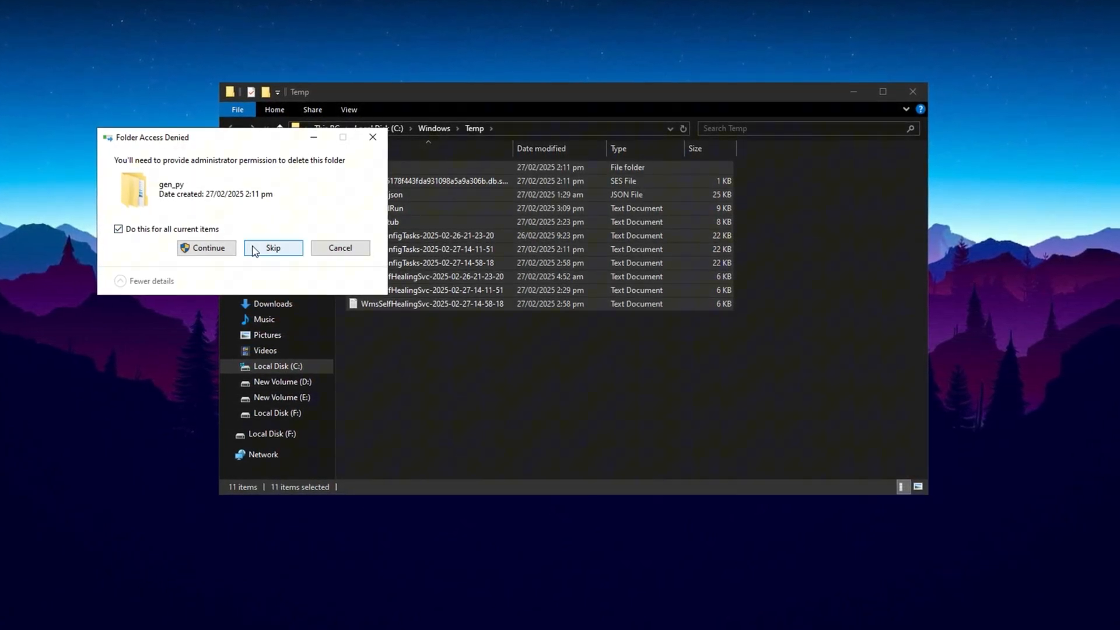
click(273, 248)
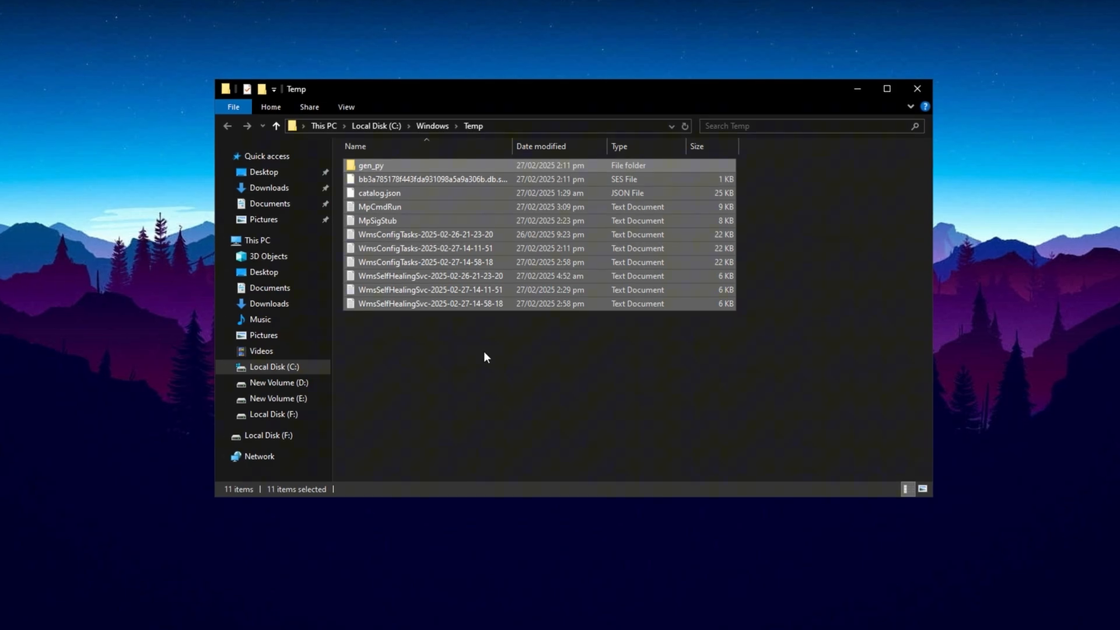
click(487, 358)
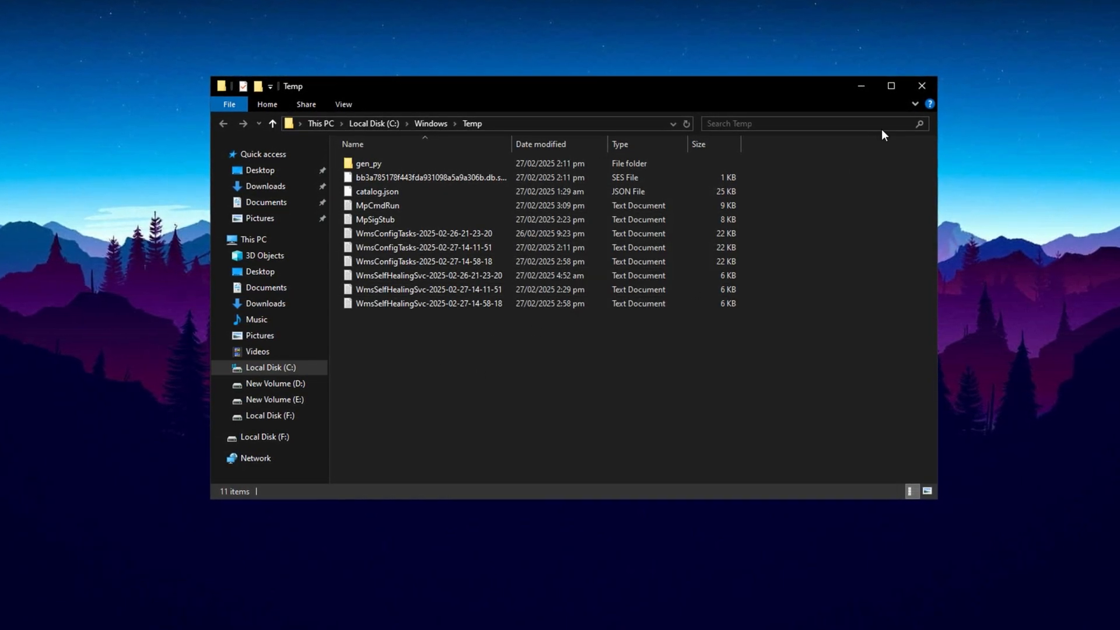
mouse_move(923, 84)
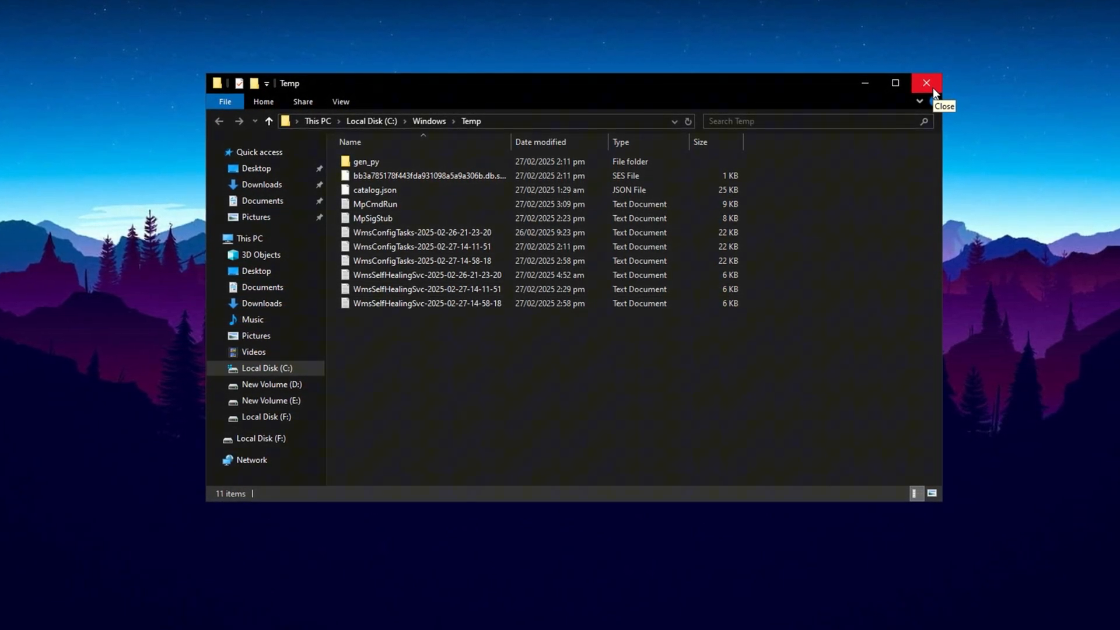
click(926, 81)
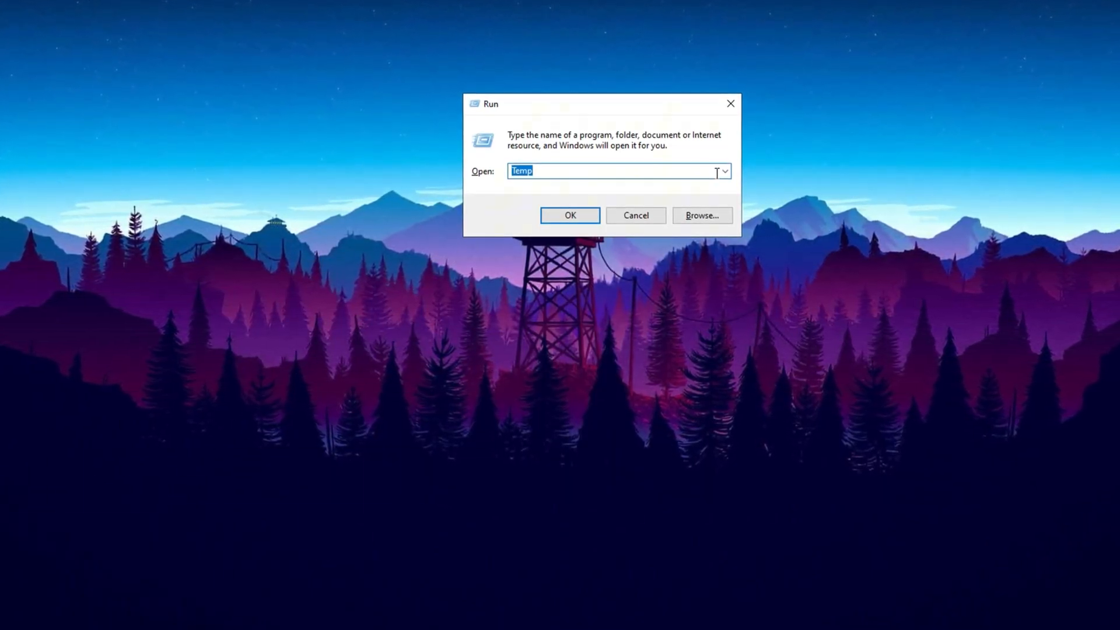
- Run %Temp% to reach the current user's temporary files folder
text(%Temp%)
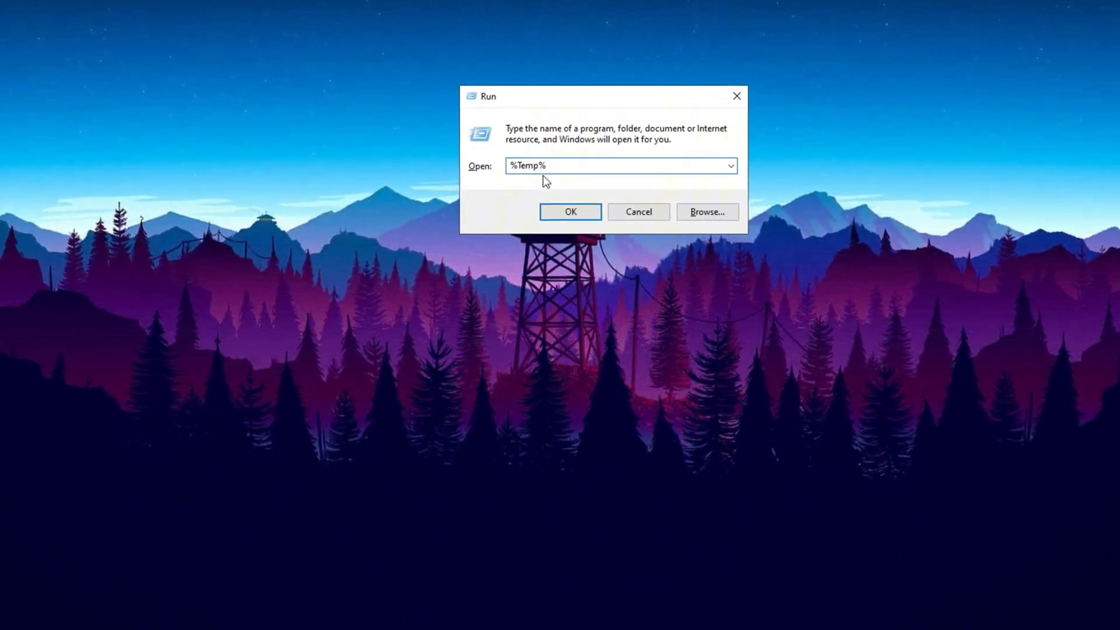
click(569, 211)
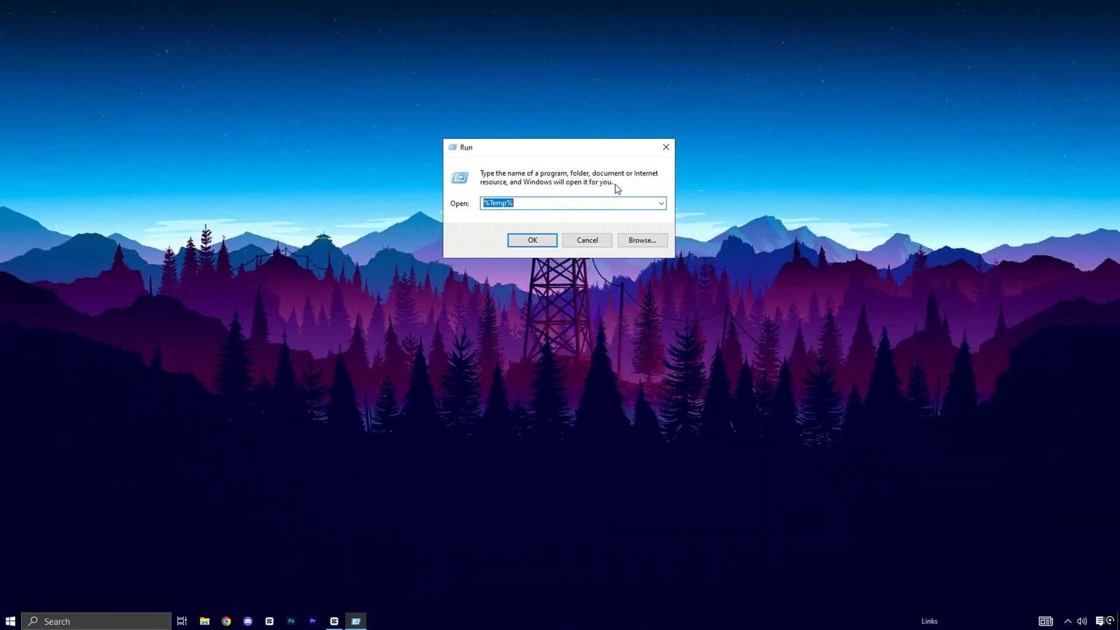
- Launch gpedit.msc from Run and navigate to the System policy folder
click(660, 203)
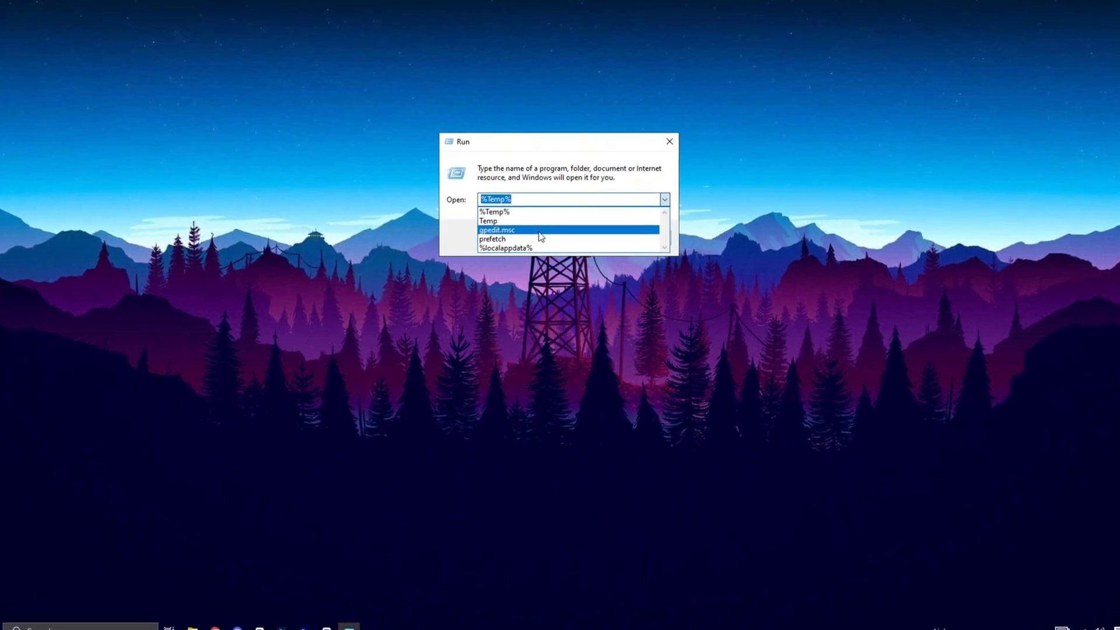
click(521, 229)
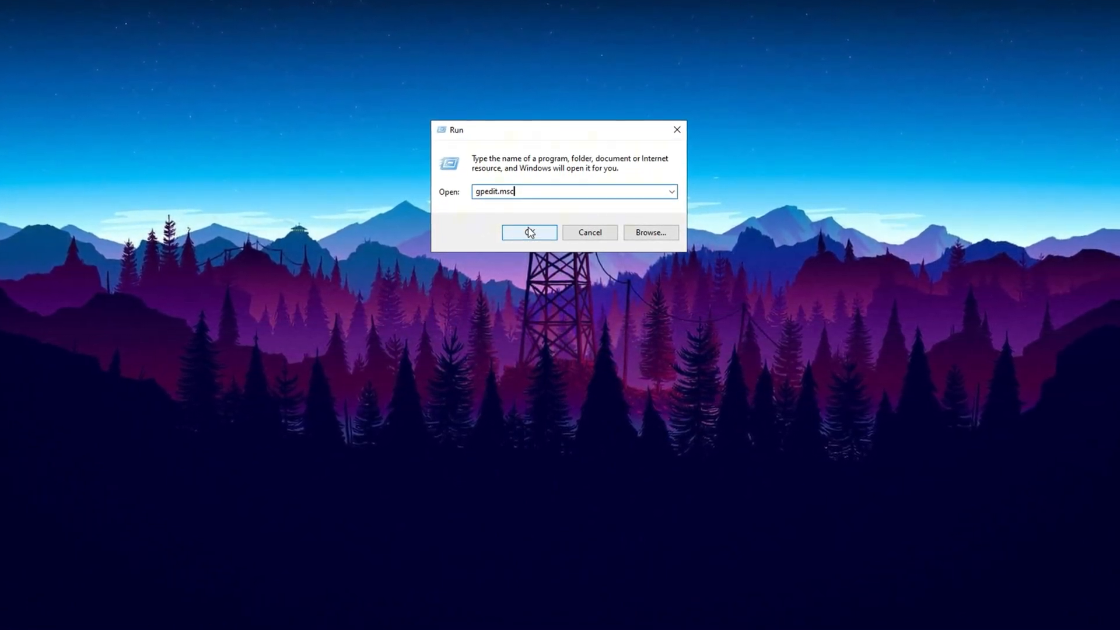
click(530, 232)
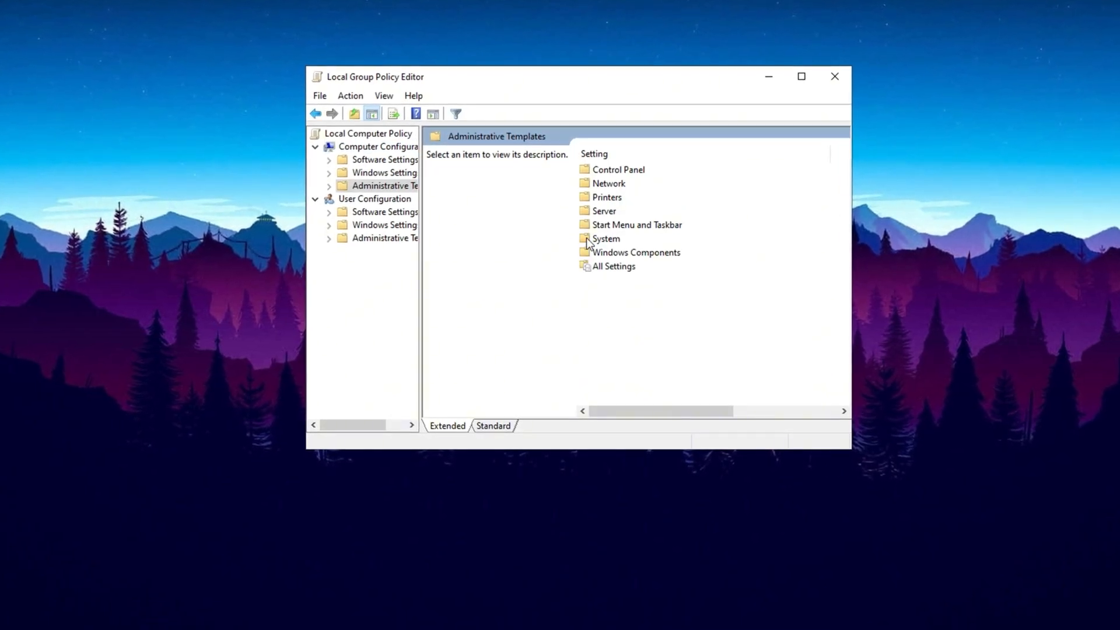
double_click(606, 238)
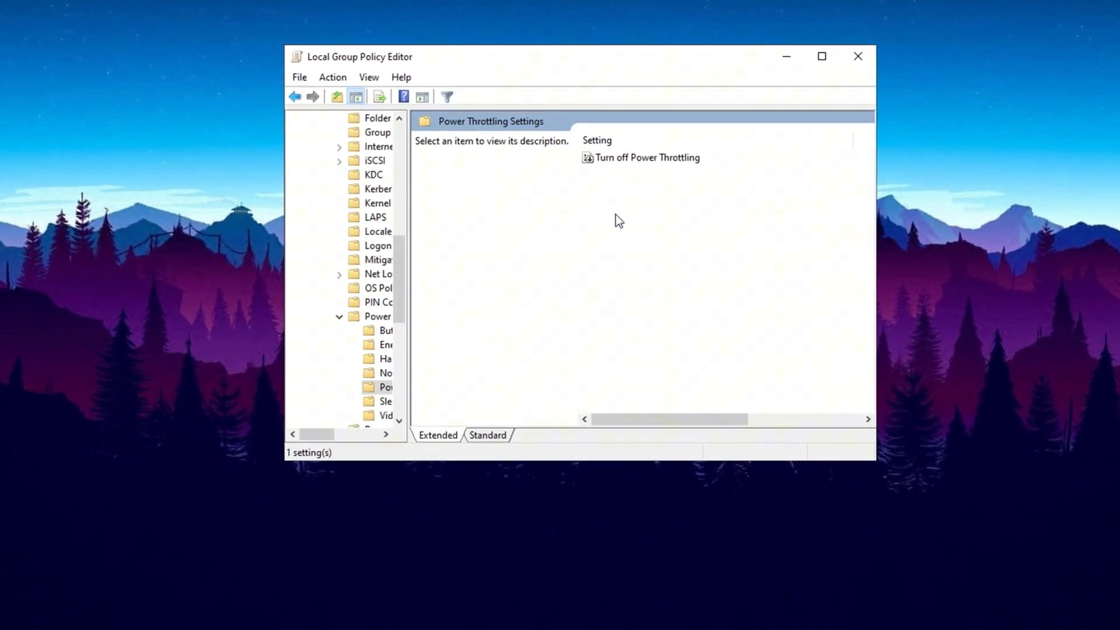
- Set the Turn off Power Throttling policy to Enabled and apply it
click(650, 154)
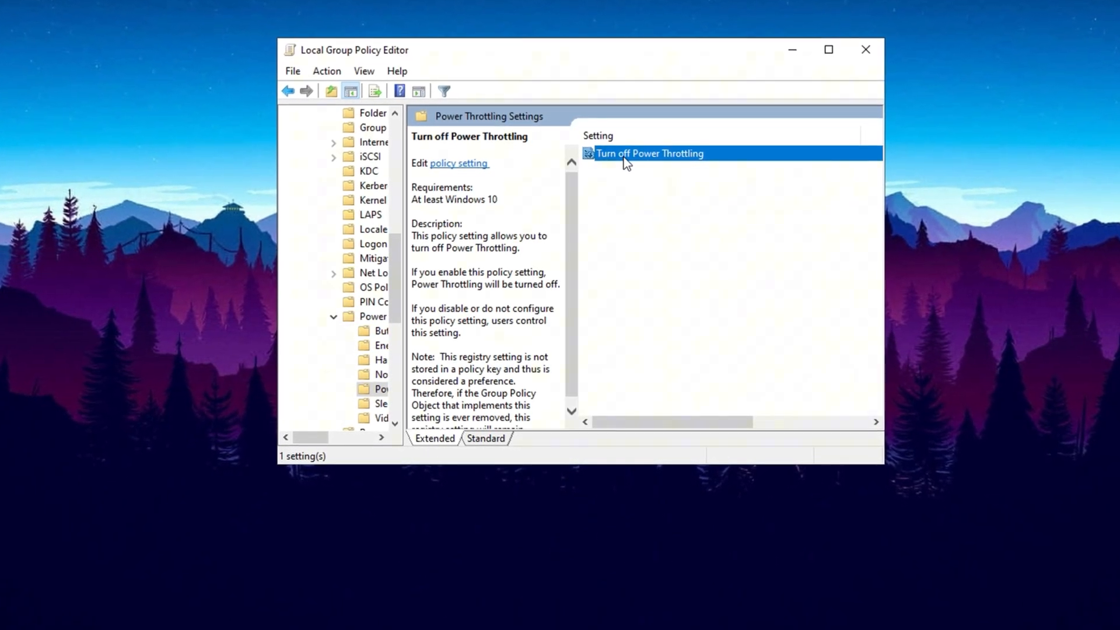
double_click(648, 154)
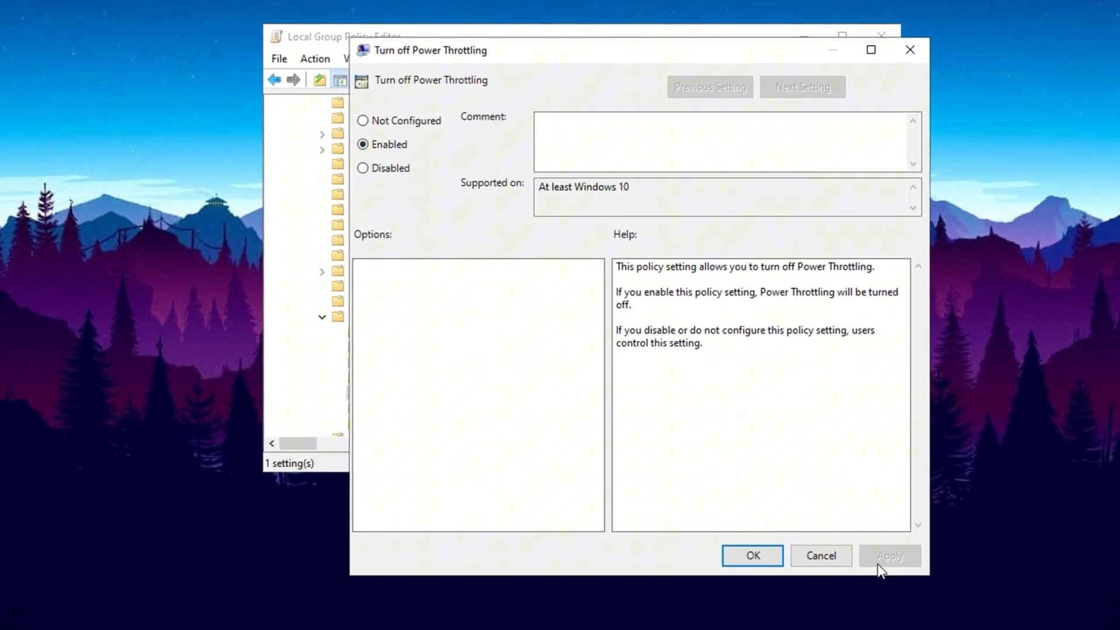
click(752, 555)
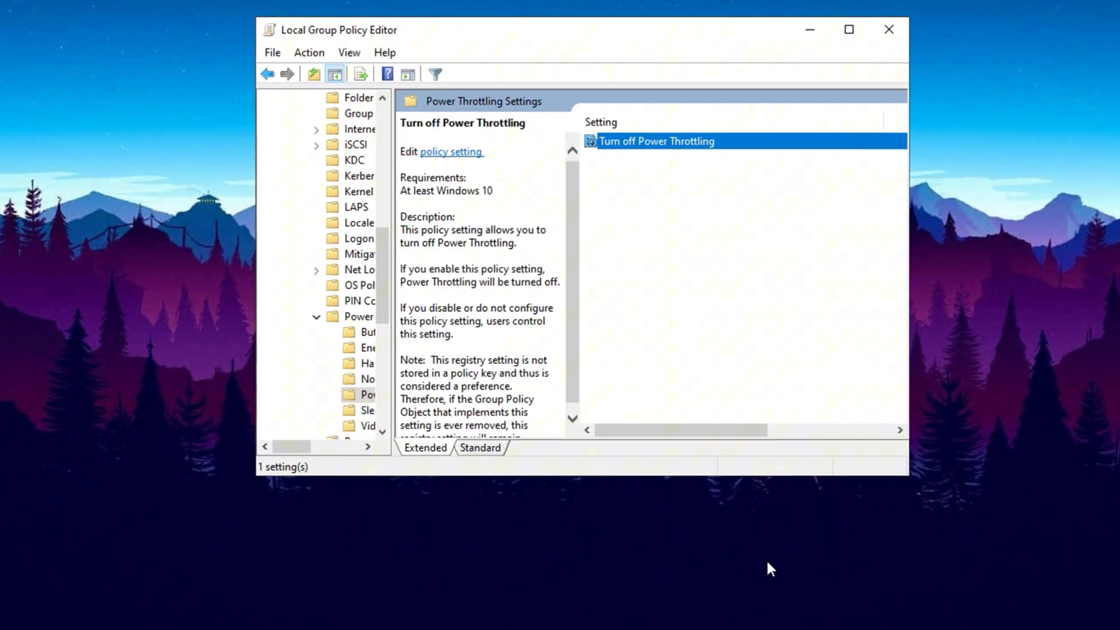